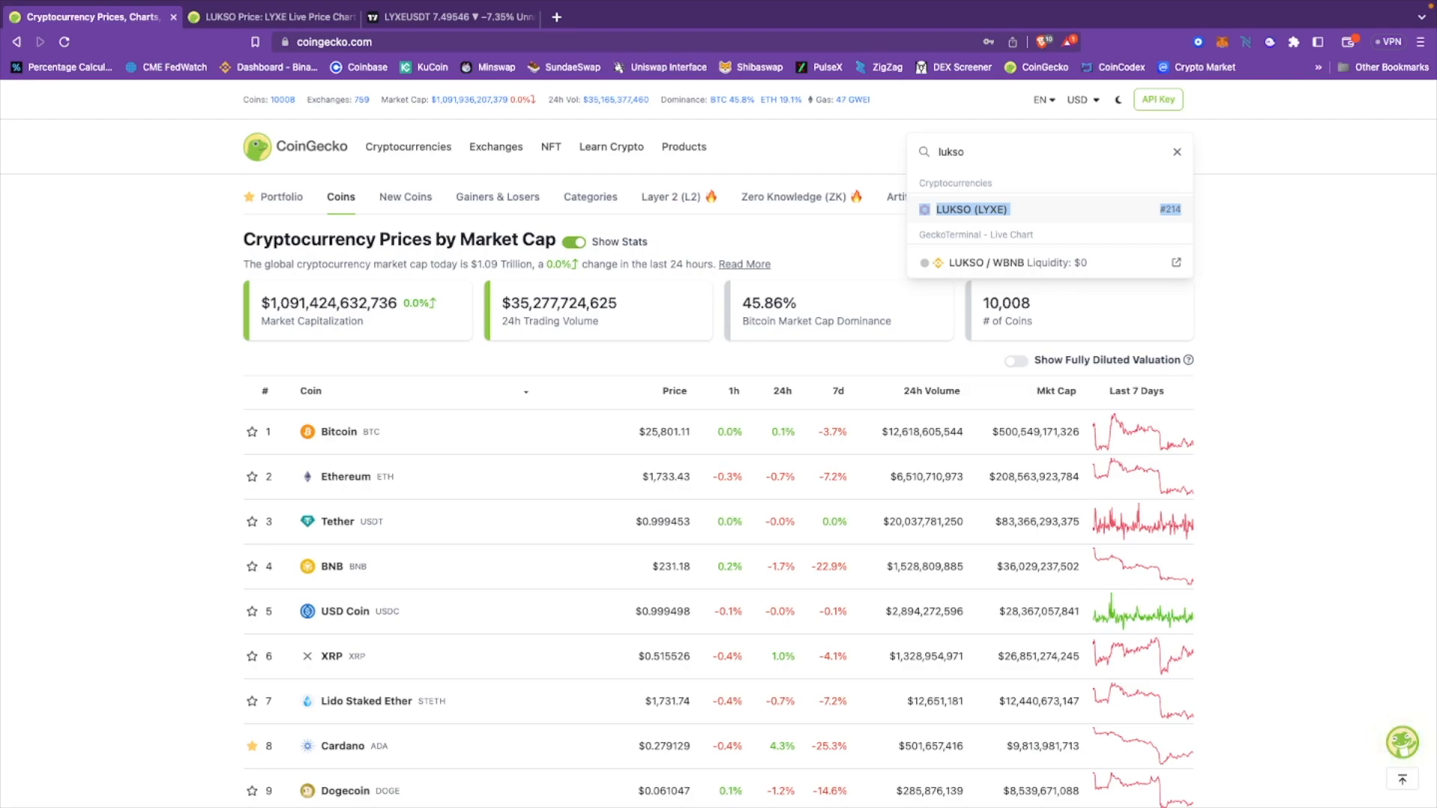
mouse_move(851, 98)
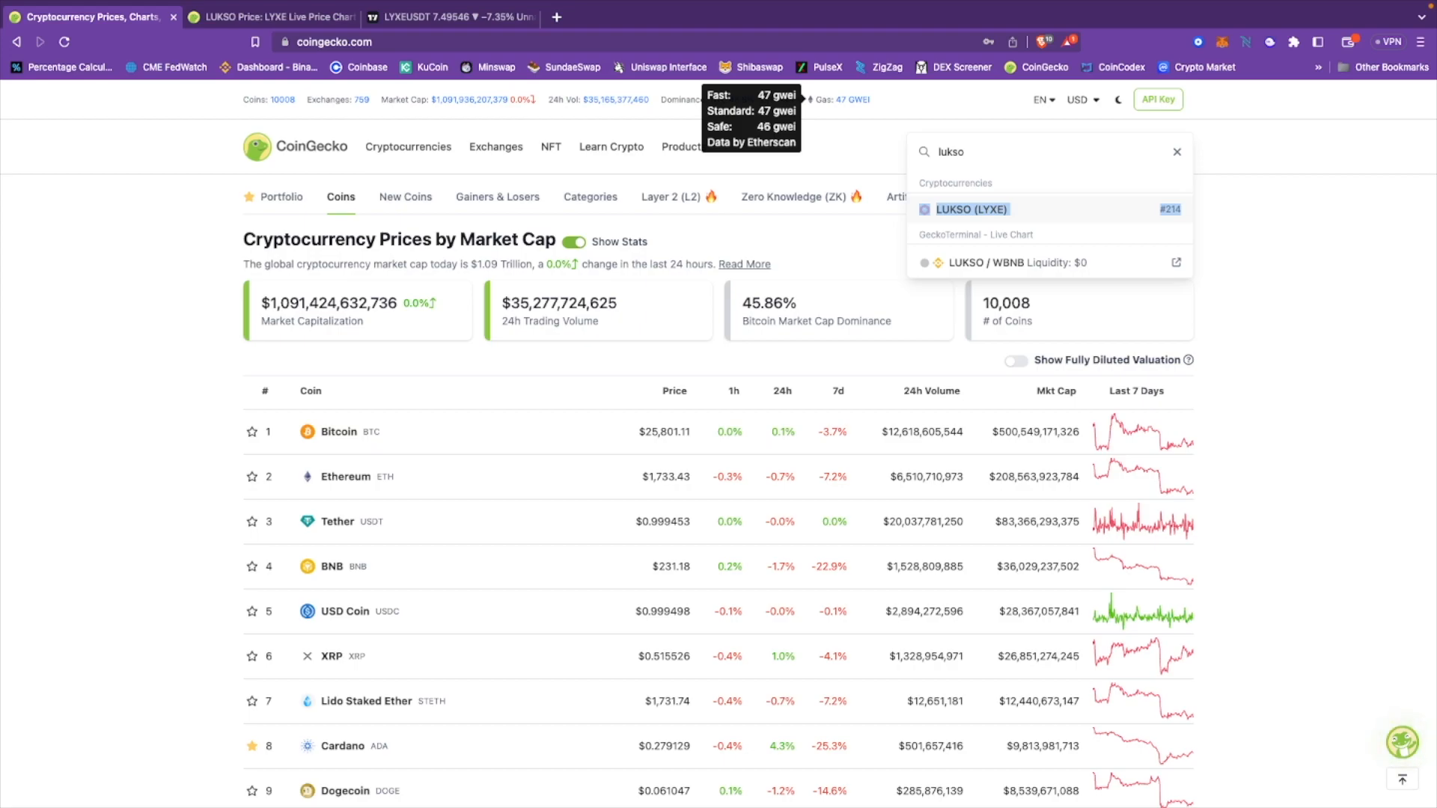
Step: Dismiss the LUKSO search suggestions to return to the market-cap ranking
click(1177, 153)
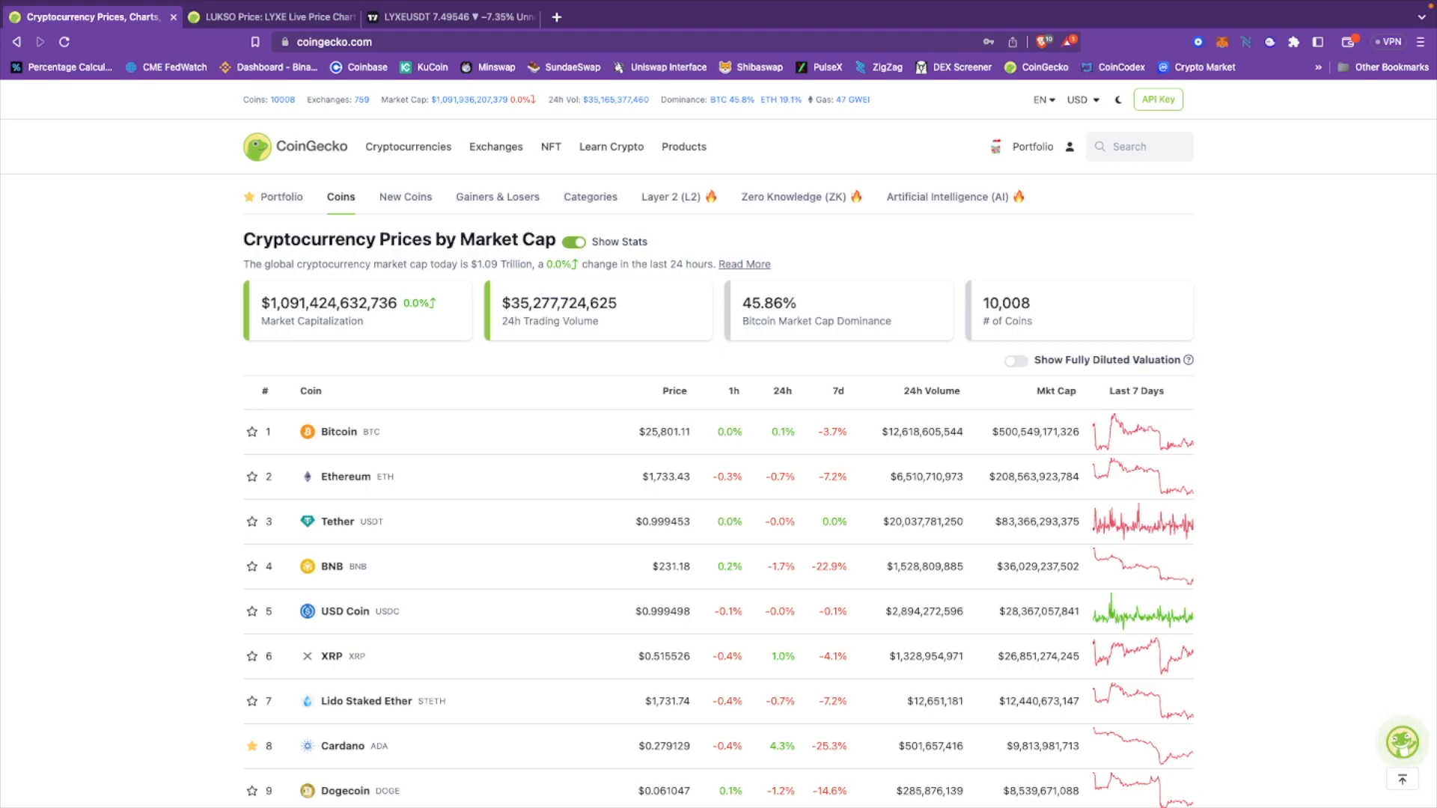
scroll(down, 3)
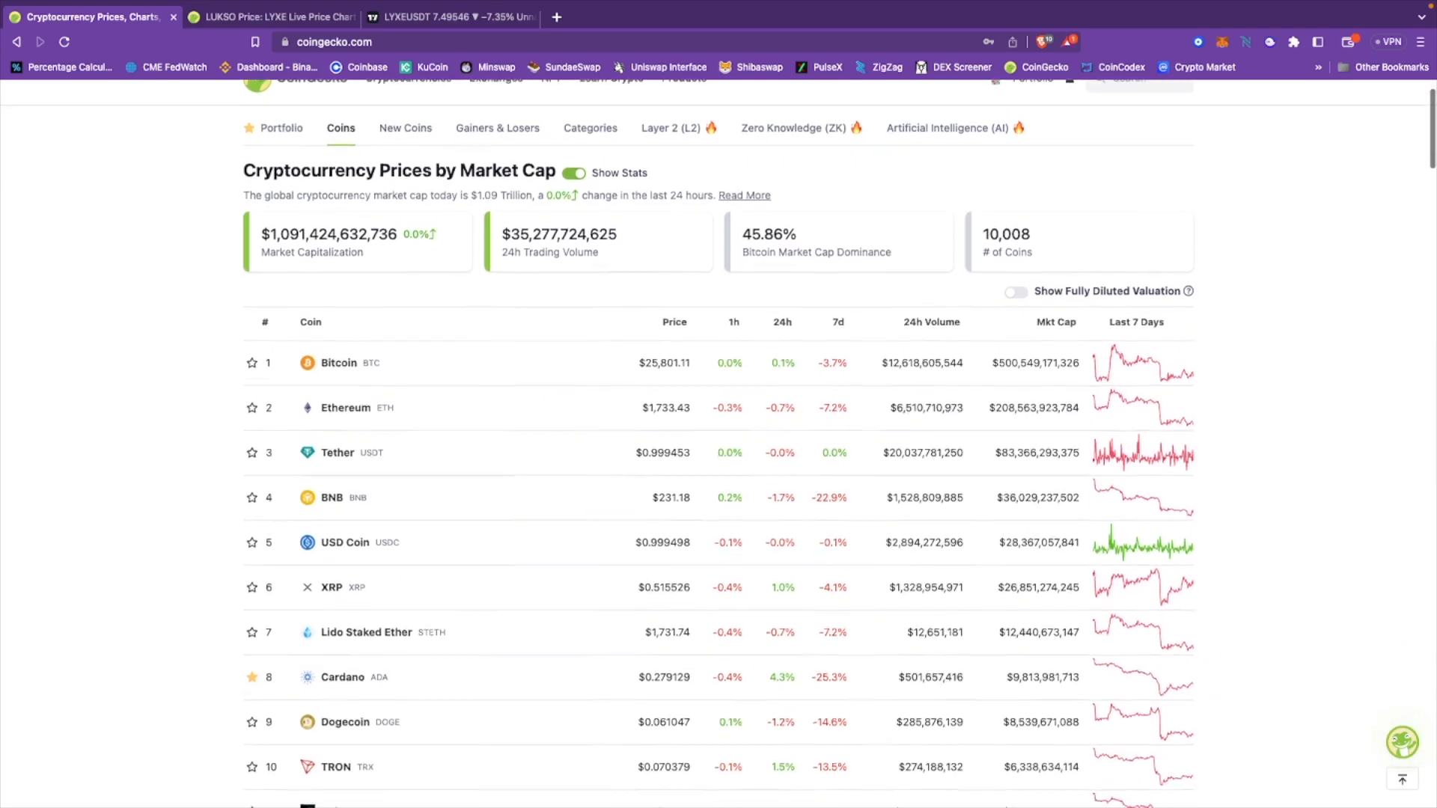
scroll(down, 3)
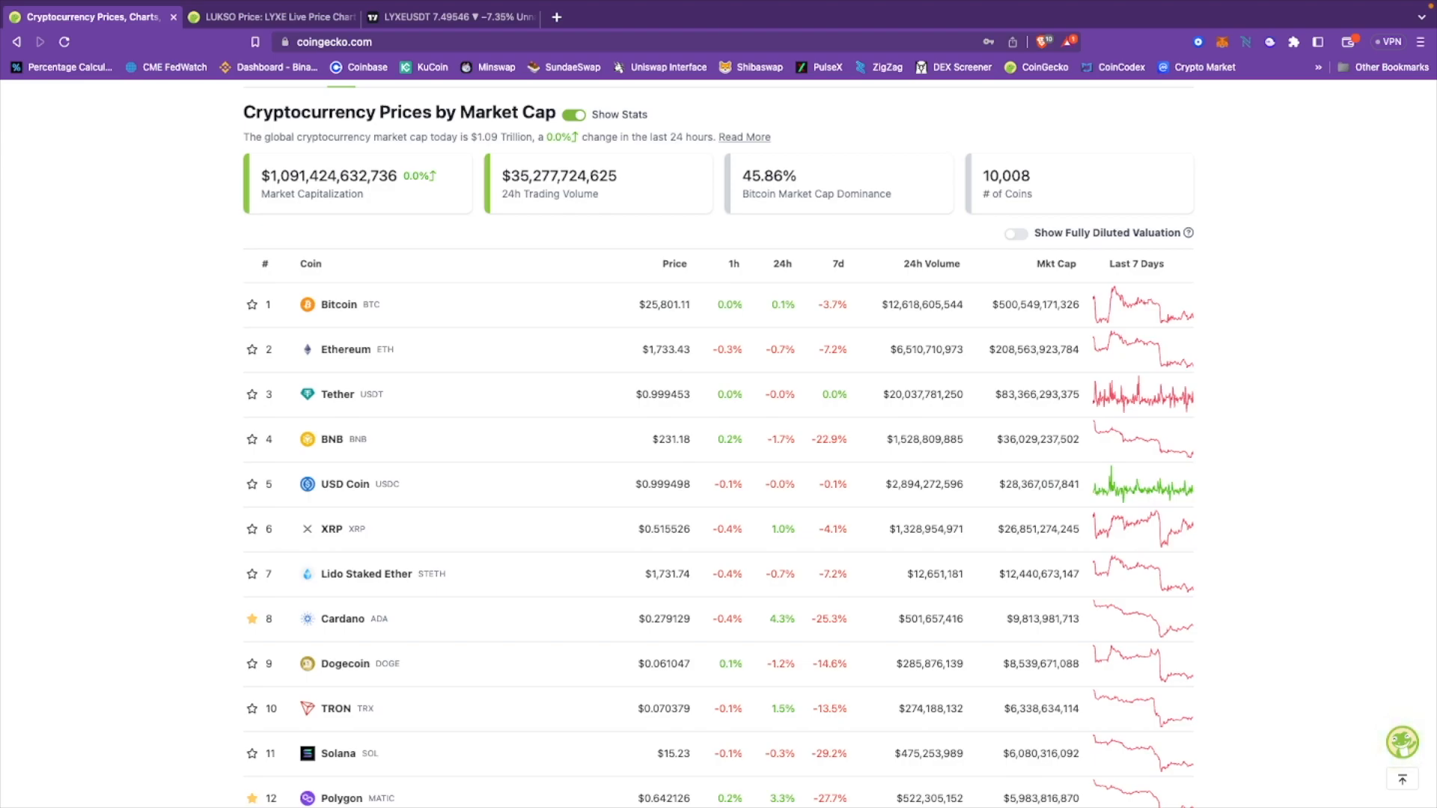
scroll(down, 3)
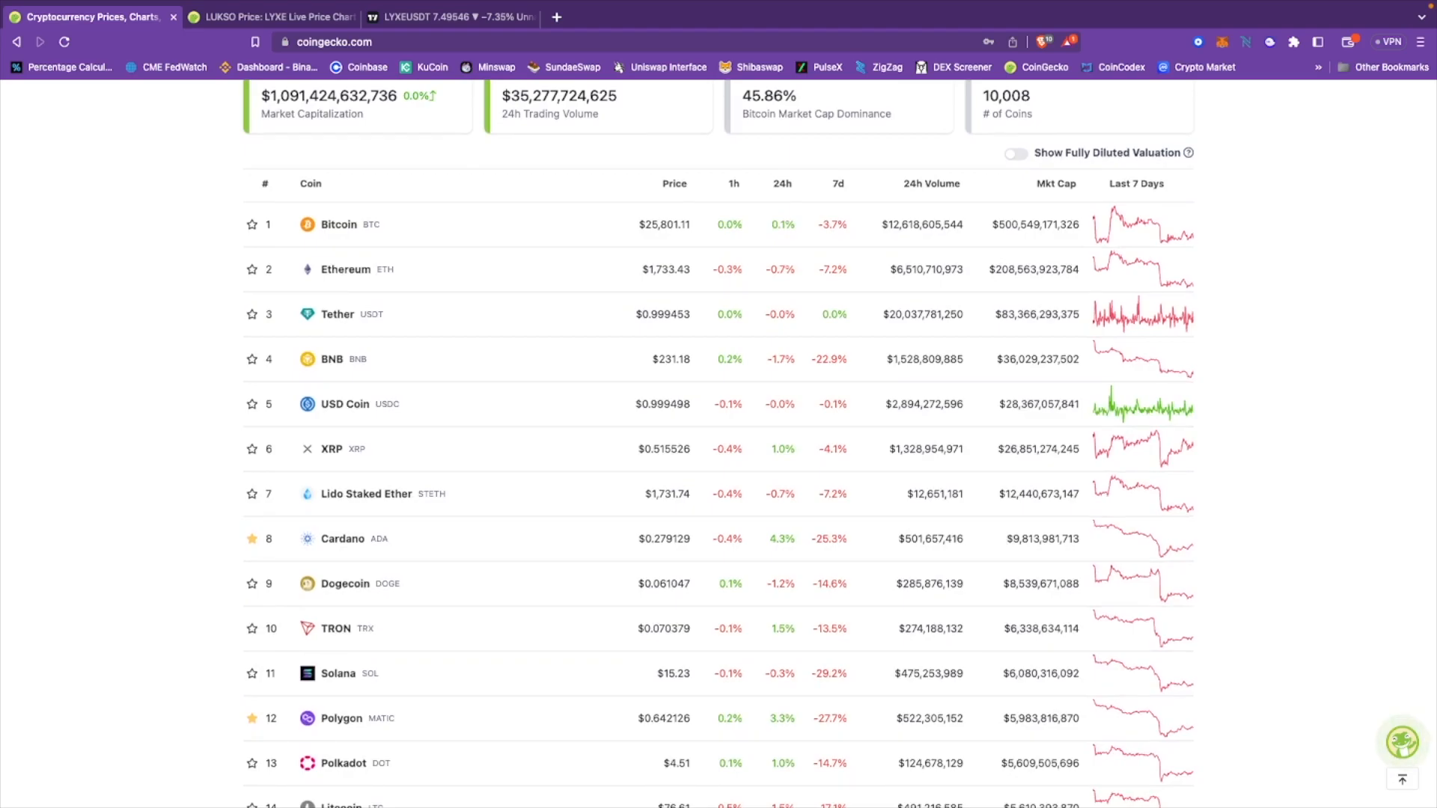
scroll(down, 3)
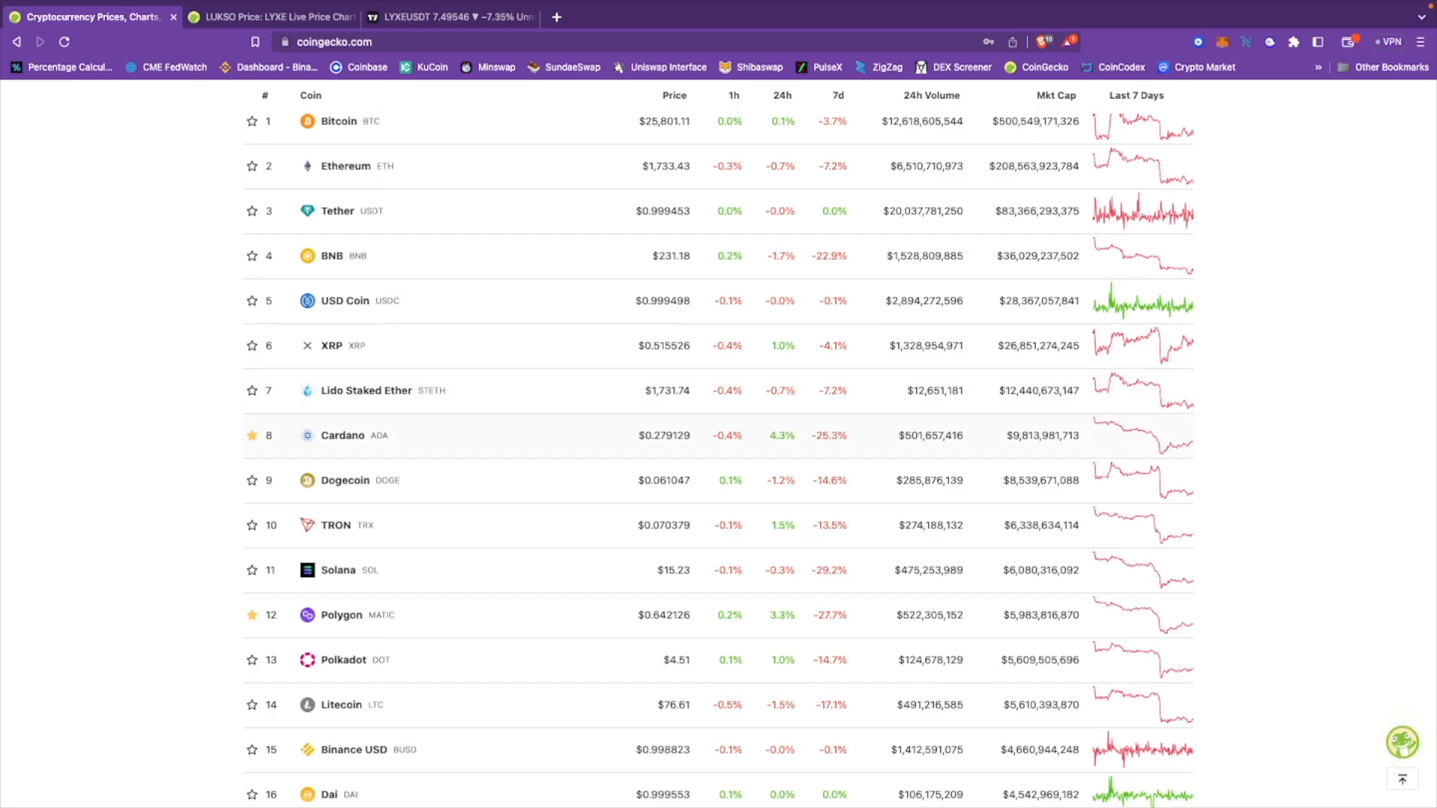
scroll(down, 3)
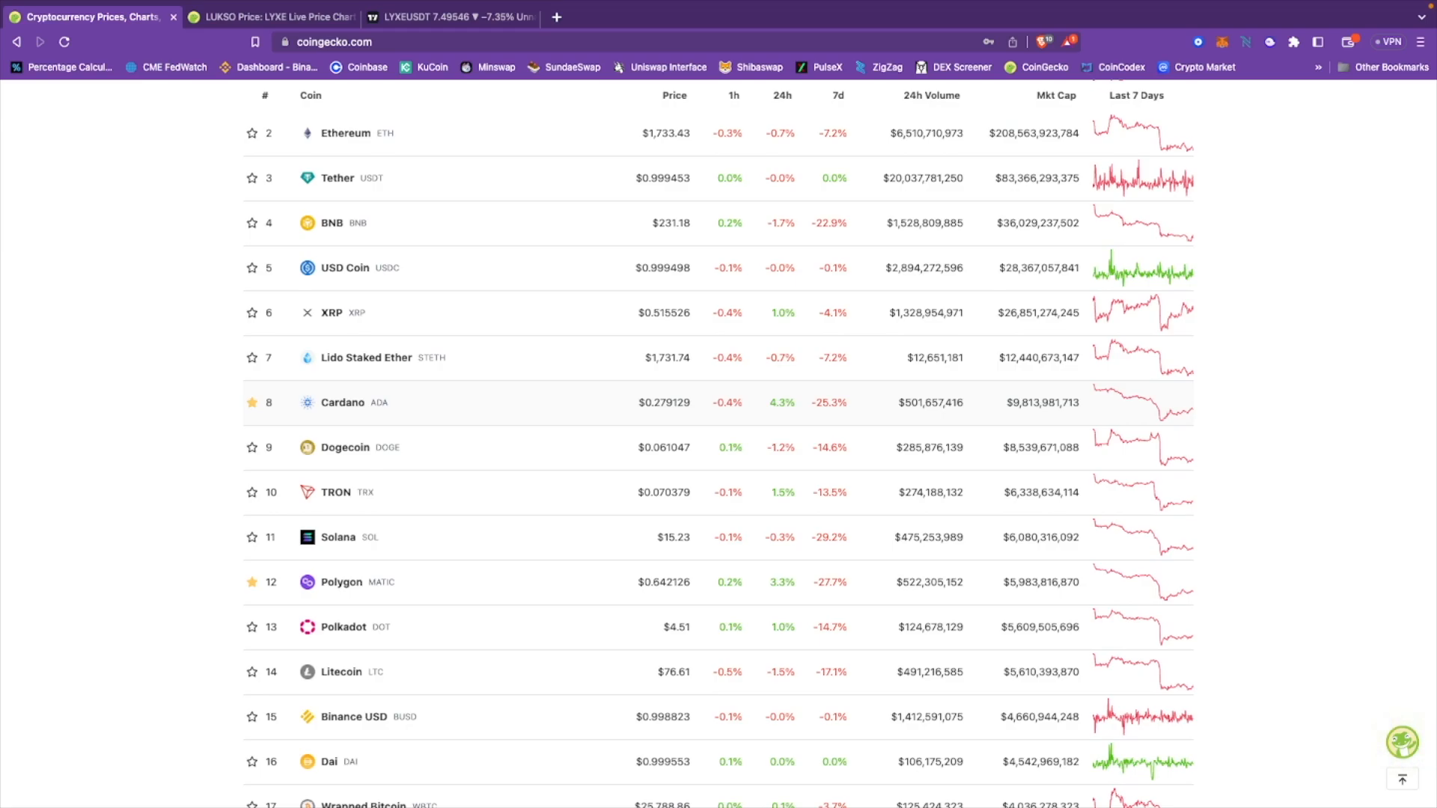
scroll(down, 3)
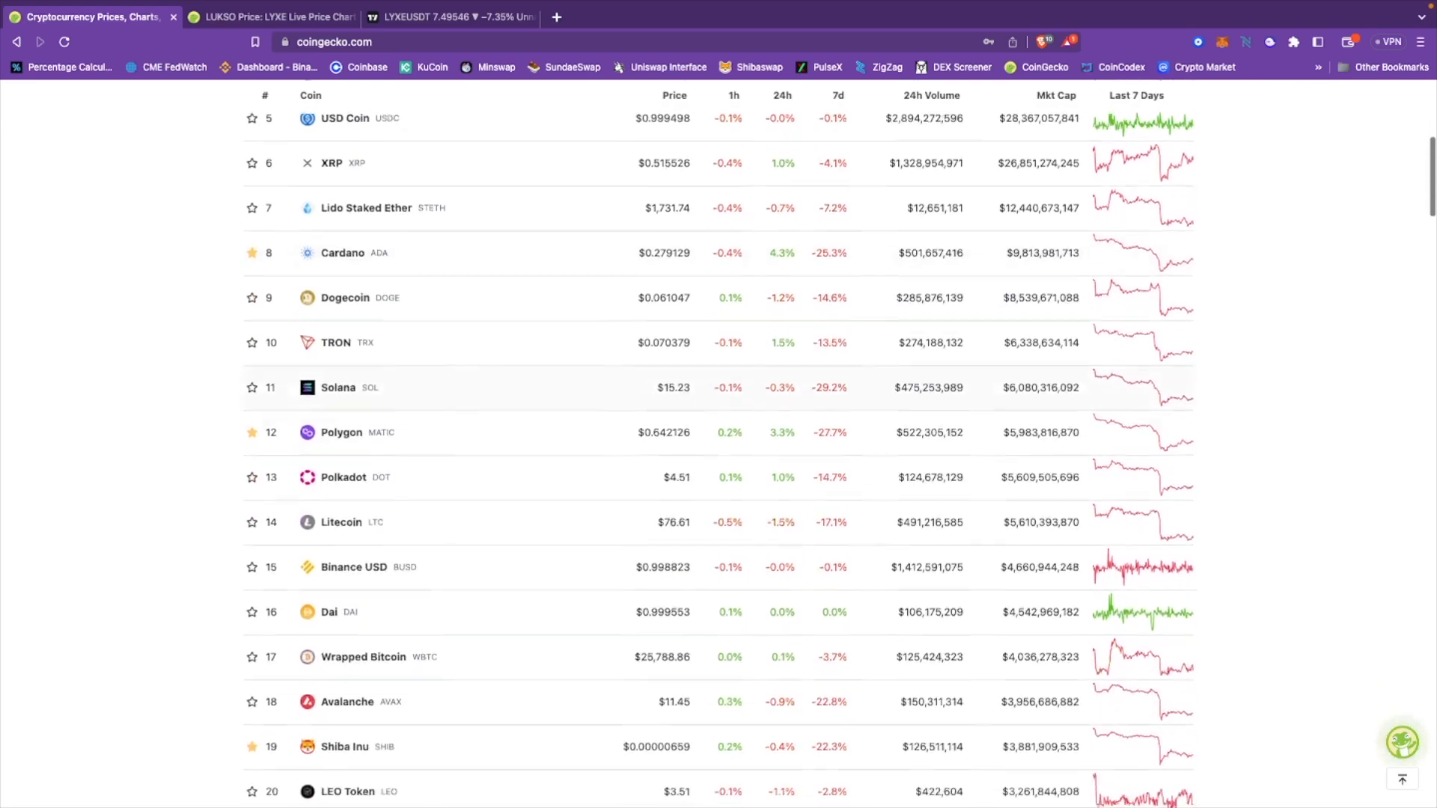
scroll(down, 3)
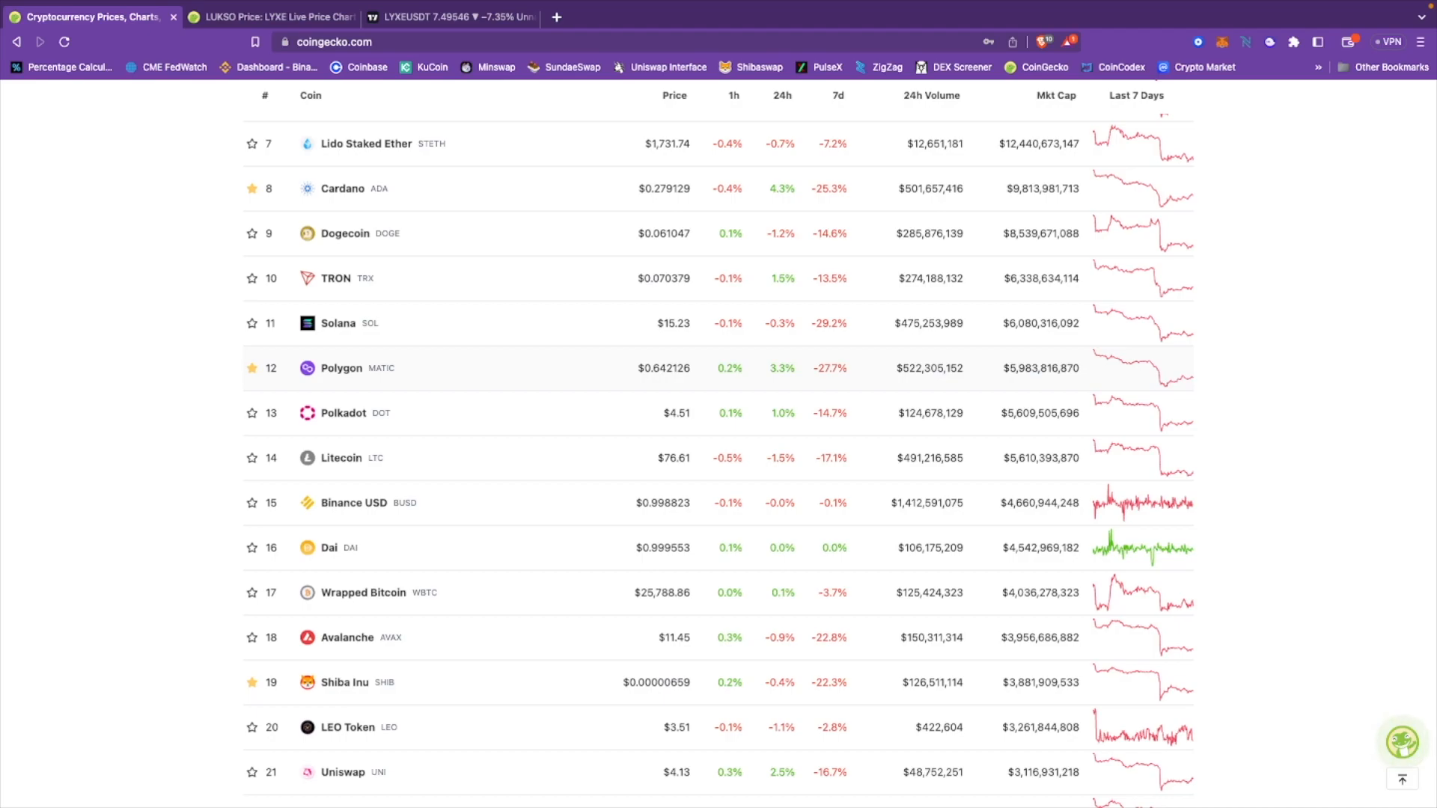
scroll(down, 3)
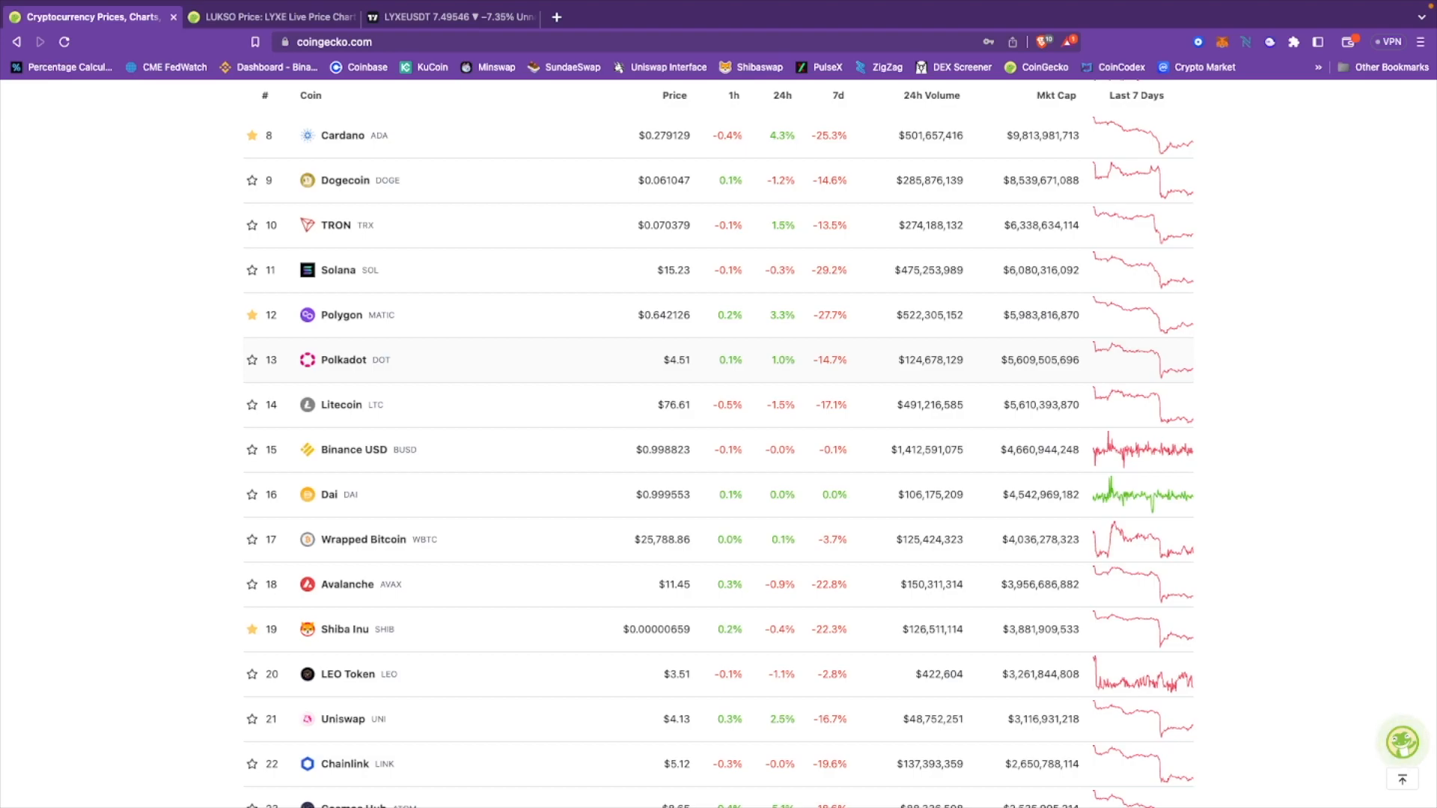
scroll(down, 3)
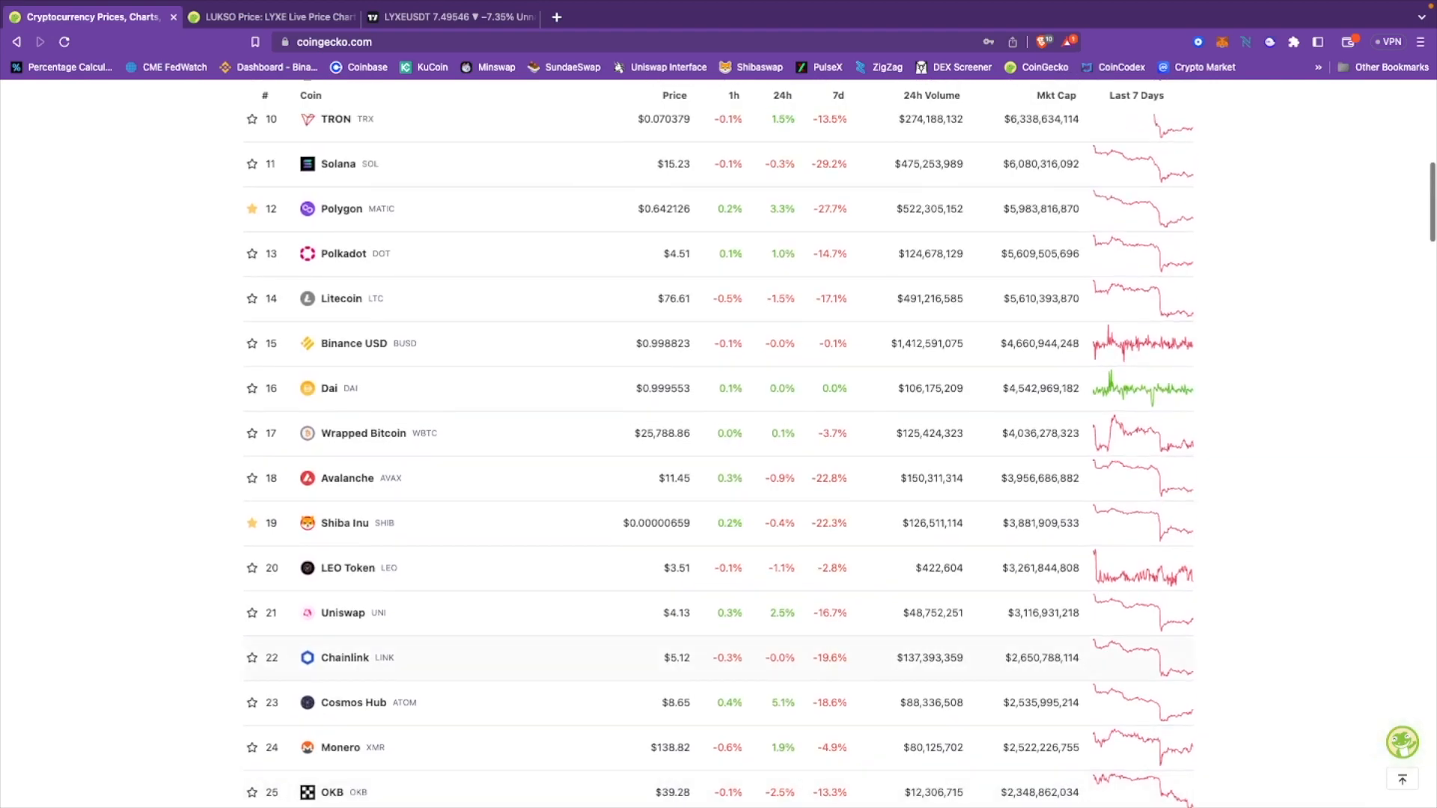
scroll(up, 3)
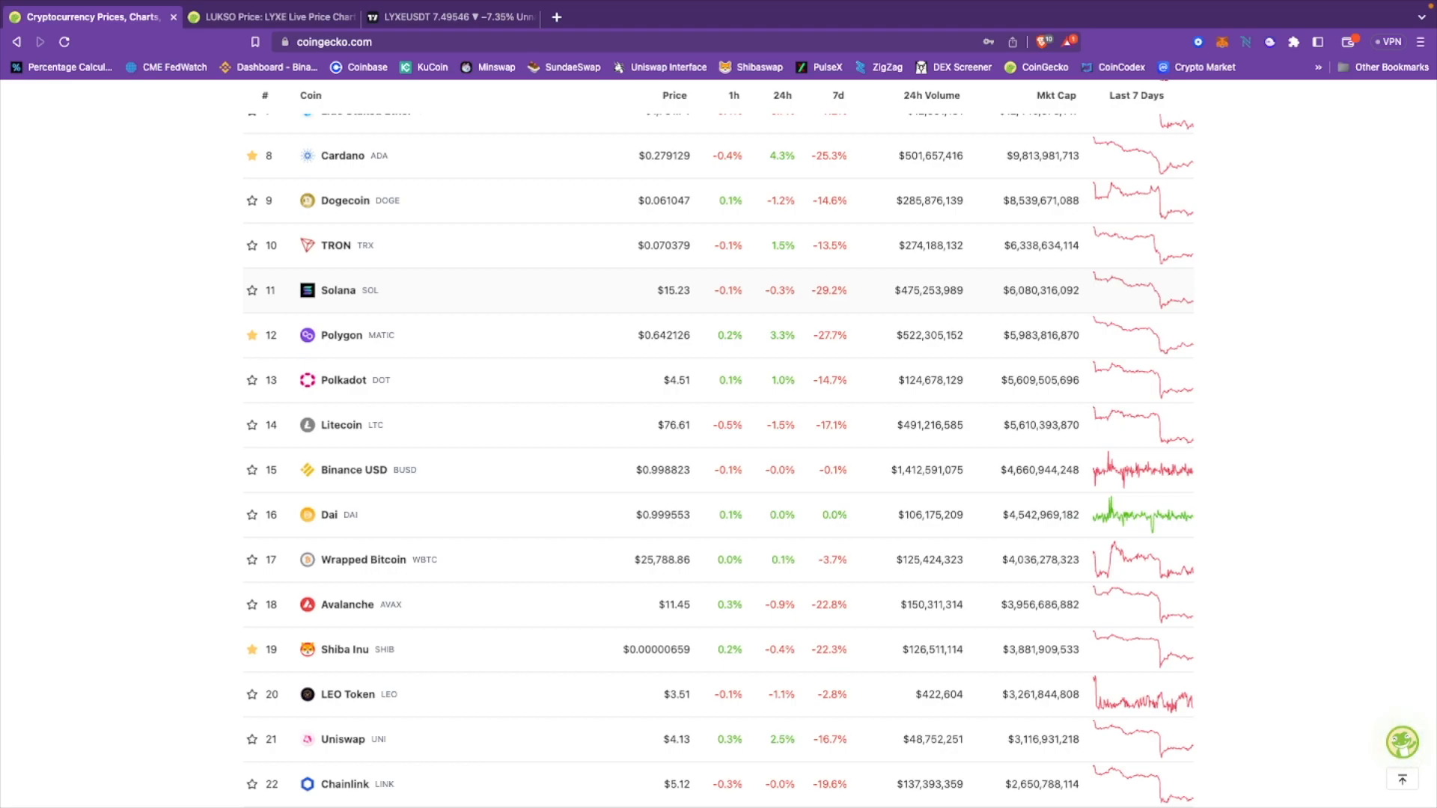
mouse_move(343, 201)
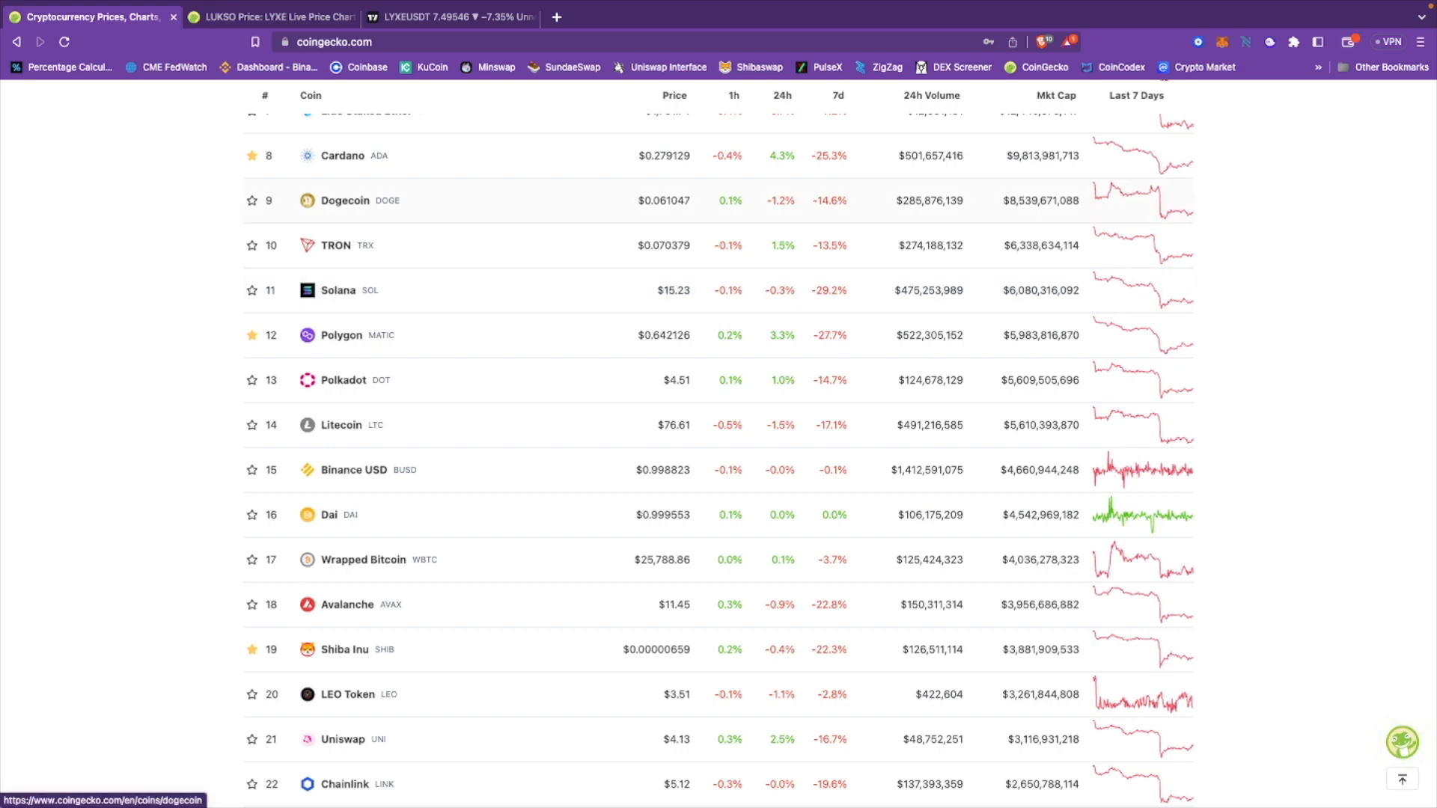
mouse_move(335, 245)
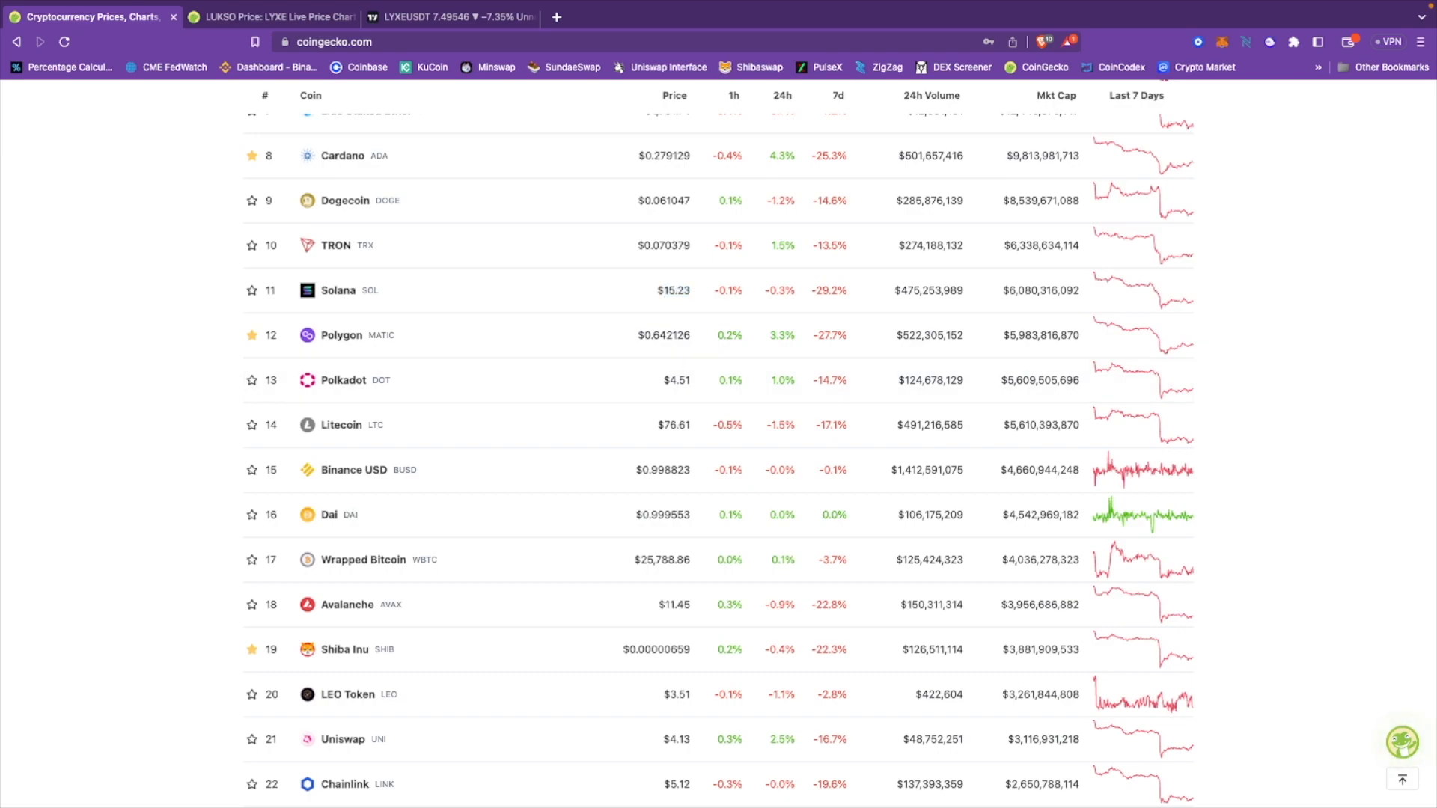
double_click(665, 336)
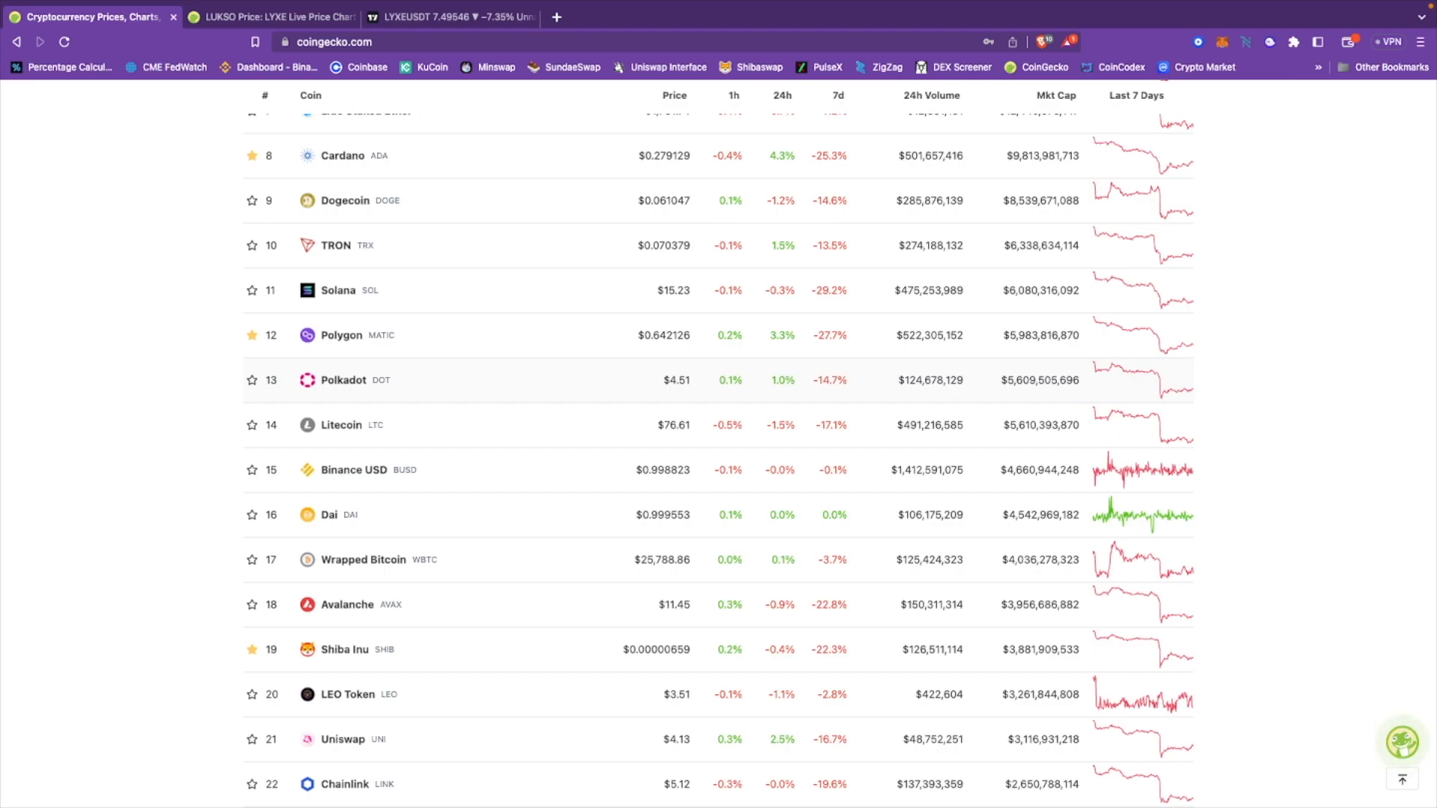
mouse_move(341, 425)
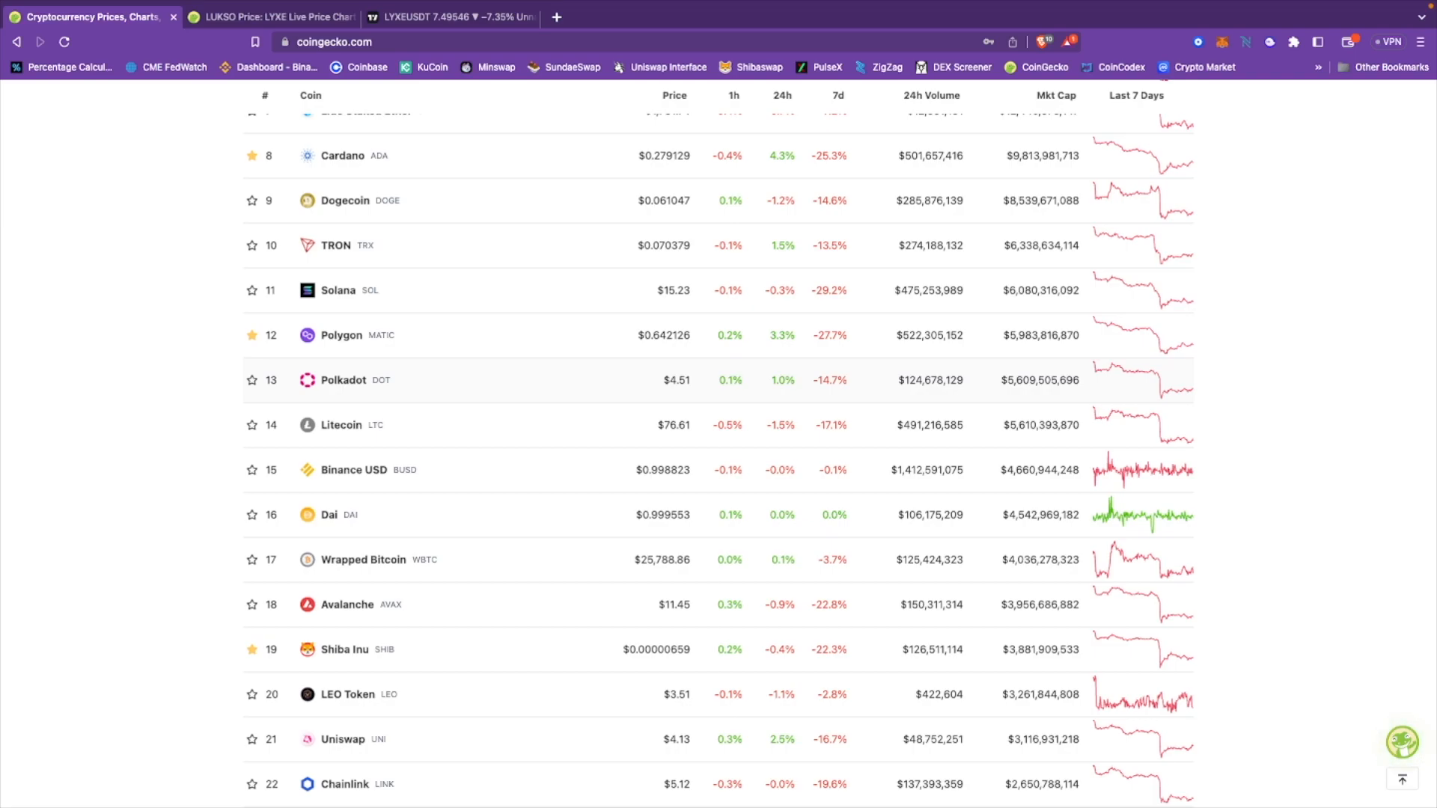
Step: Move down the ranking past Litecoin toward the coins around rank 30
scroll(down, 3)
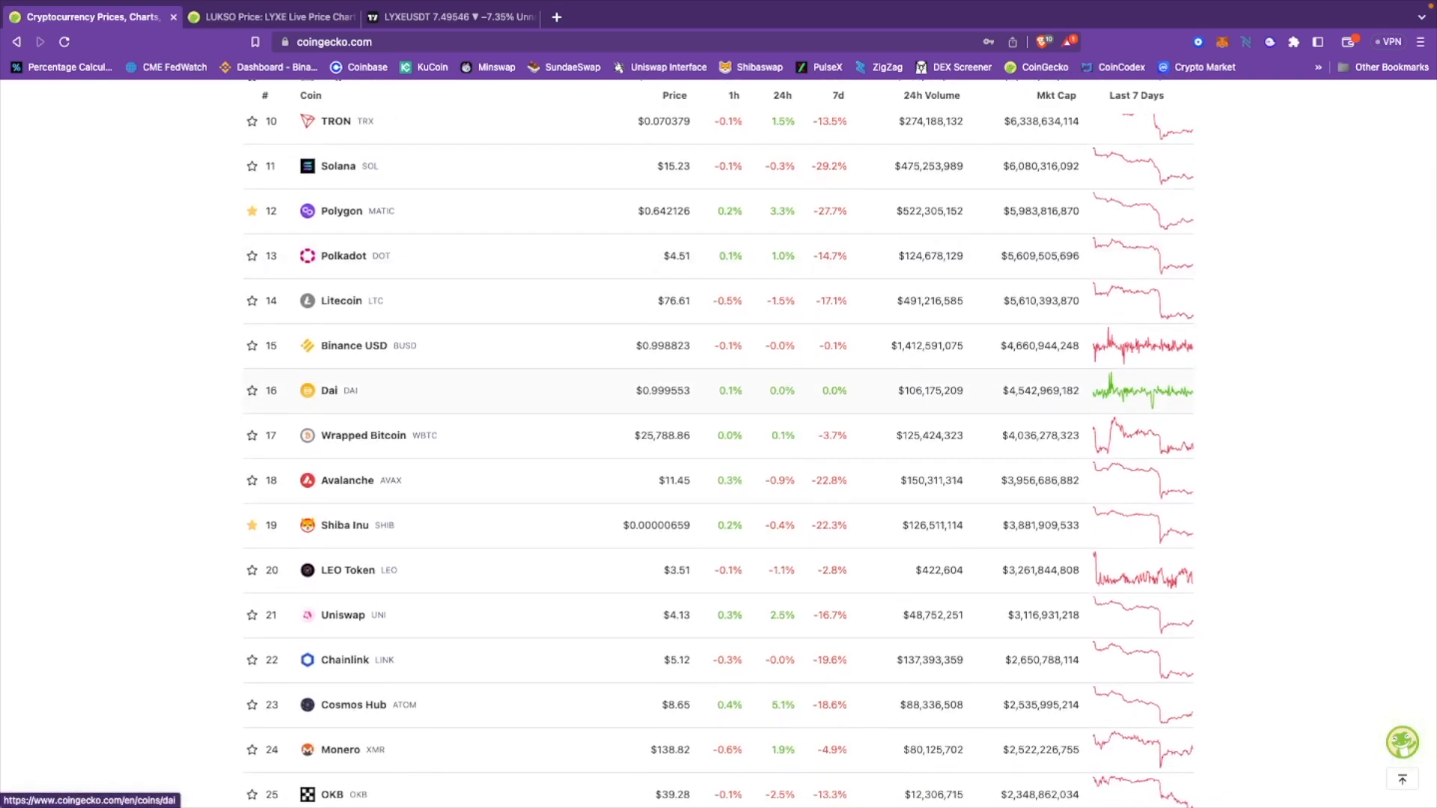
scroll(down, 3)
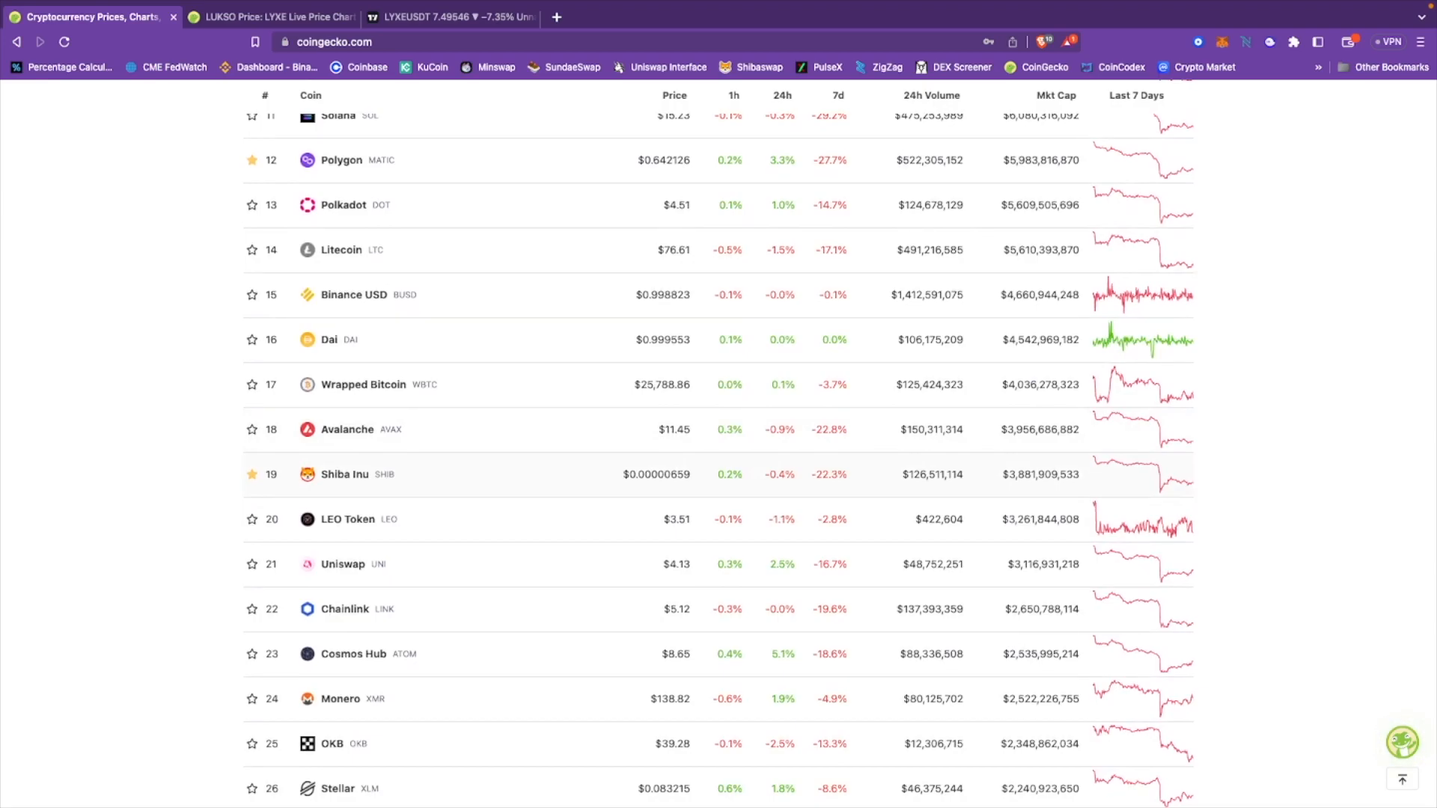
scroll(down, 3)
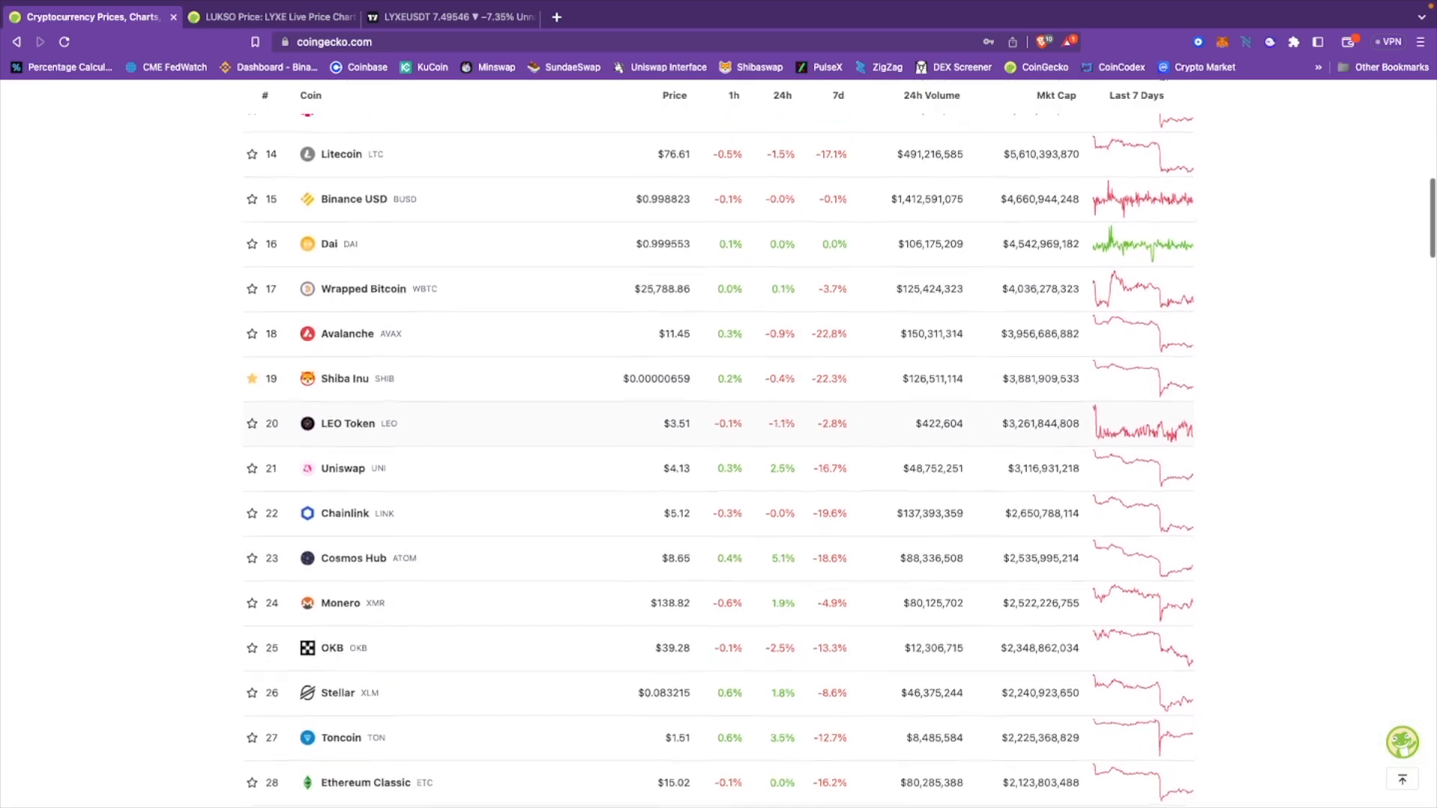
scroll(down, 3)
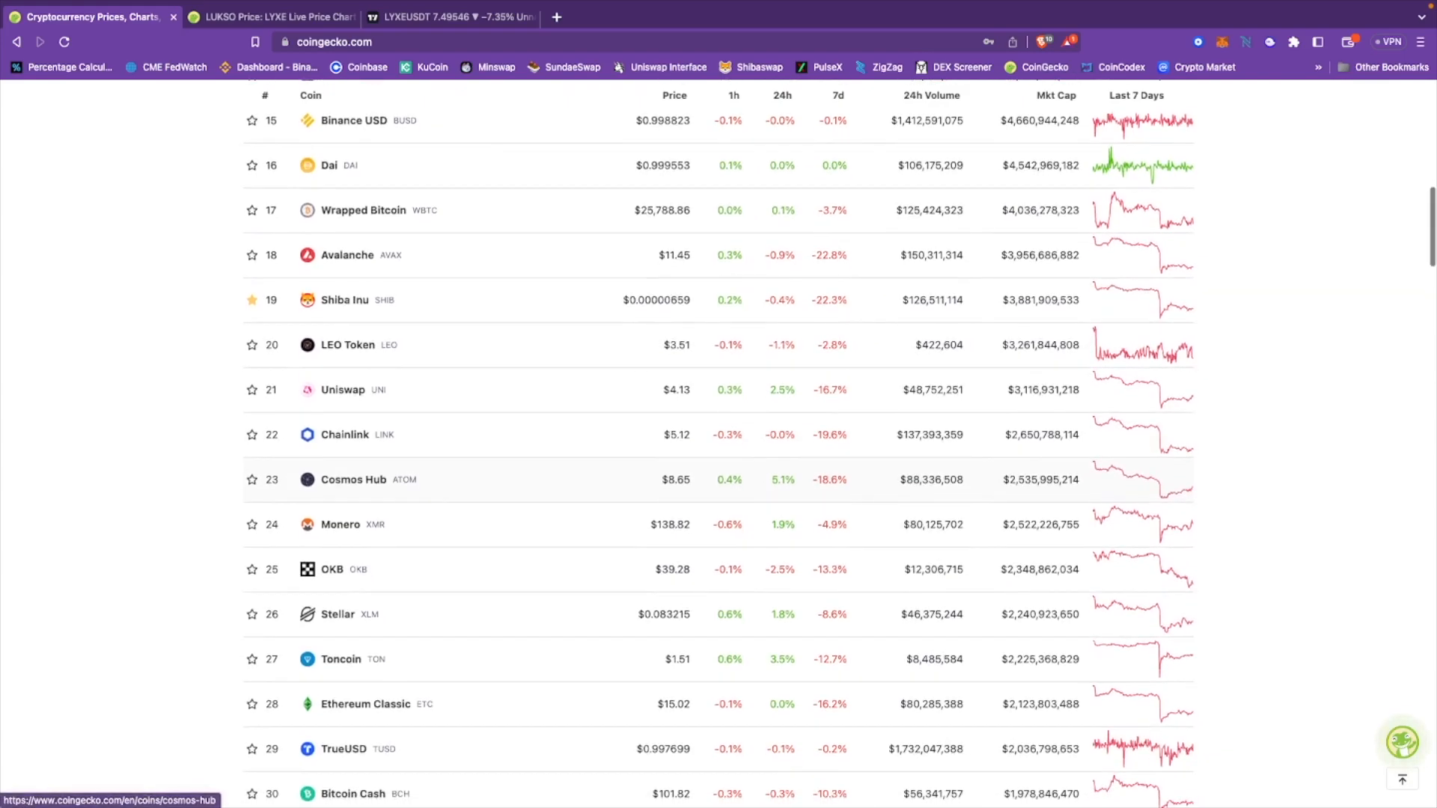
scroll(down, 3)
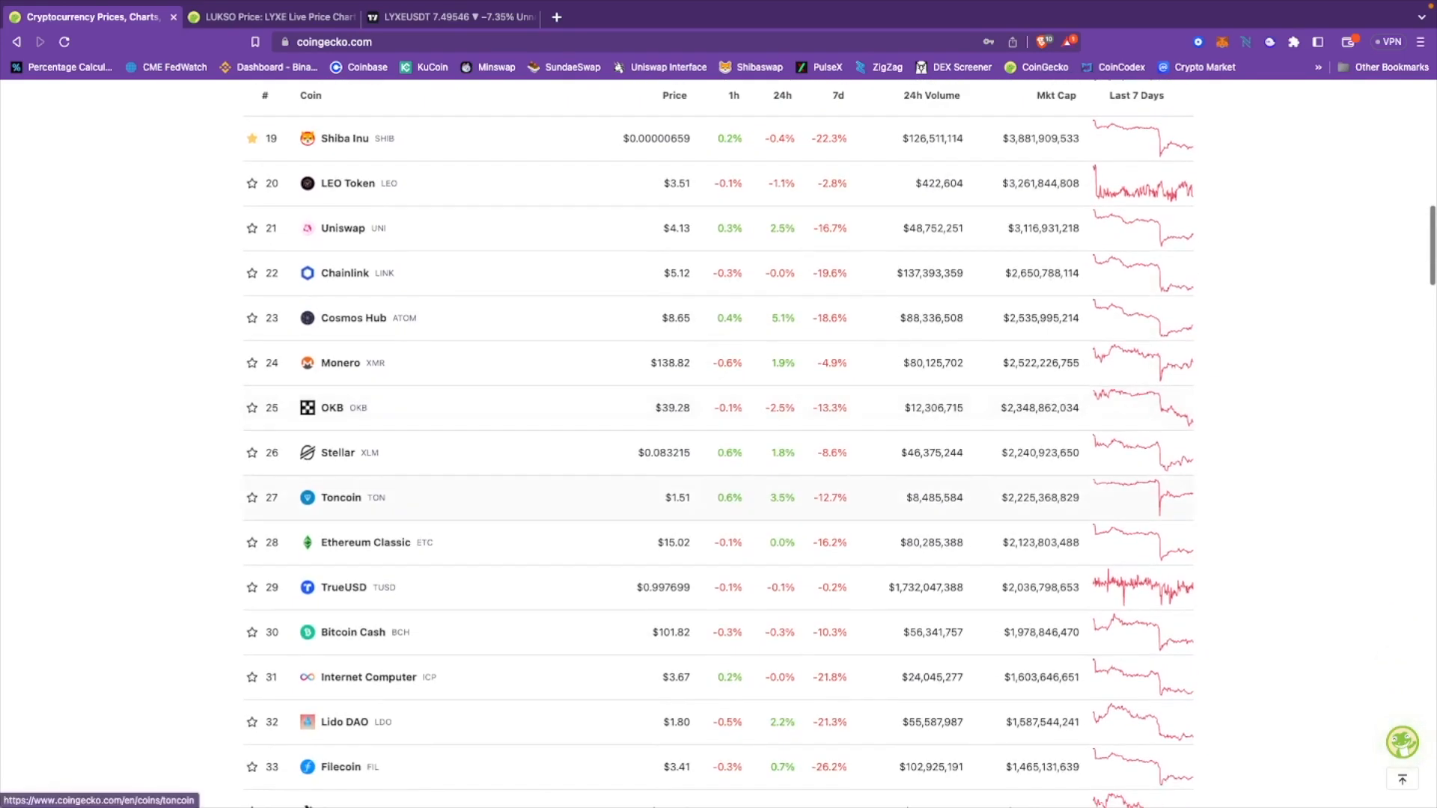
scroll(down, 3)
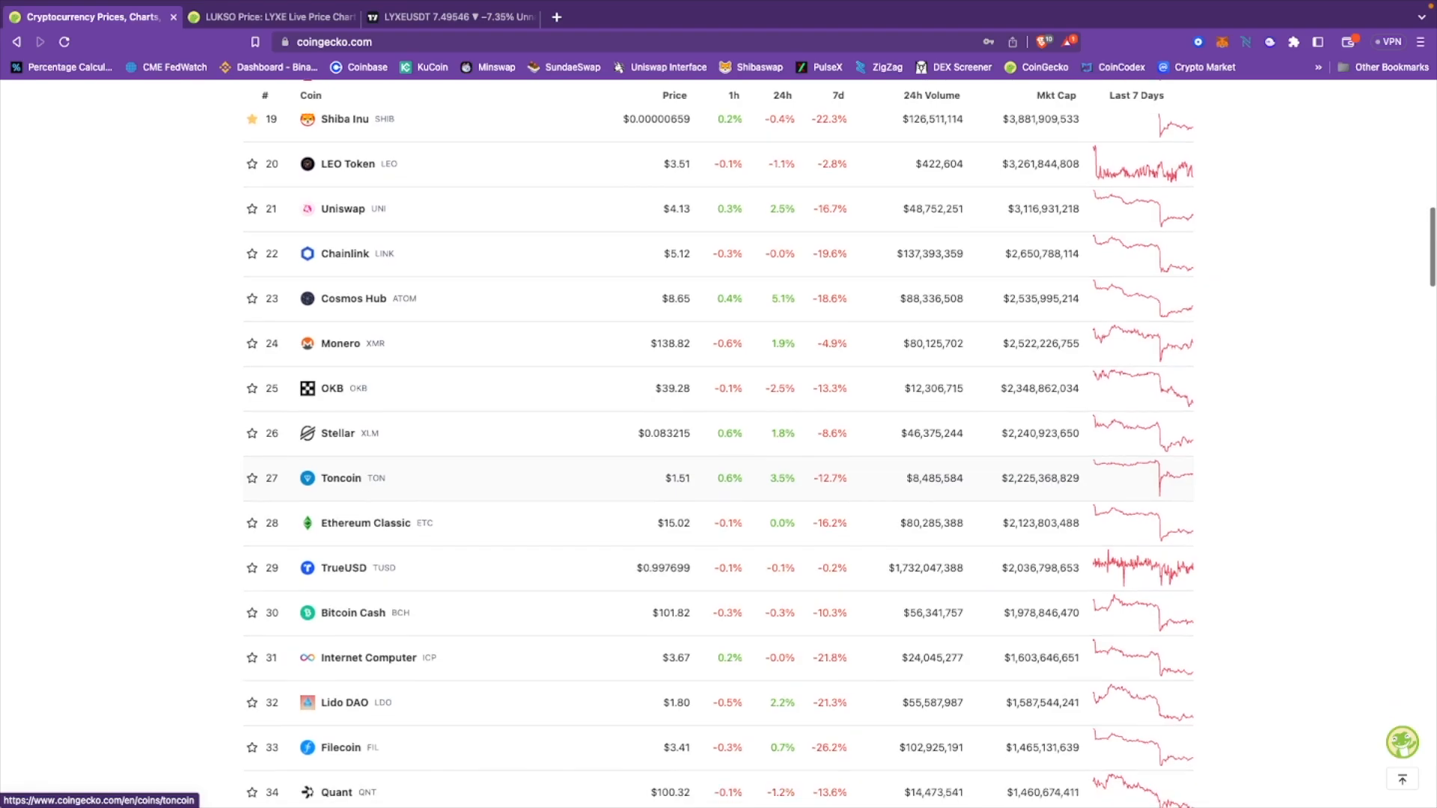
mouse_move(364, 494)
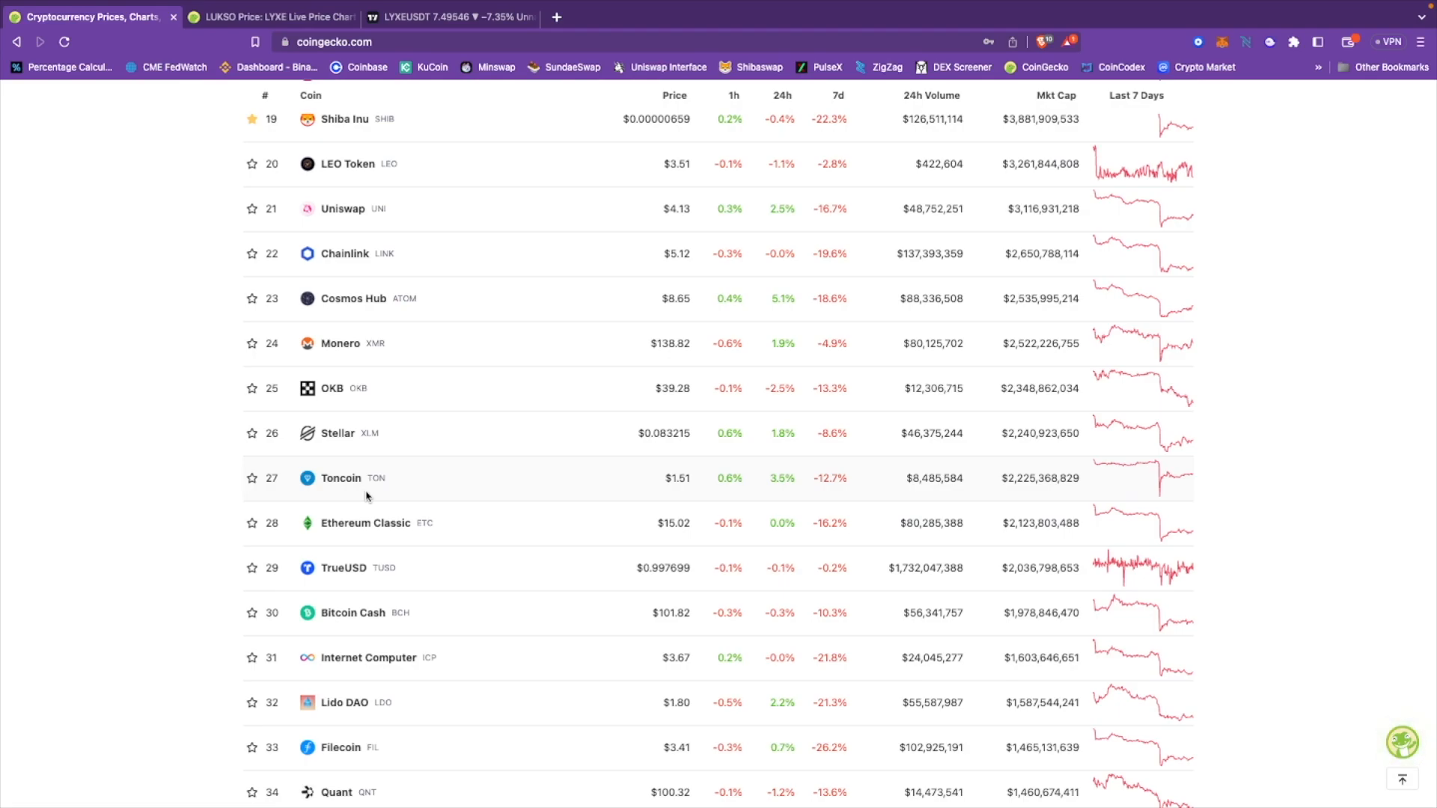
scroll(down, 3)
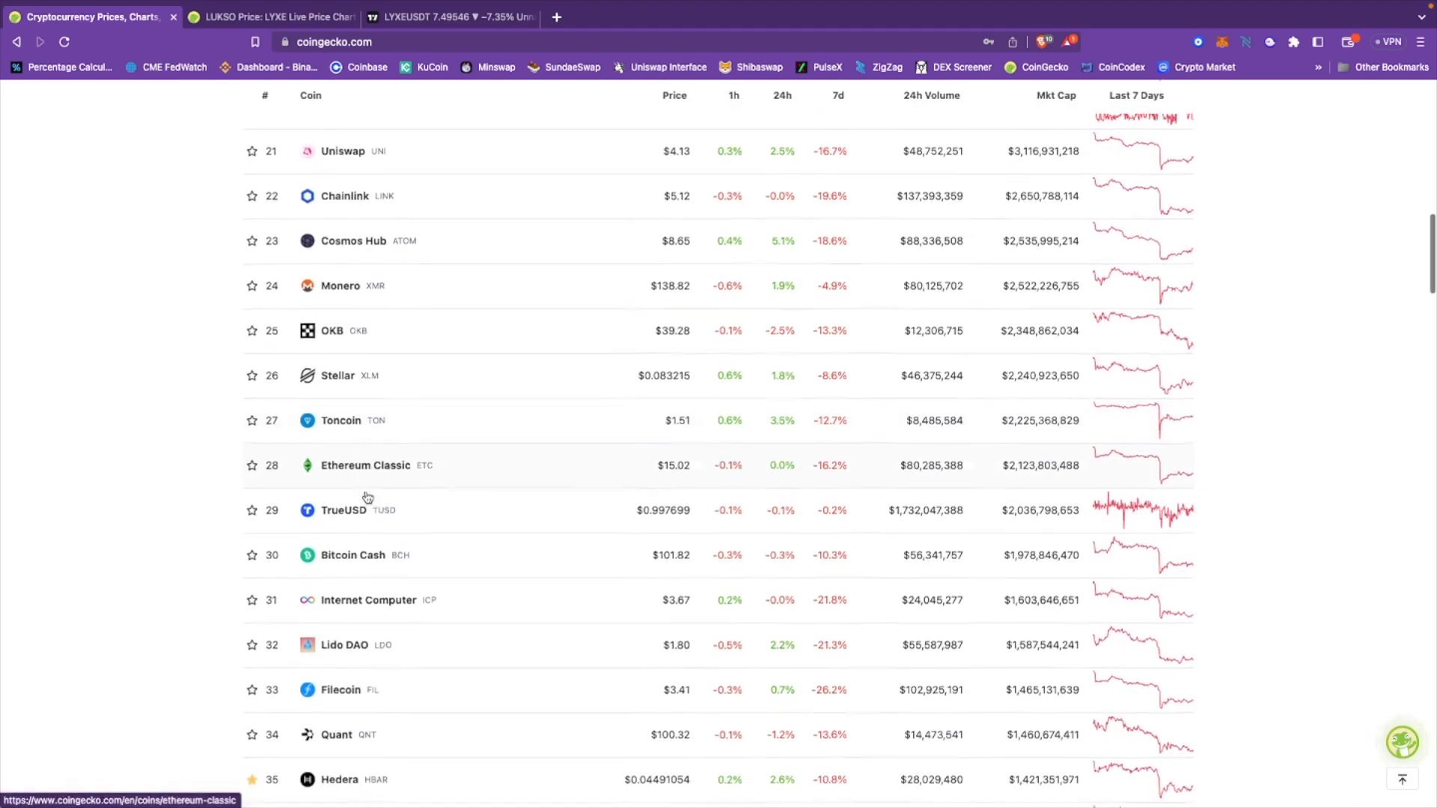
scroll(down, 3)
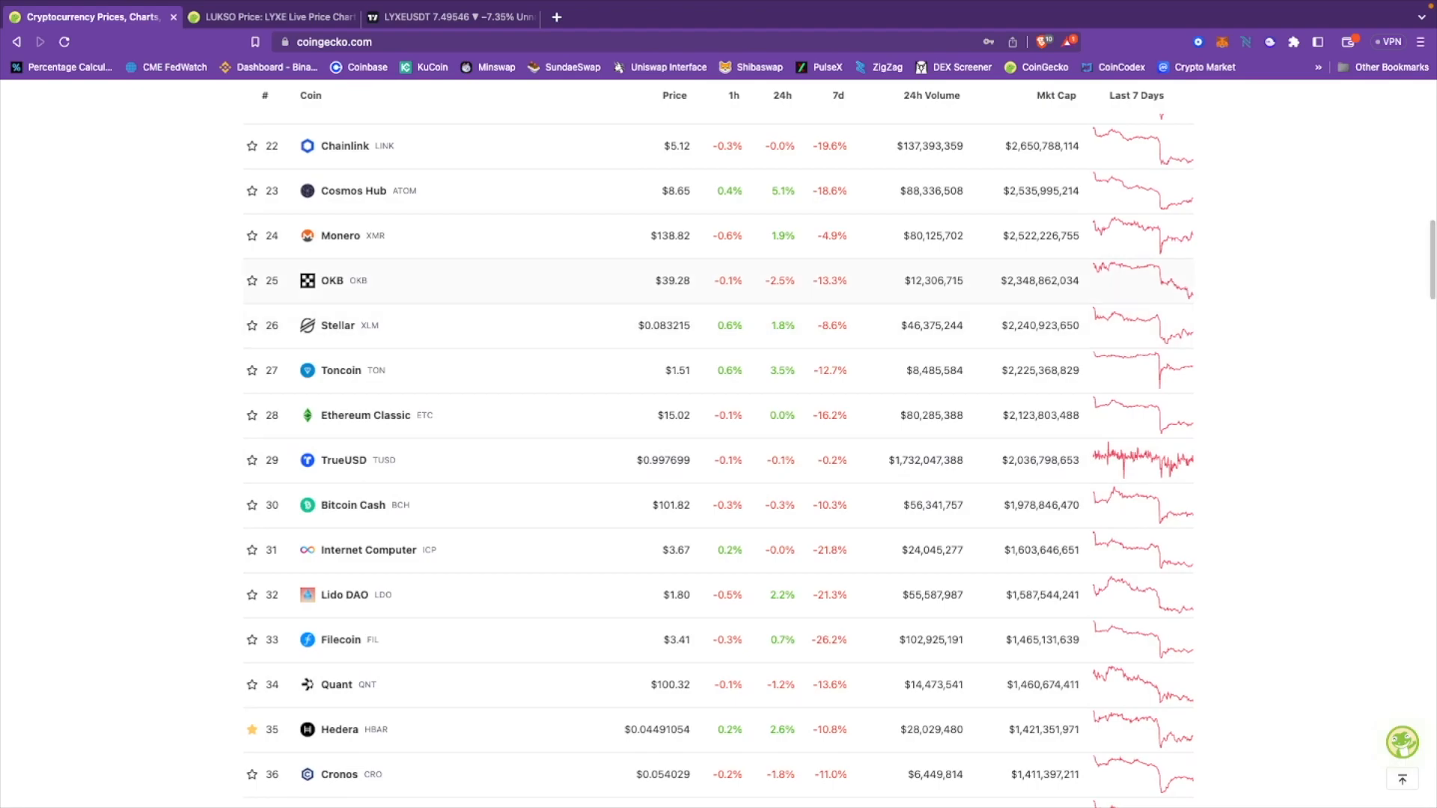
scroll(down, 3)
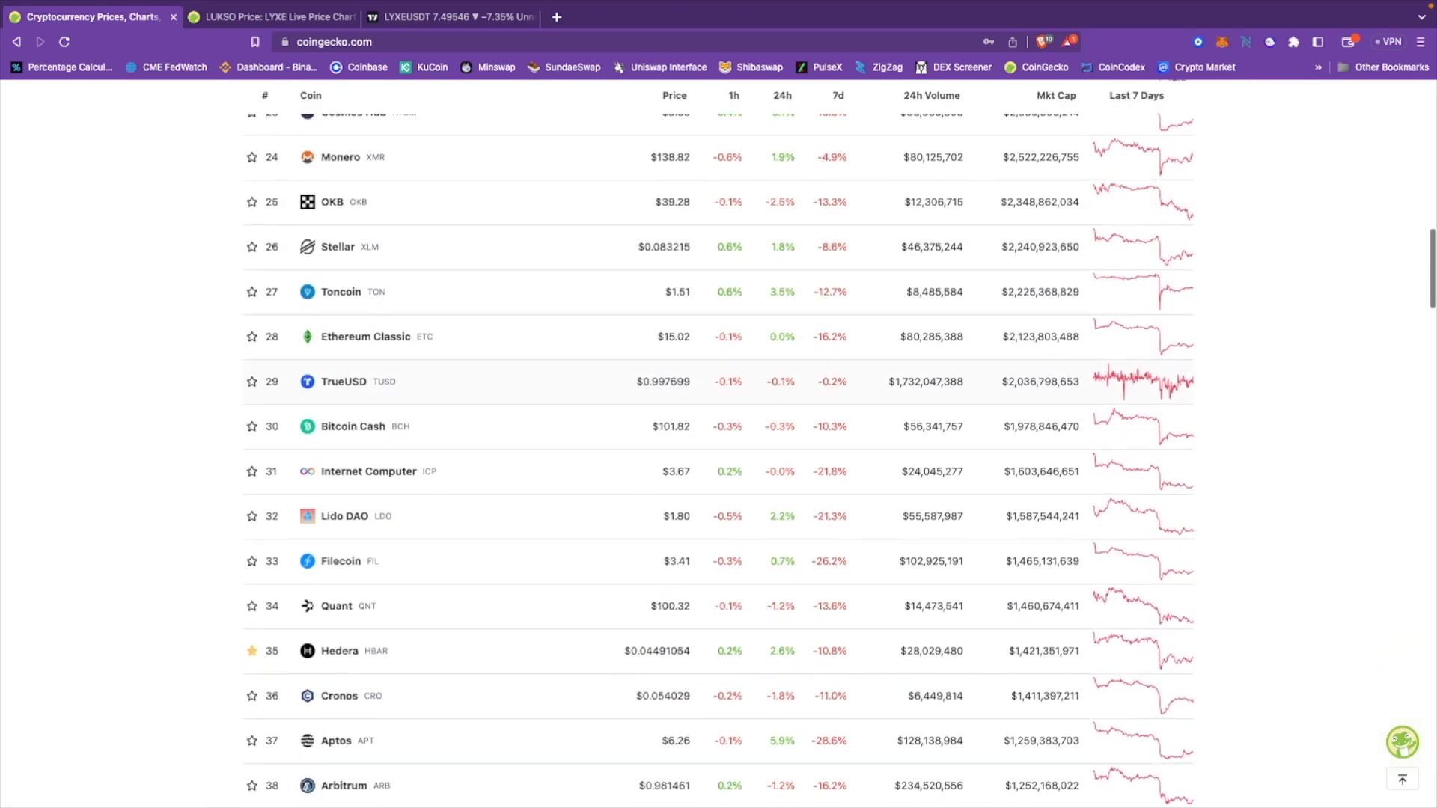
scroll(down, 3)
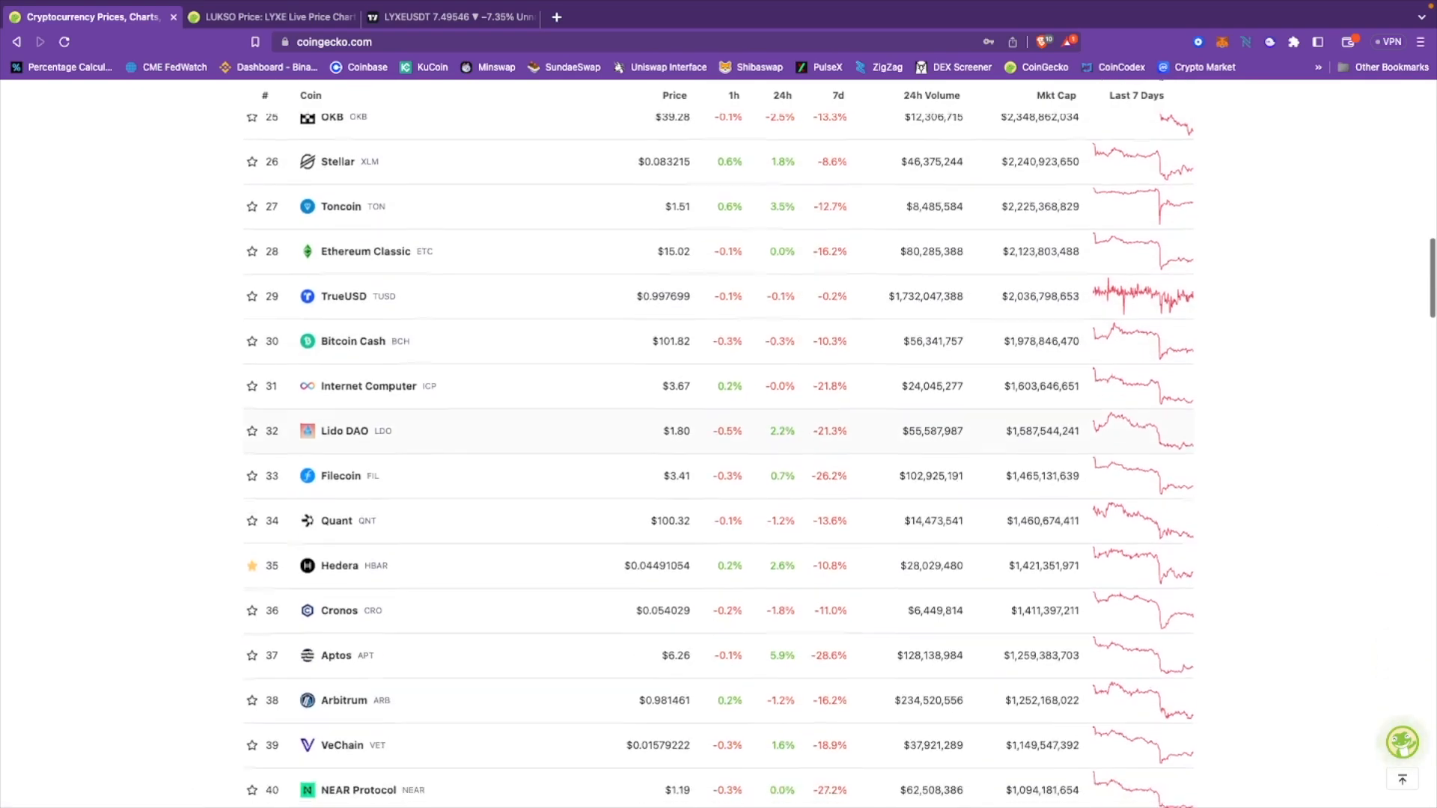
scroll(down, 3)
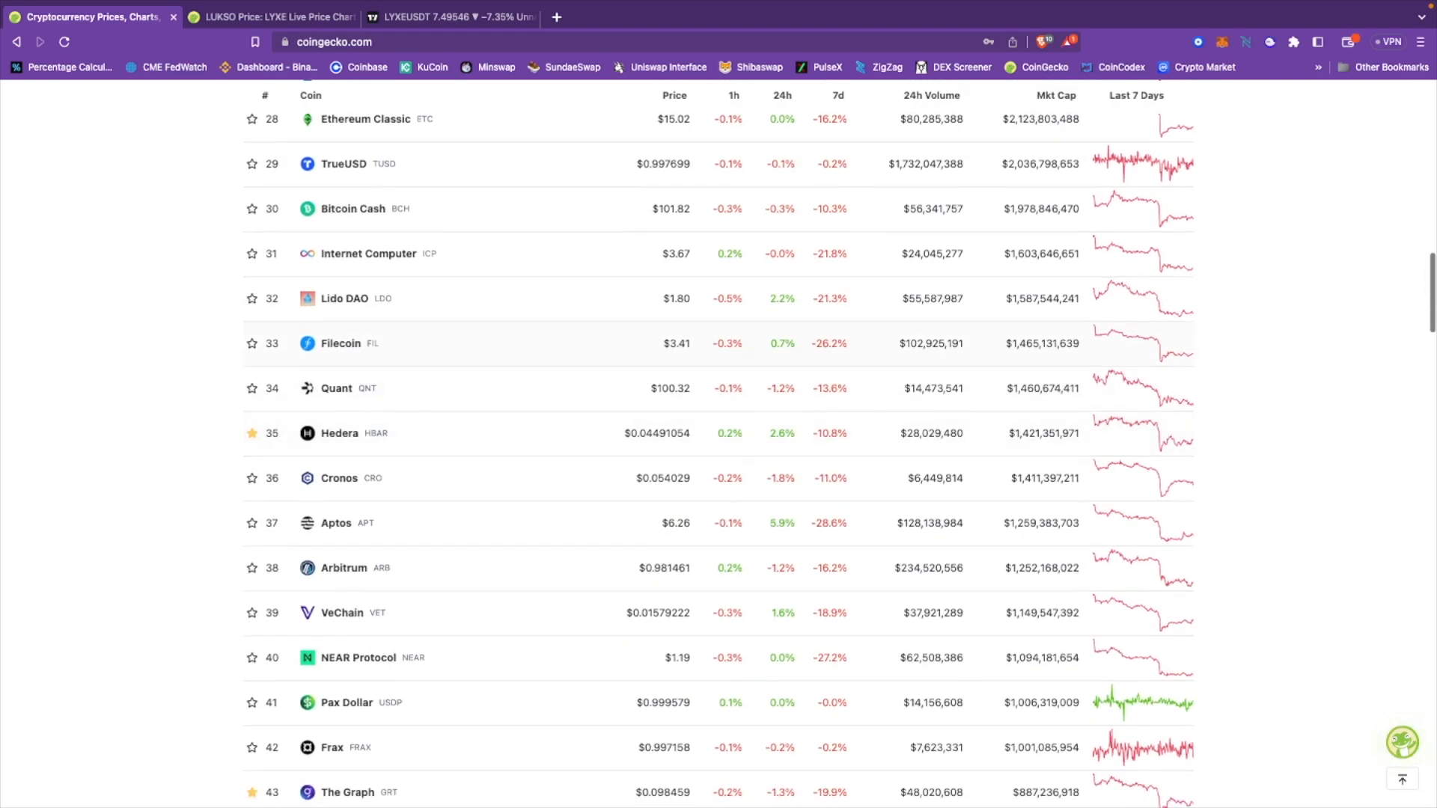
Step: Highlight Filecoin's $3.41 and Arbitrum's $0.981461 prices, reaching ranks 37–52 (Aptos to USDD)
double_click(676, 344)
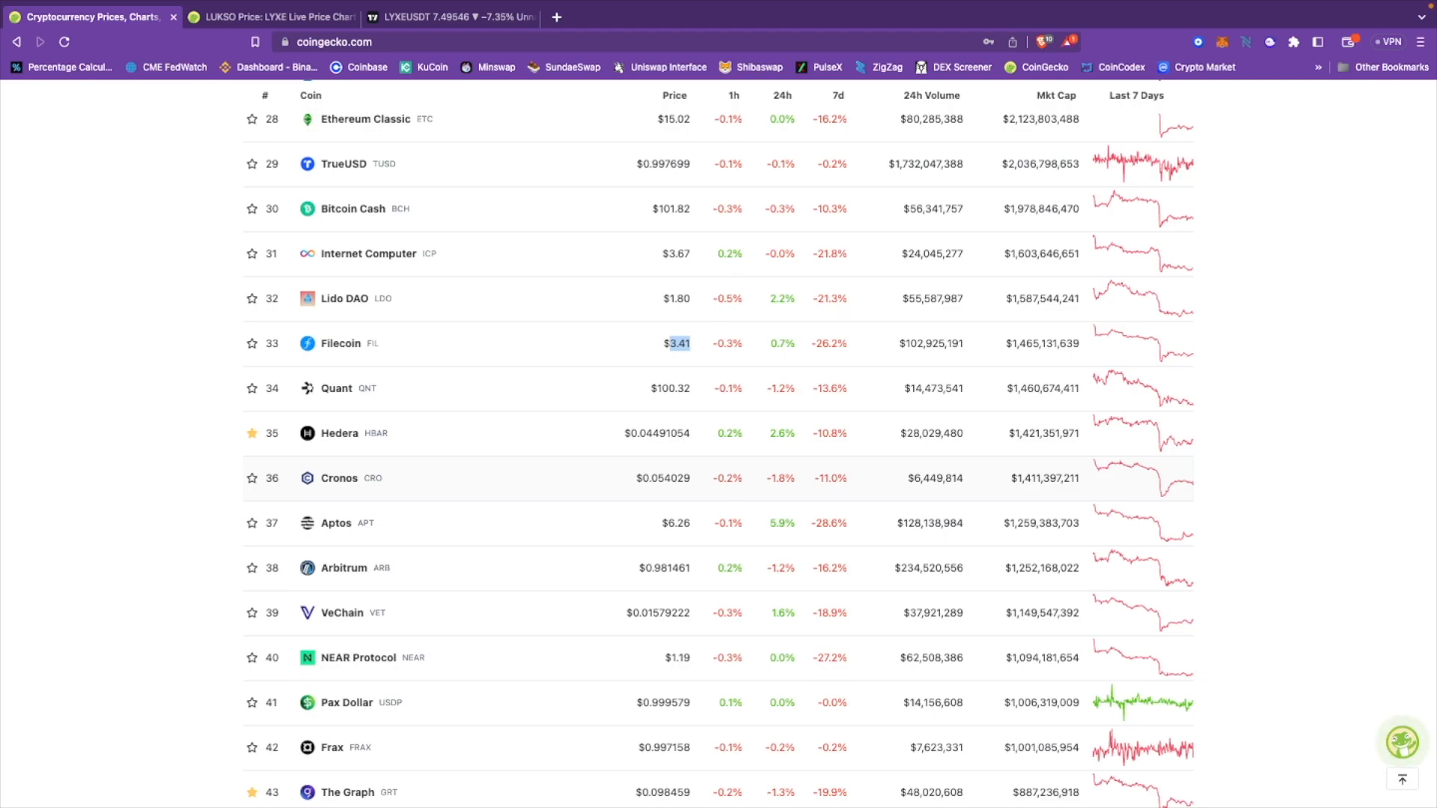
scroll(down, 3)
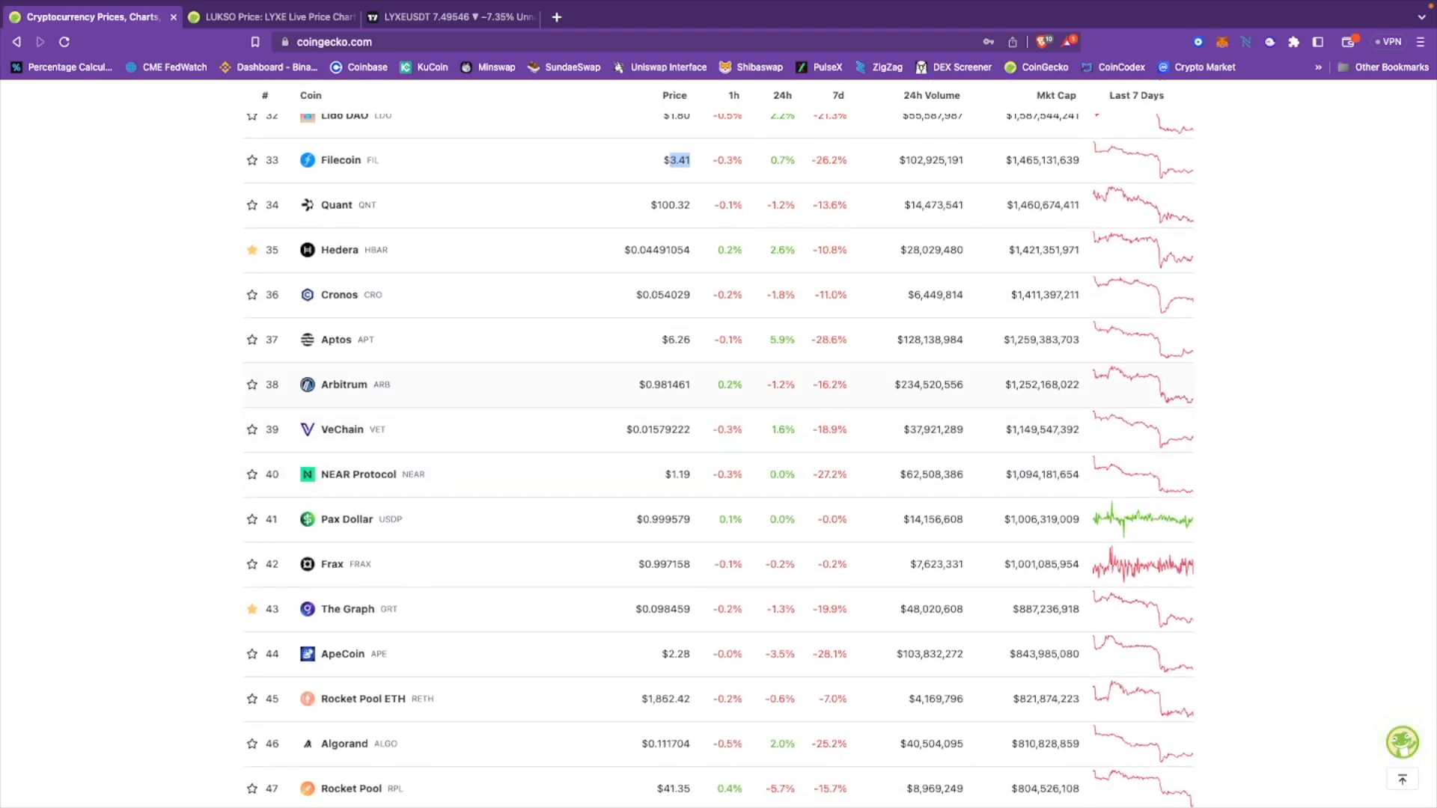
double_click(668, 385)
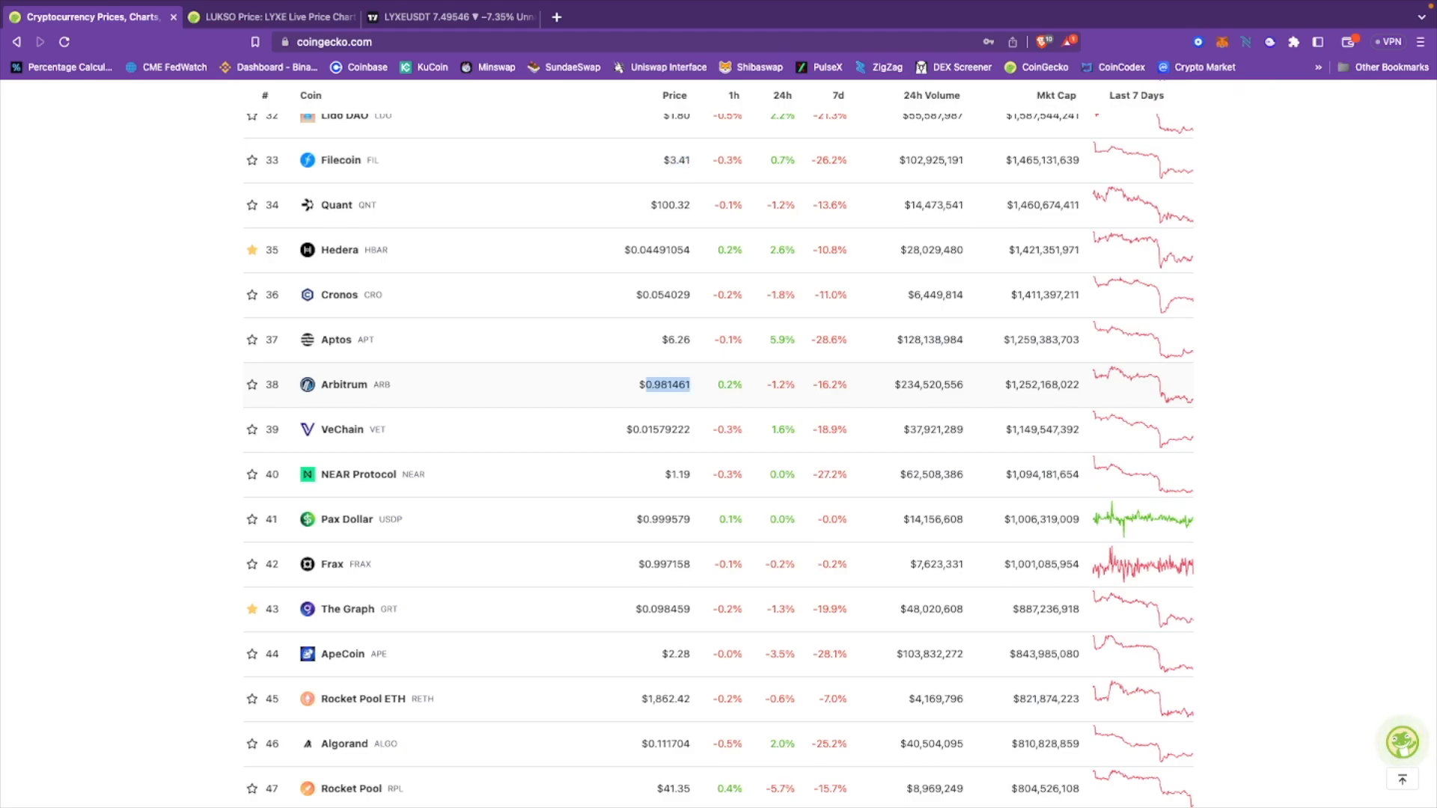
scroll(down, 3)
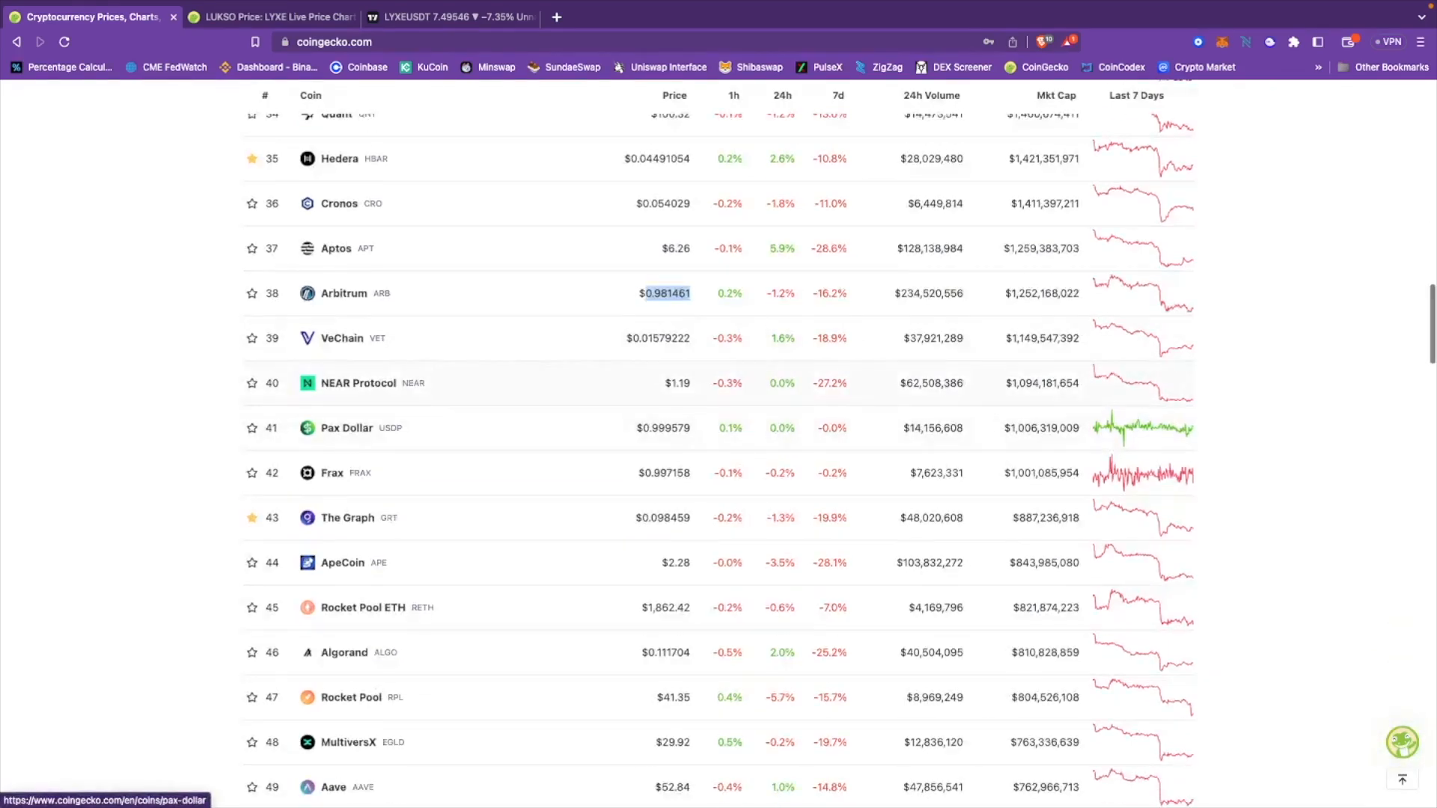
scroll(down, 3)
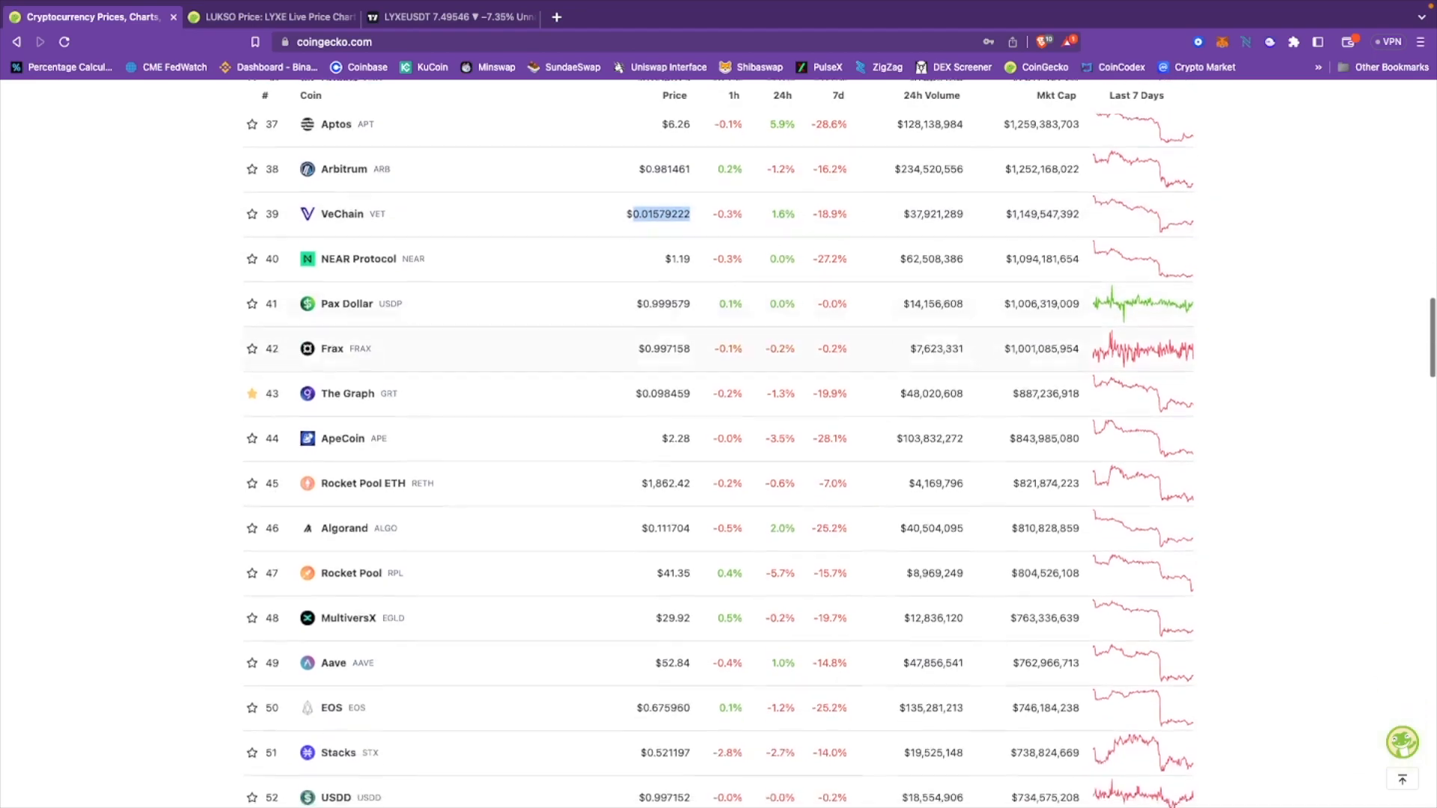
scroll(down, 3)
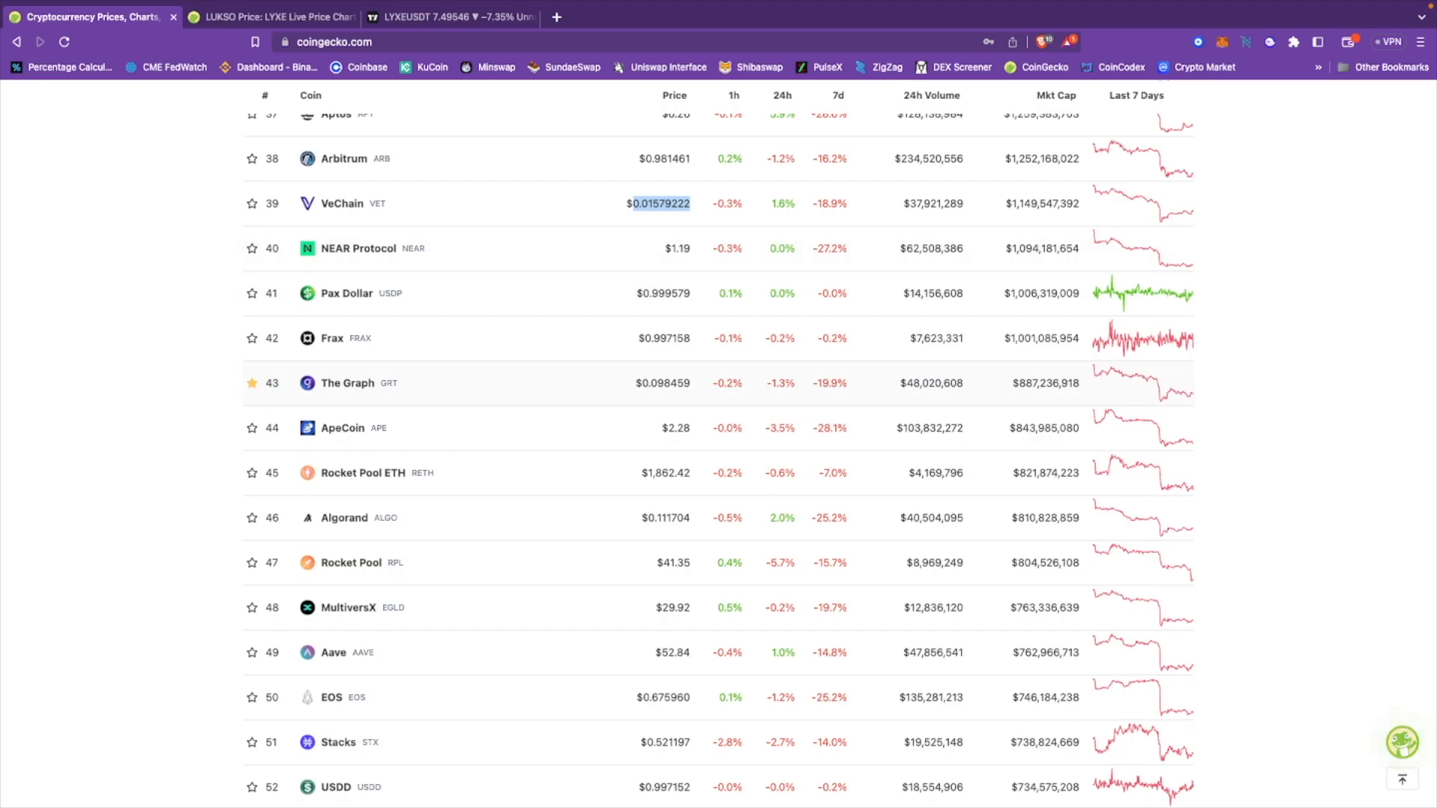
Step: Continue down the ranking to ranks 50–65, EOS through Synthetix Network
scroll(down, 3)
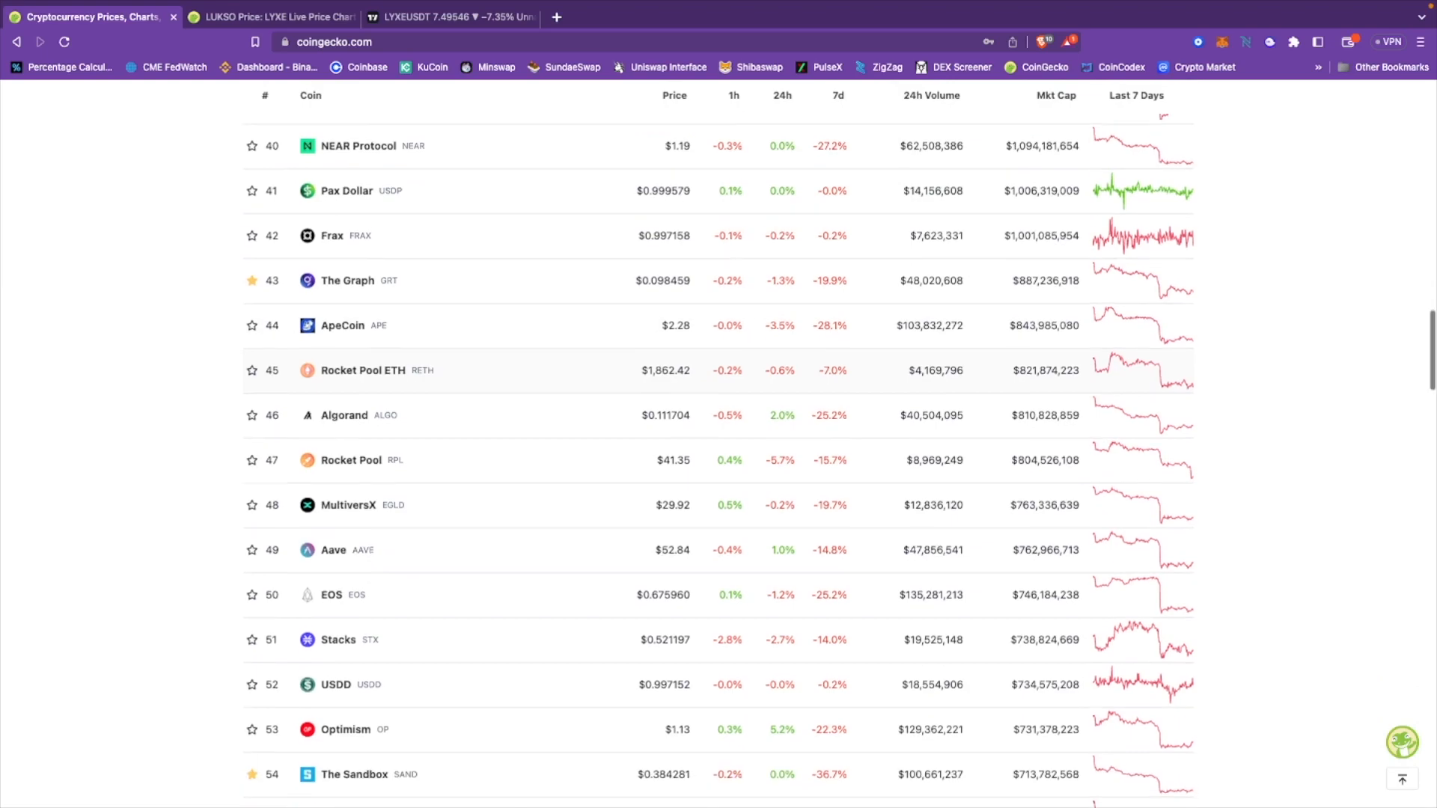
scroll(down, 3)
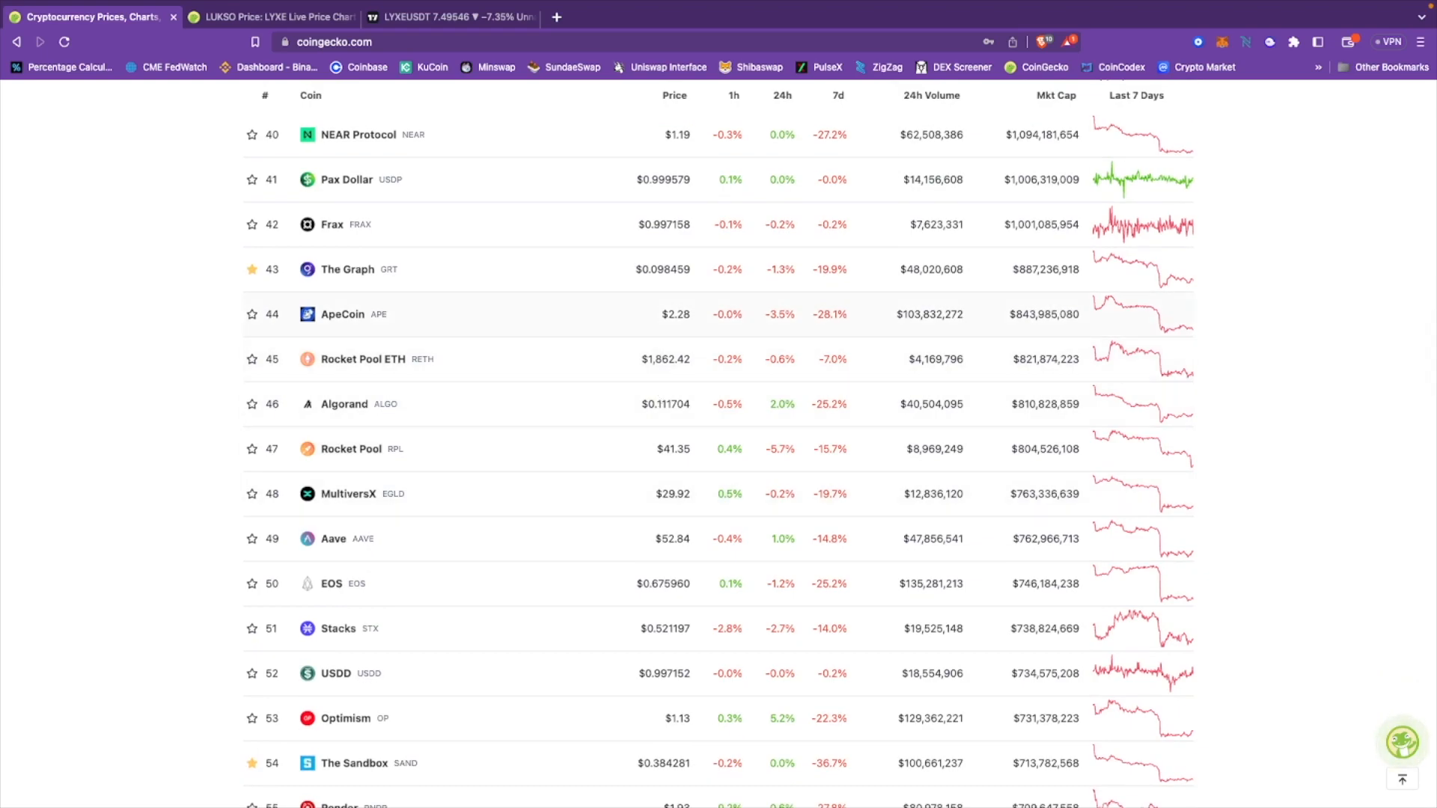
scroll(down, 3)
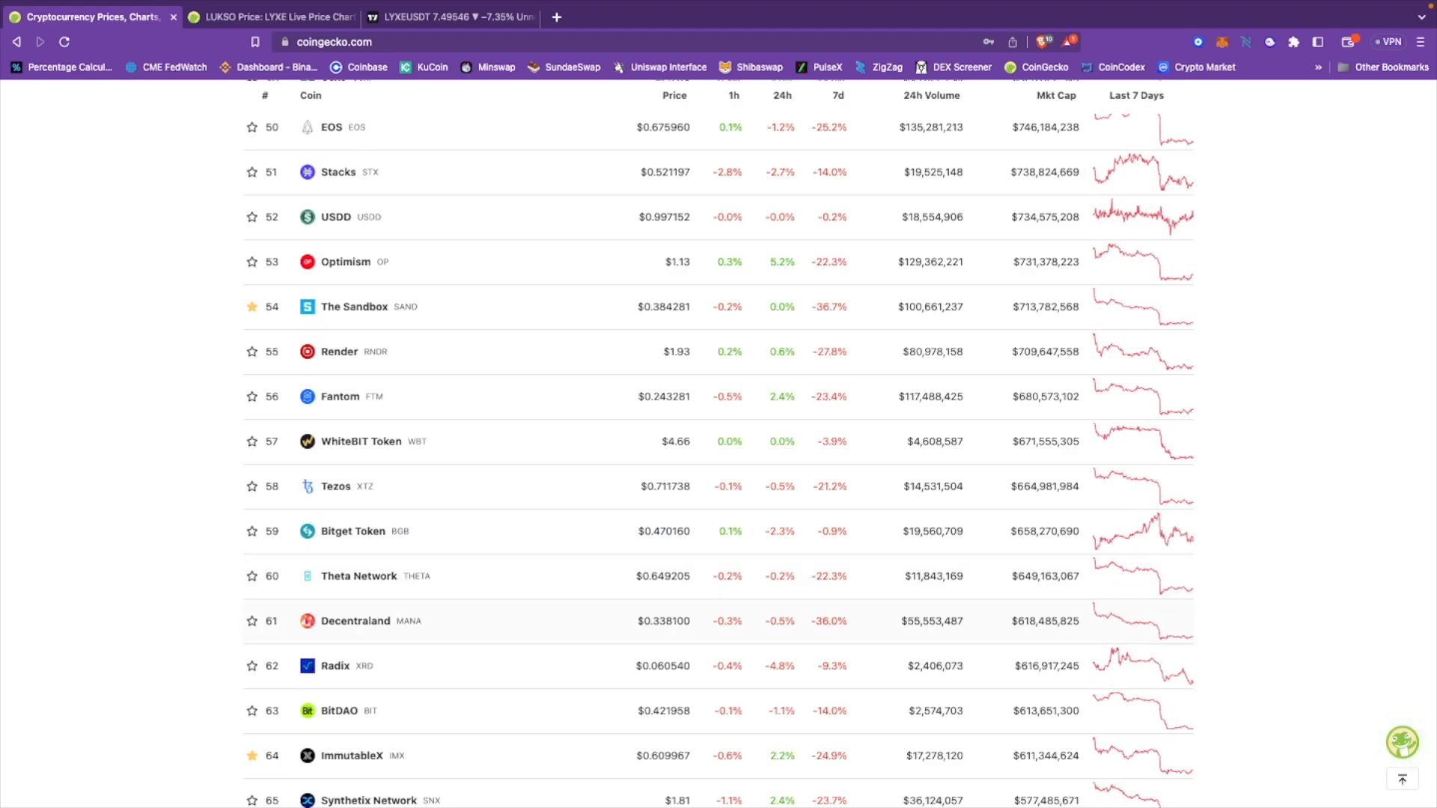
Step: Highlight the Decentraland and ImmutableX prices while moving down the list
double_click(666, 622)
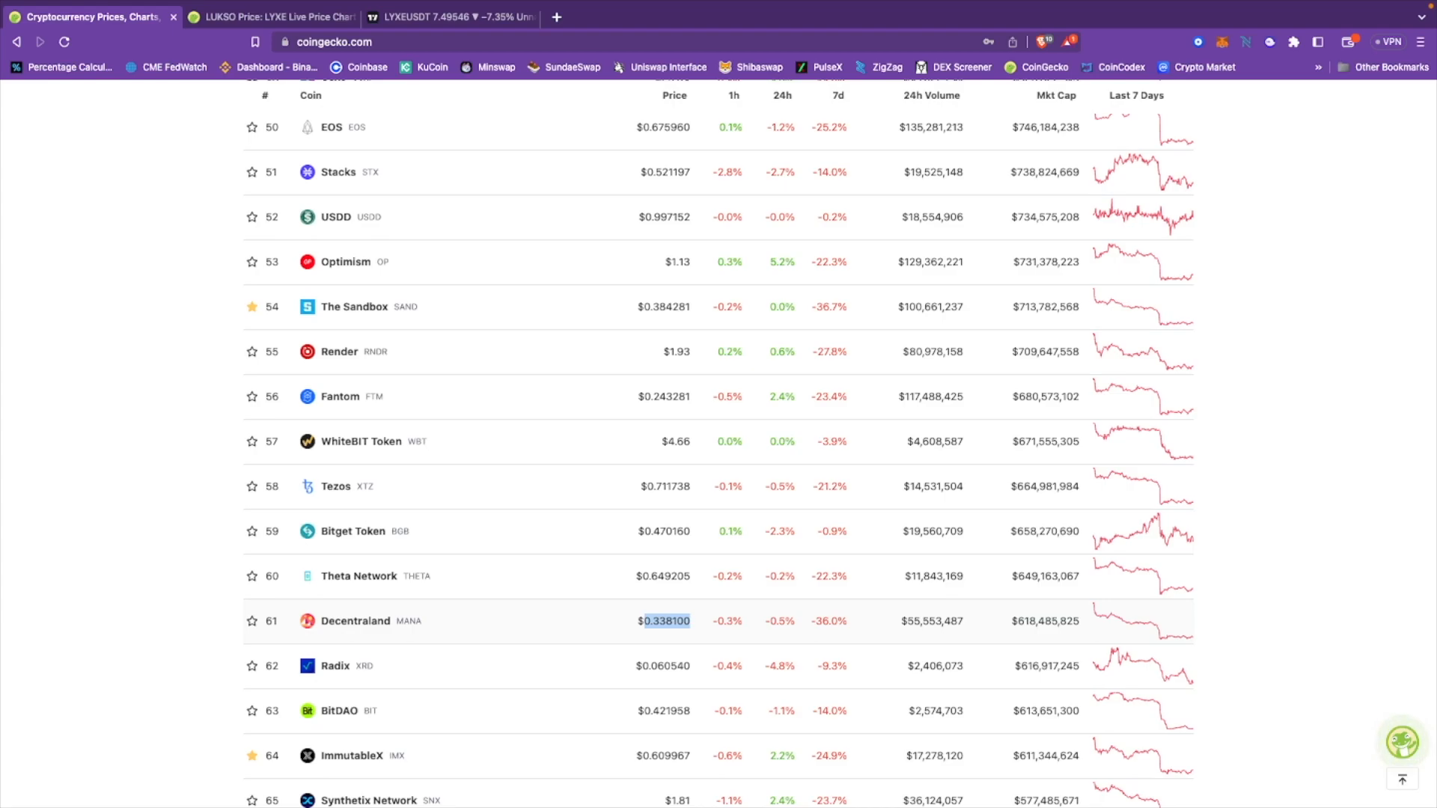
scroll(down, 3)
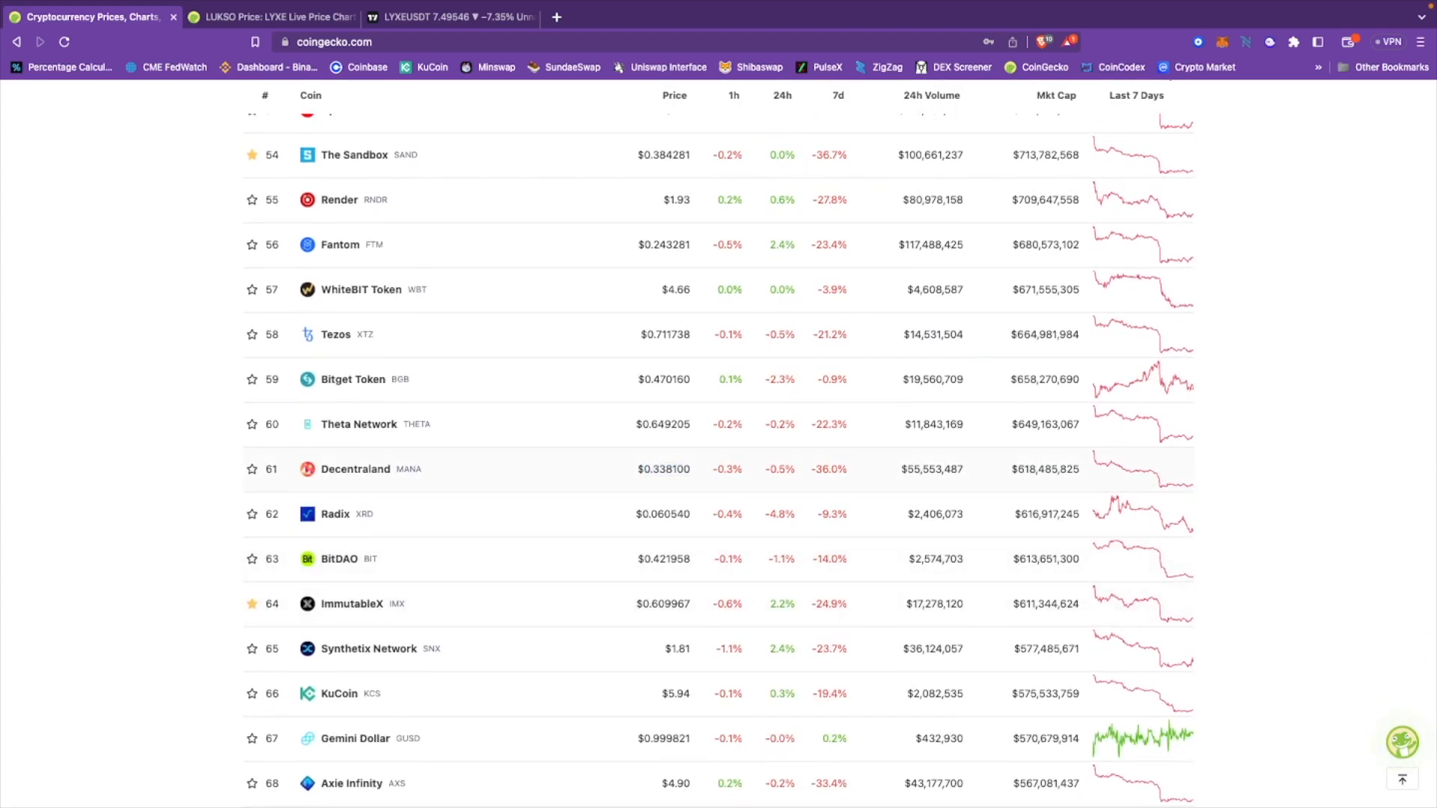
scroll(down, 3)
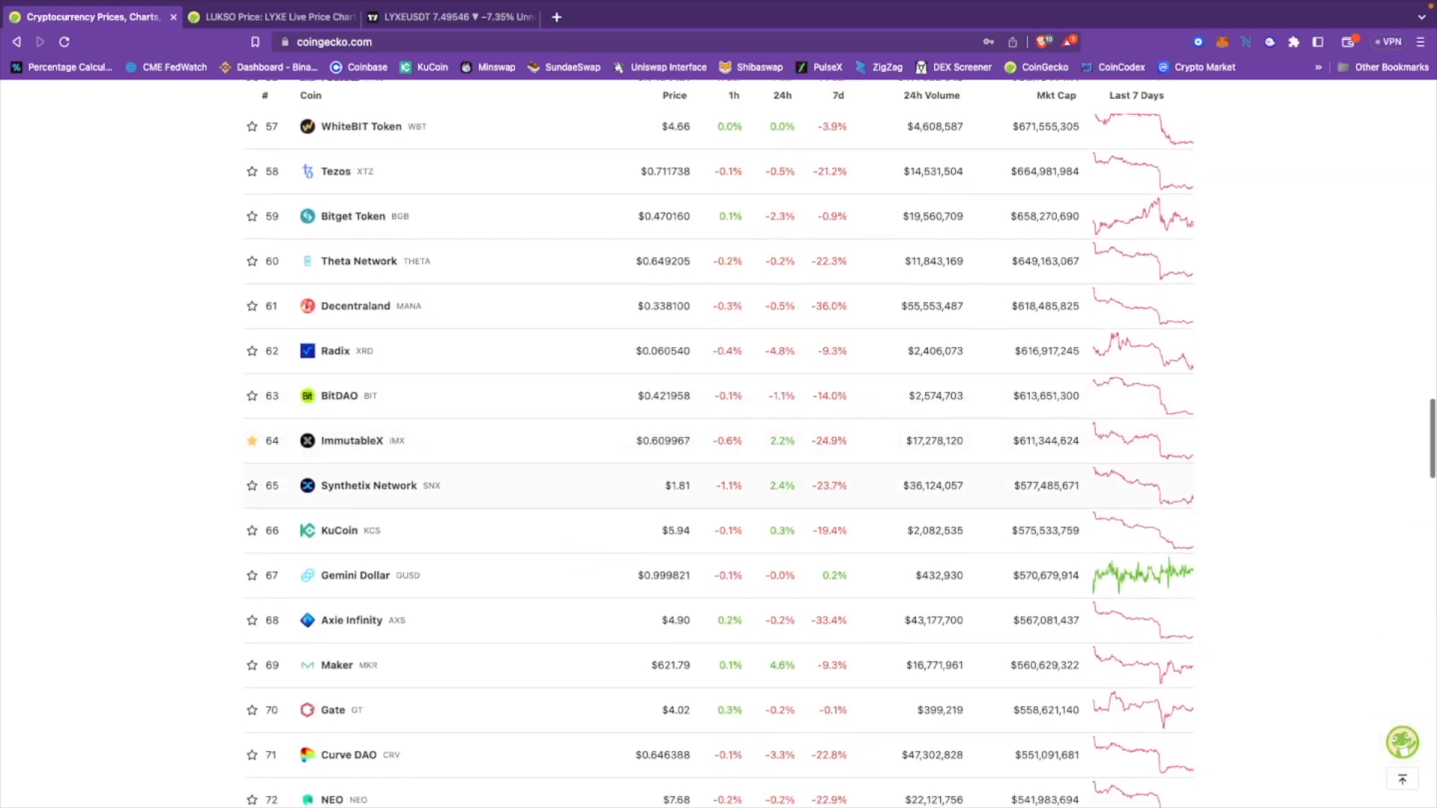
double_click(664, 440)
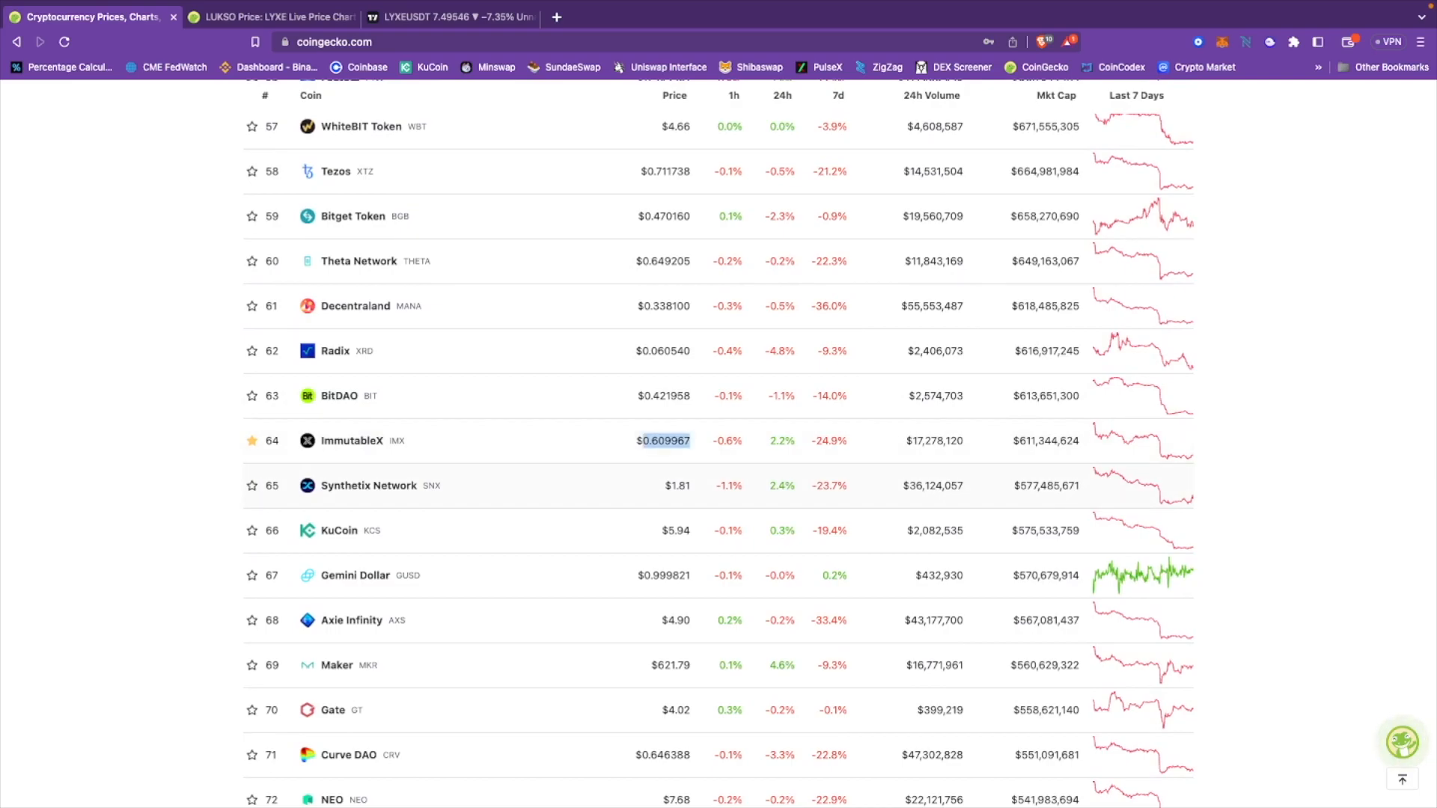
Step: Continue to the bottom of page one, IOTA through tomiNet at ranks 87–100
scroll(down, 3)
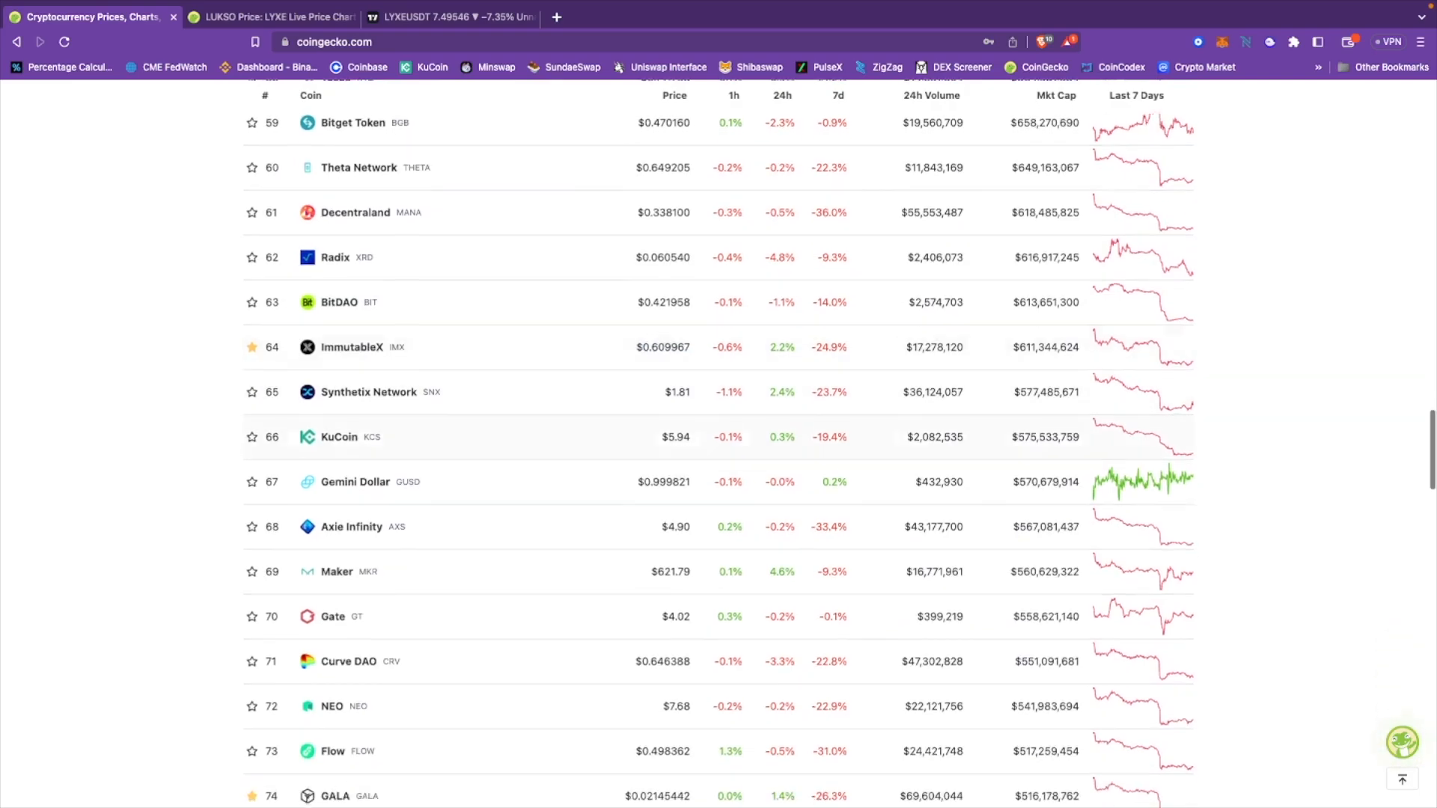
scroll(down, 3)
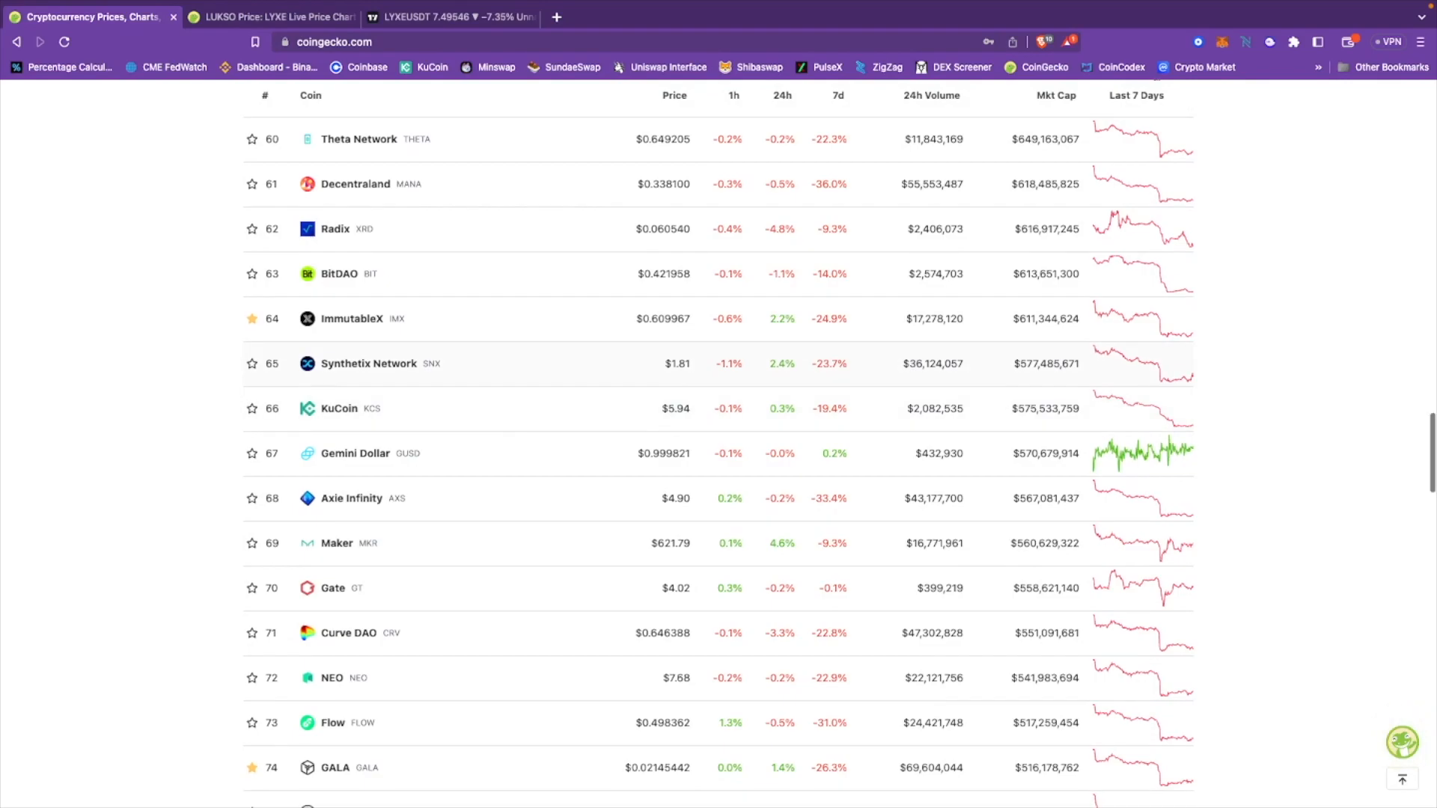
scroll(down, 3)
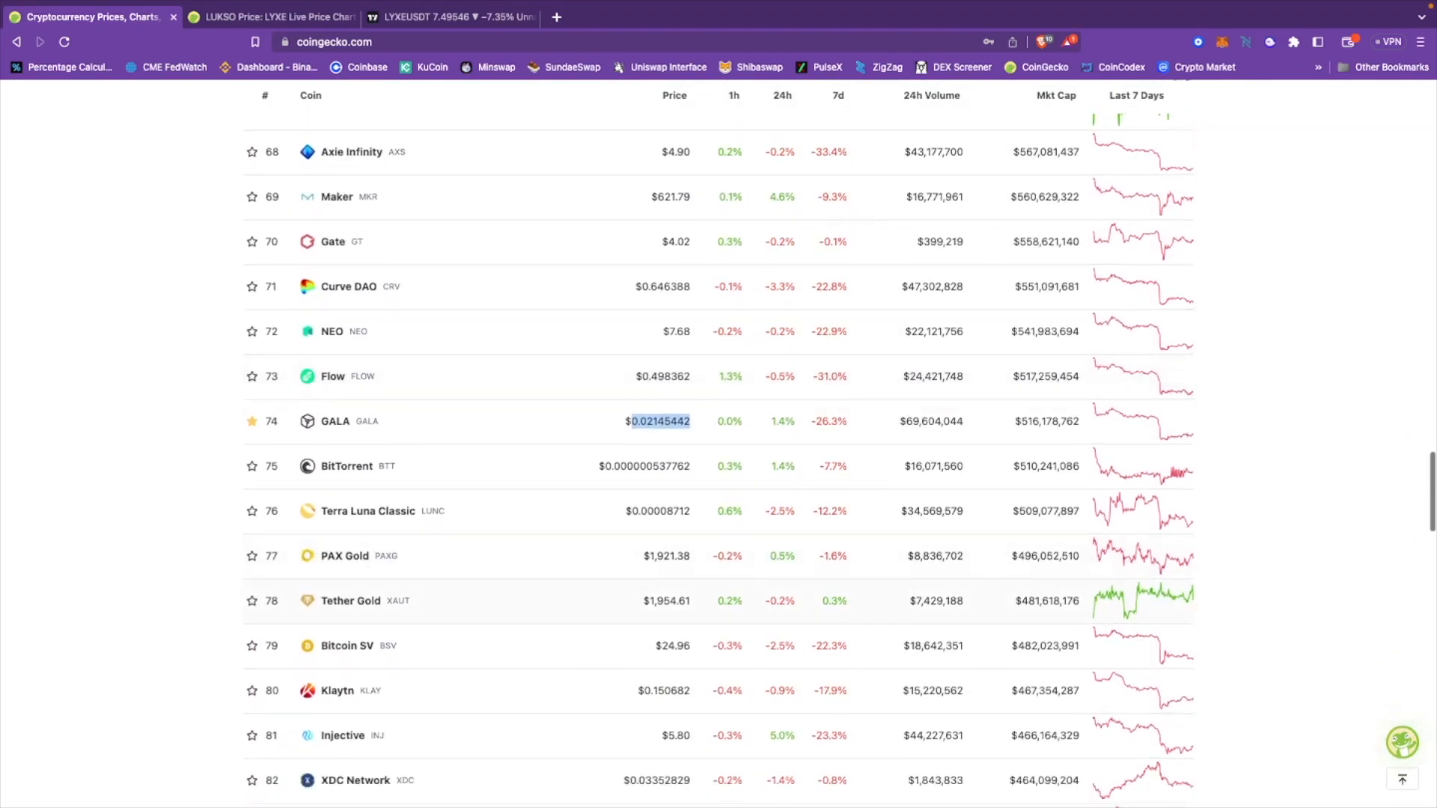
scroll(down, 3)
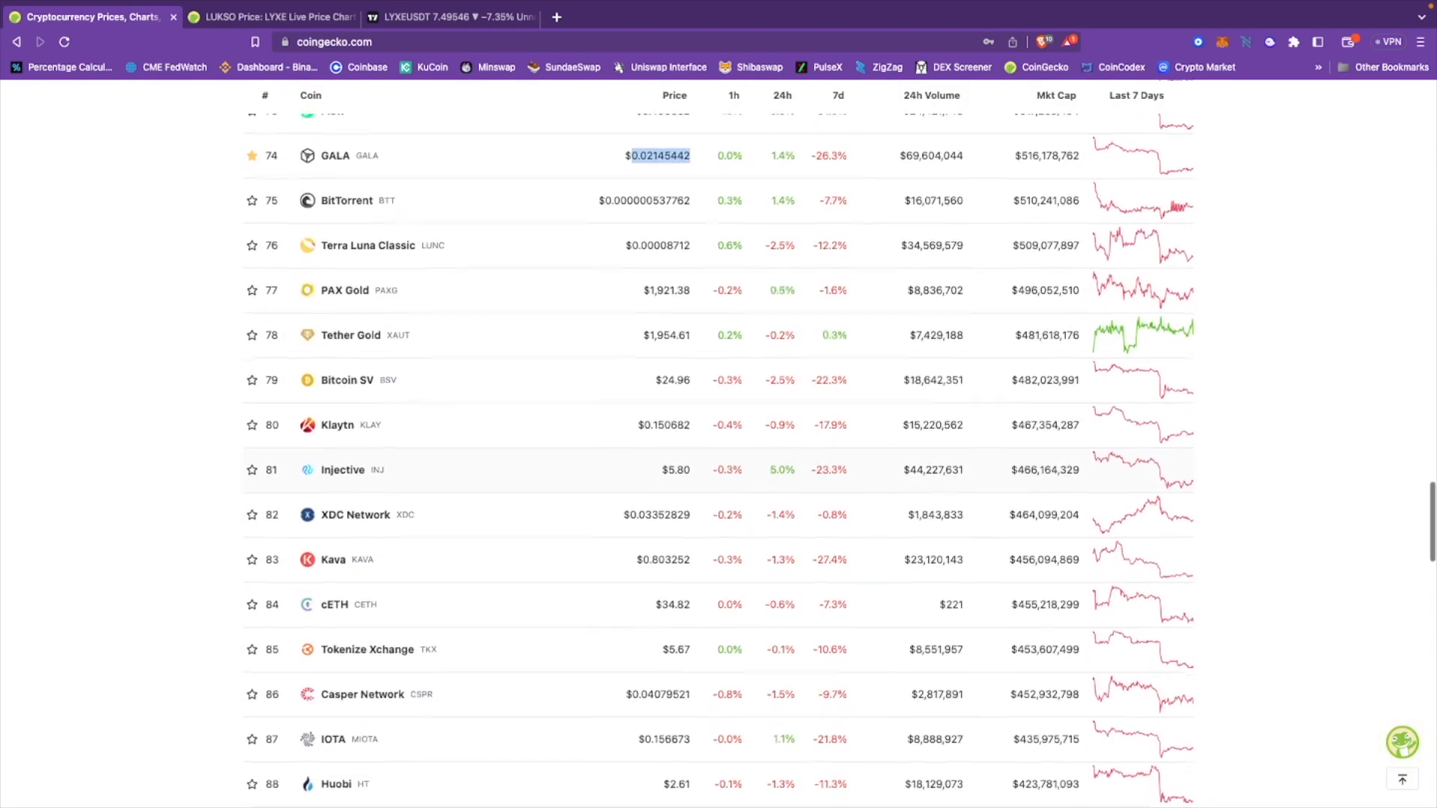
scroll(down, 3)
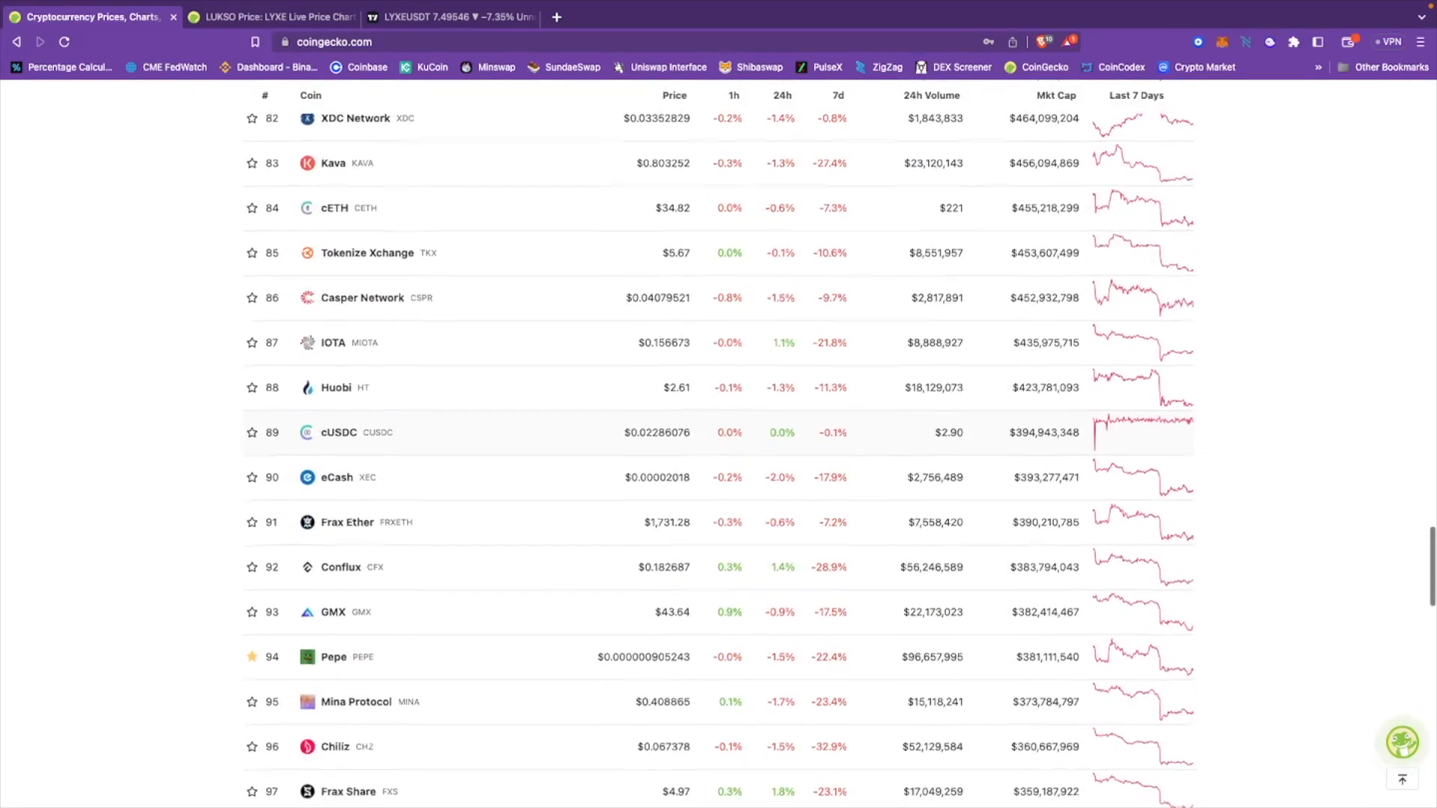
scroll(down, 3)
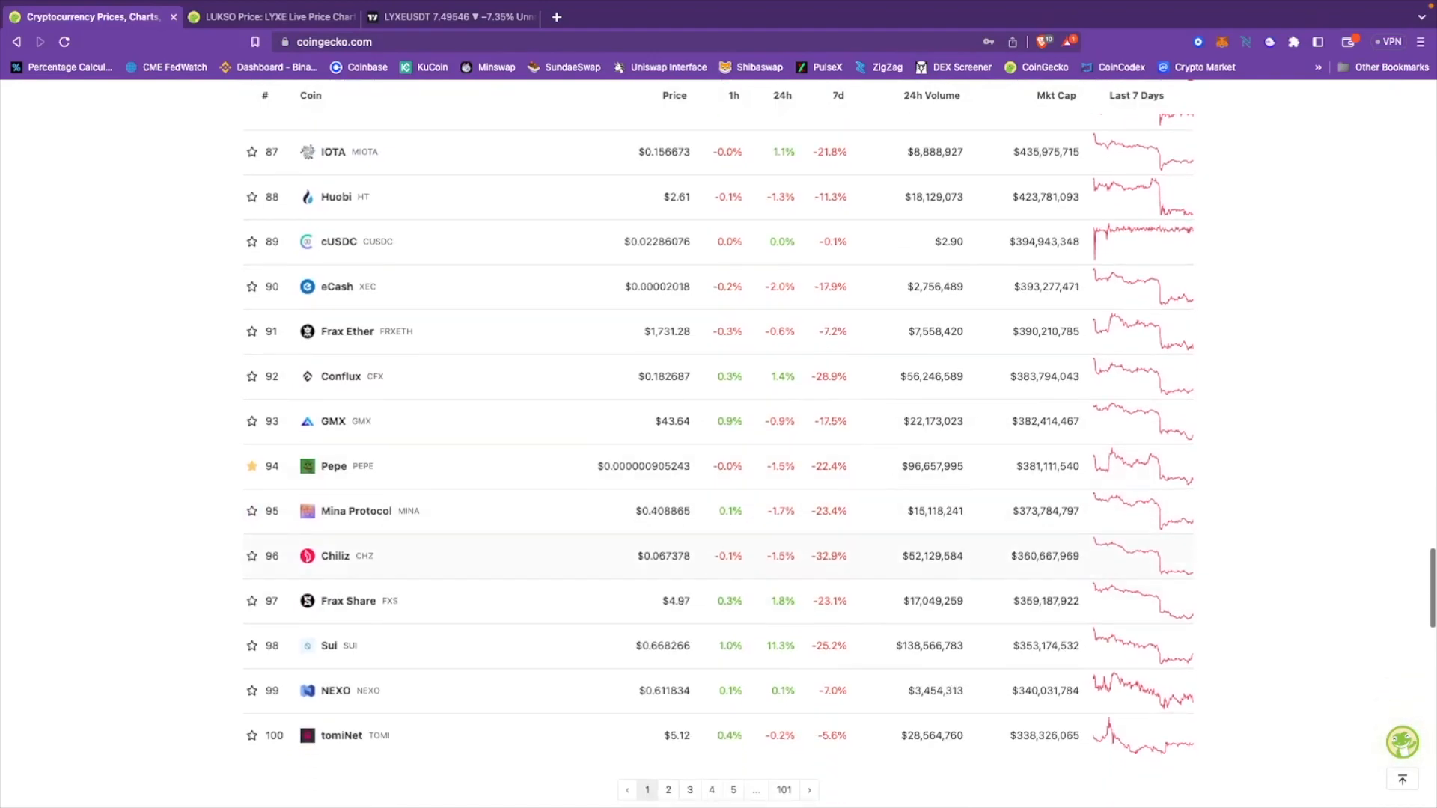
Step: Highlight the Pepe price and go to page 2 of the coin rankings
double_click(644, 467)
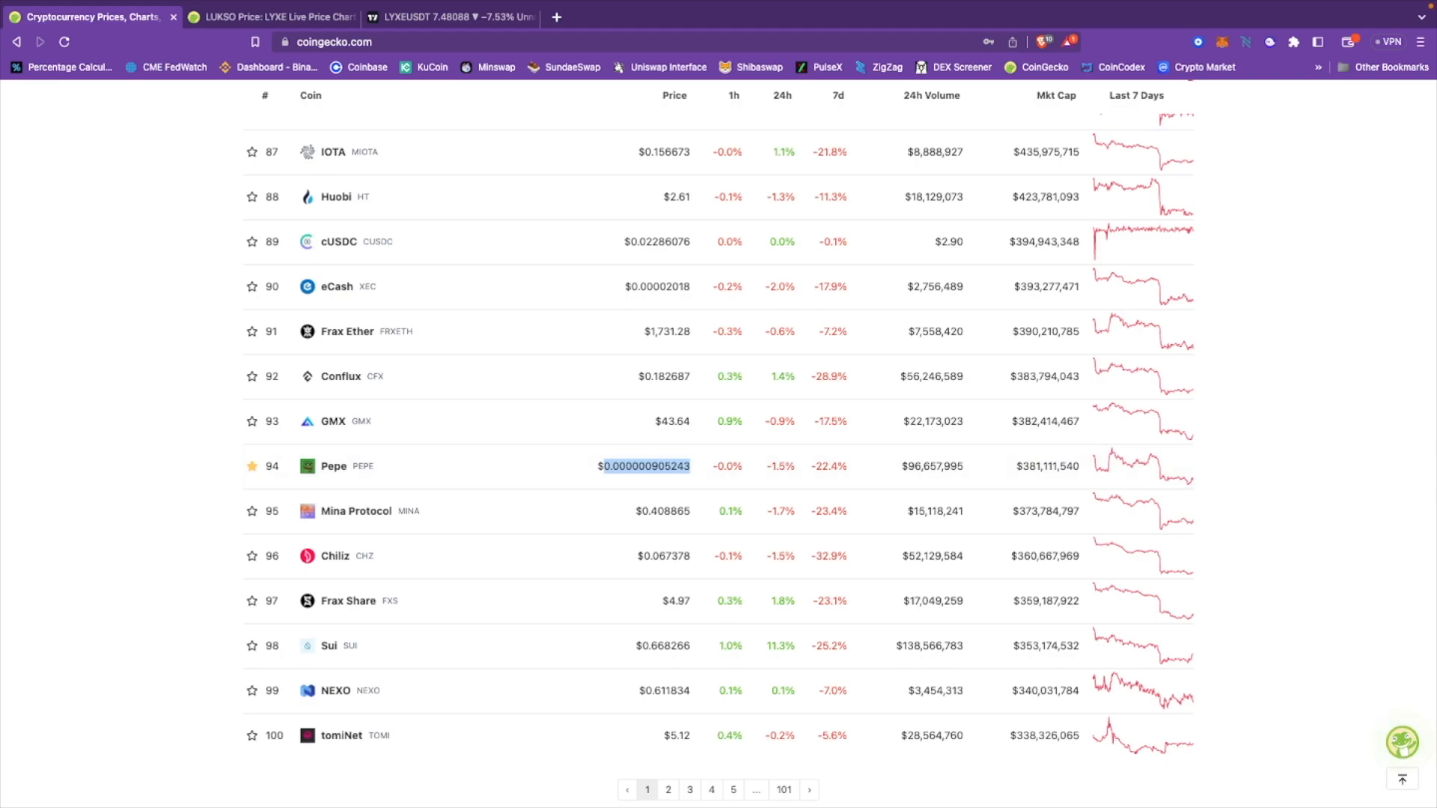
scroll(down, 3)
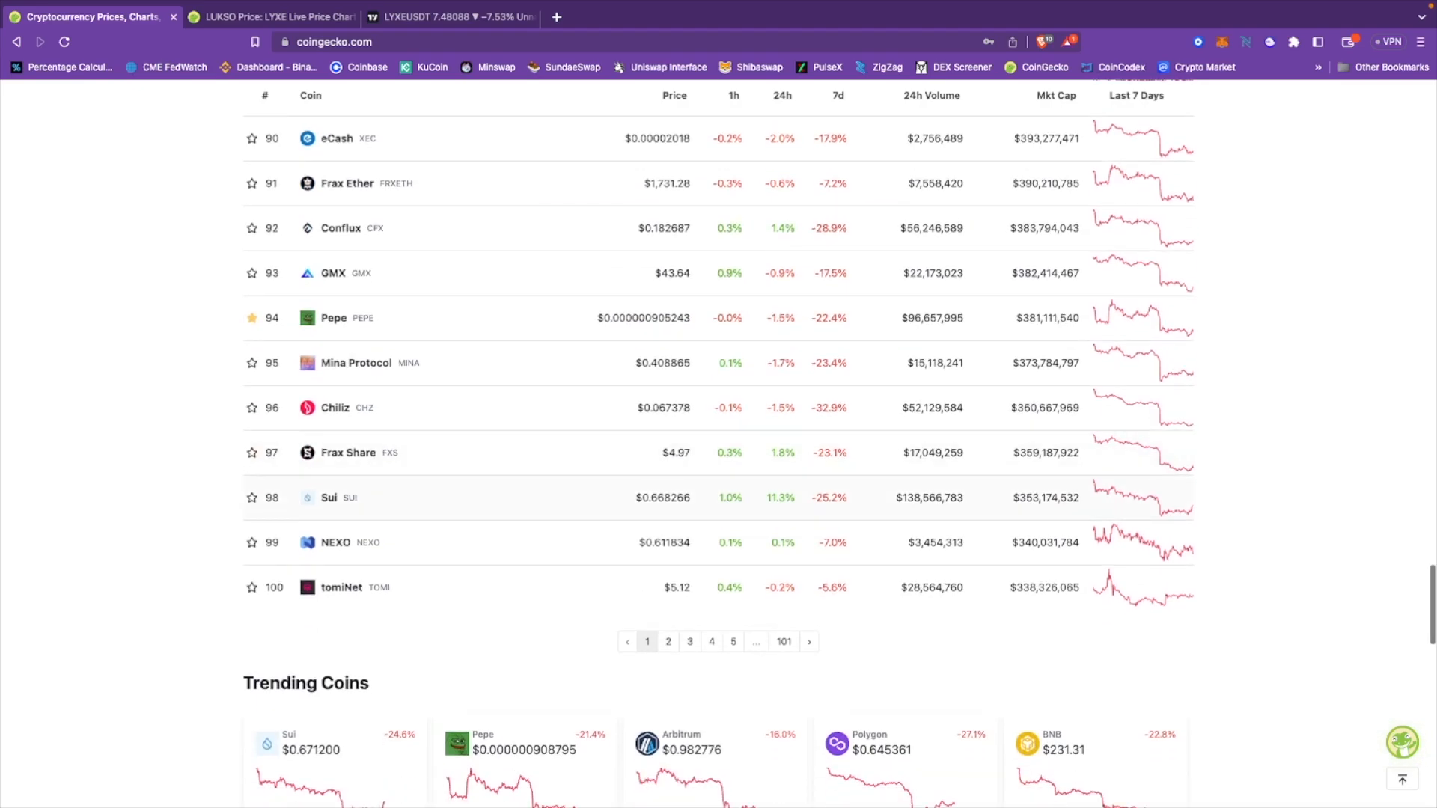
click(668, 641)
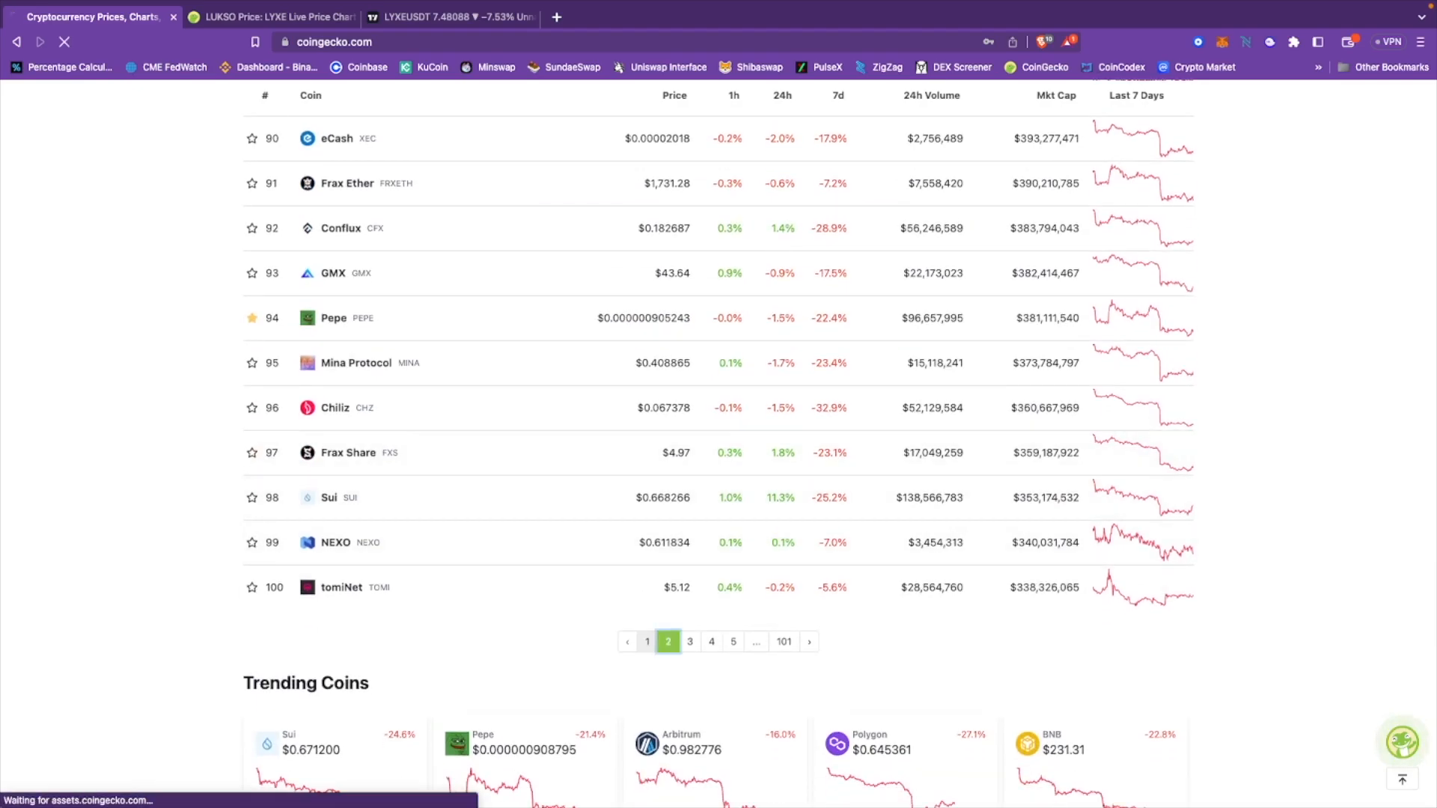
Step: Browse page two of the ranking from rank 101 downward
click(689, 641)
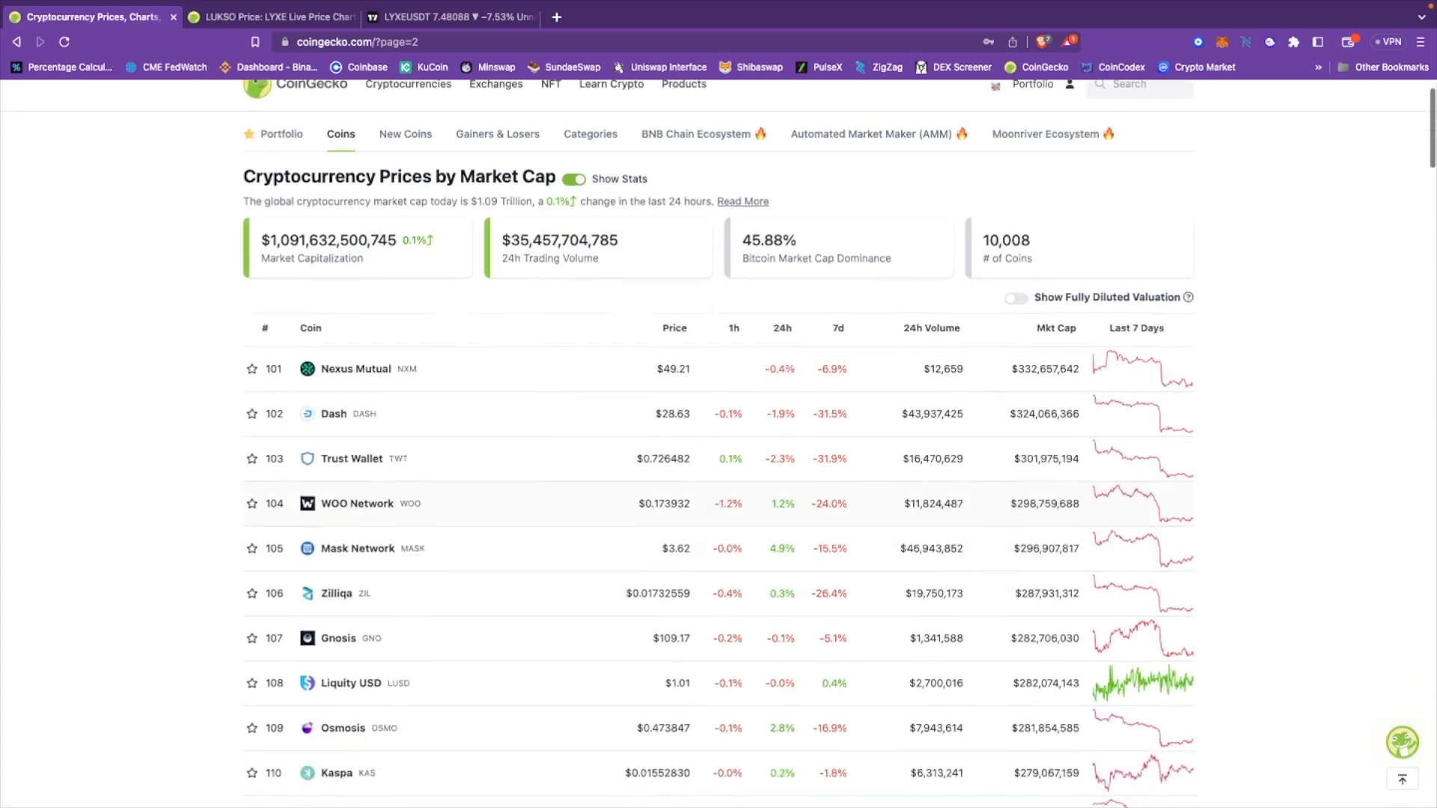
scroll(down, 3)
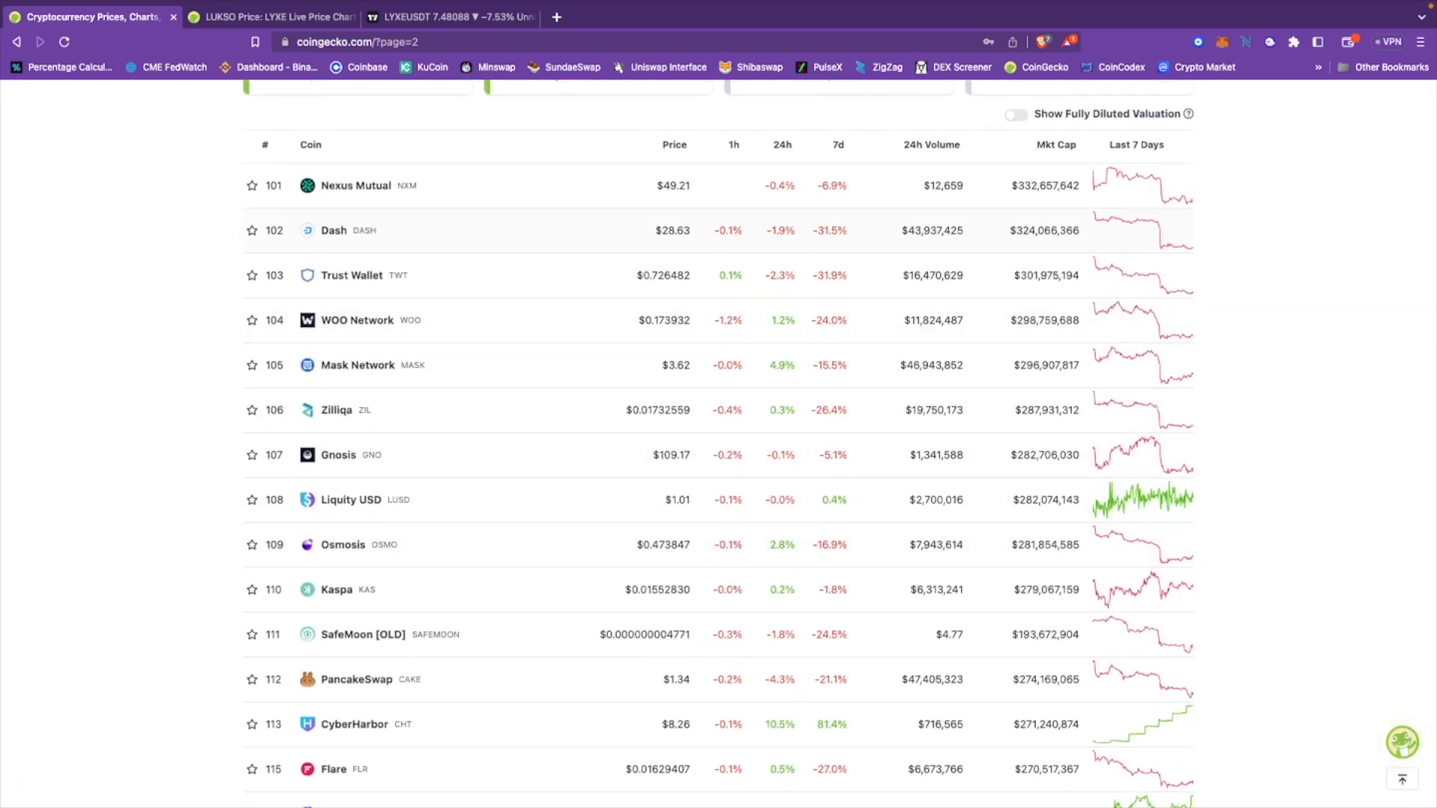
mouse_move(332, 230)
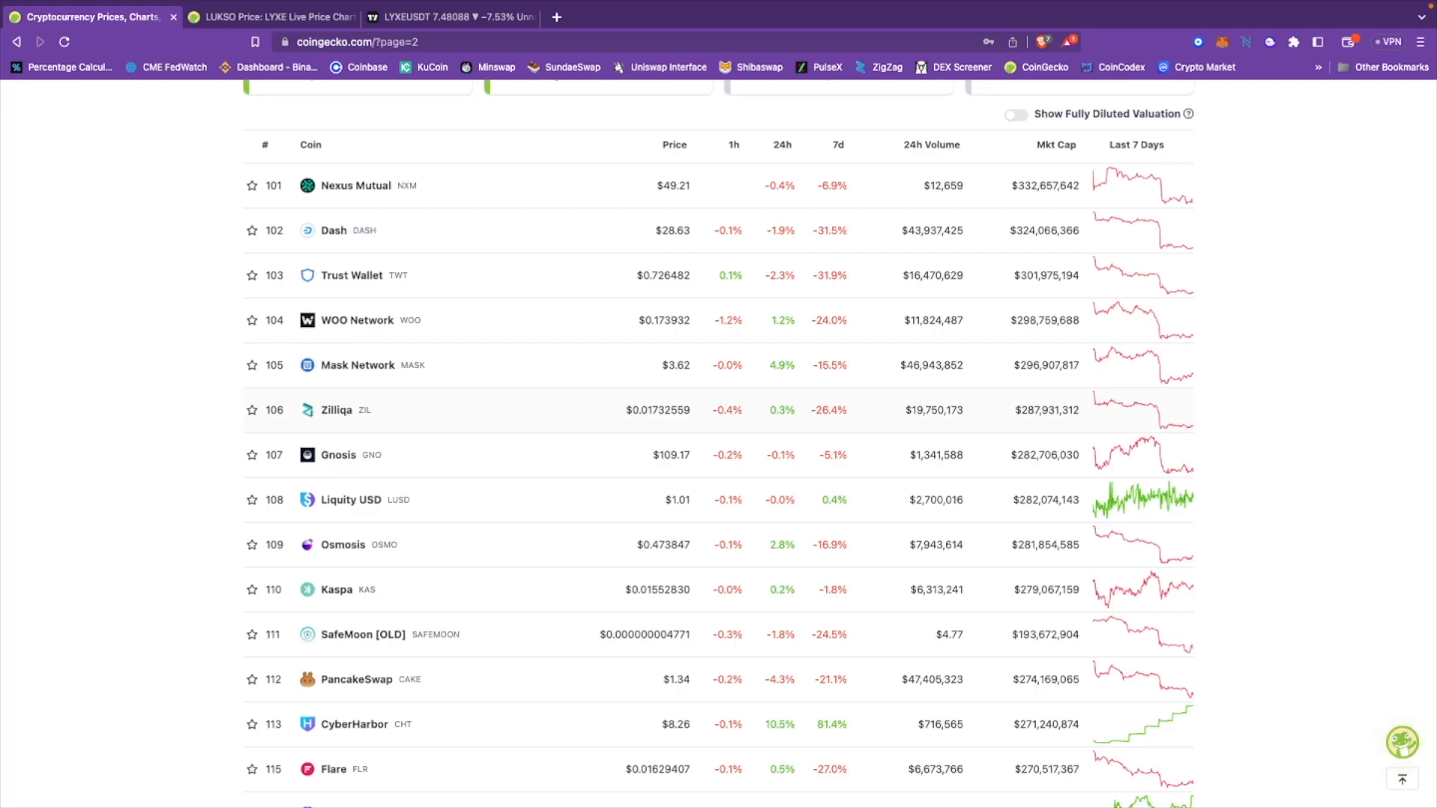
scroll(down, 3)
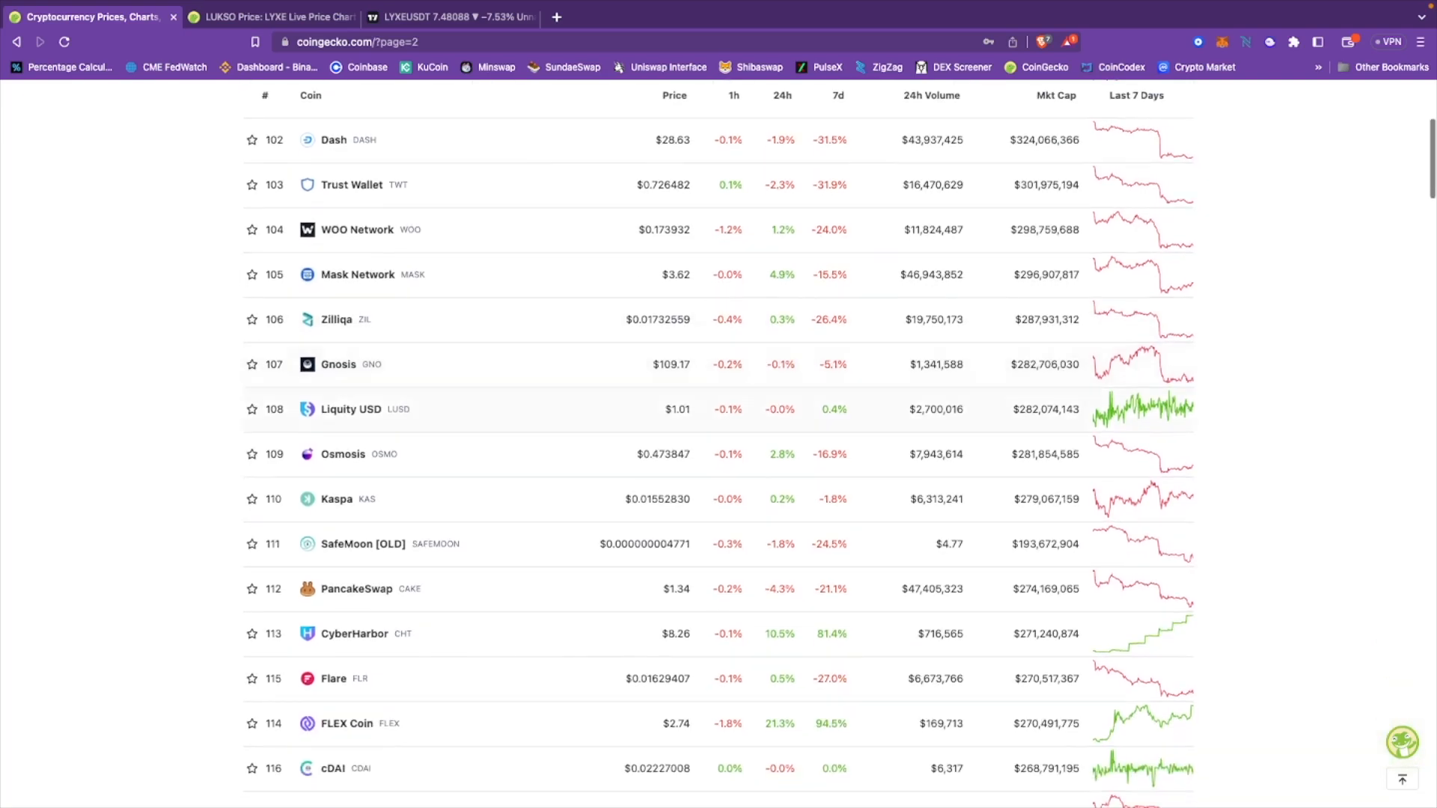
scroll(down, 3)
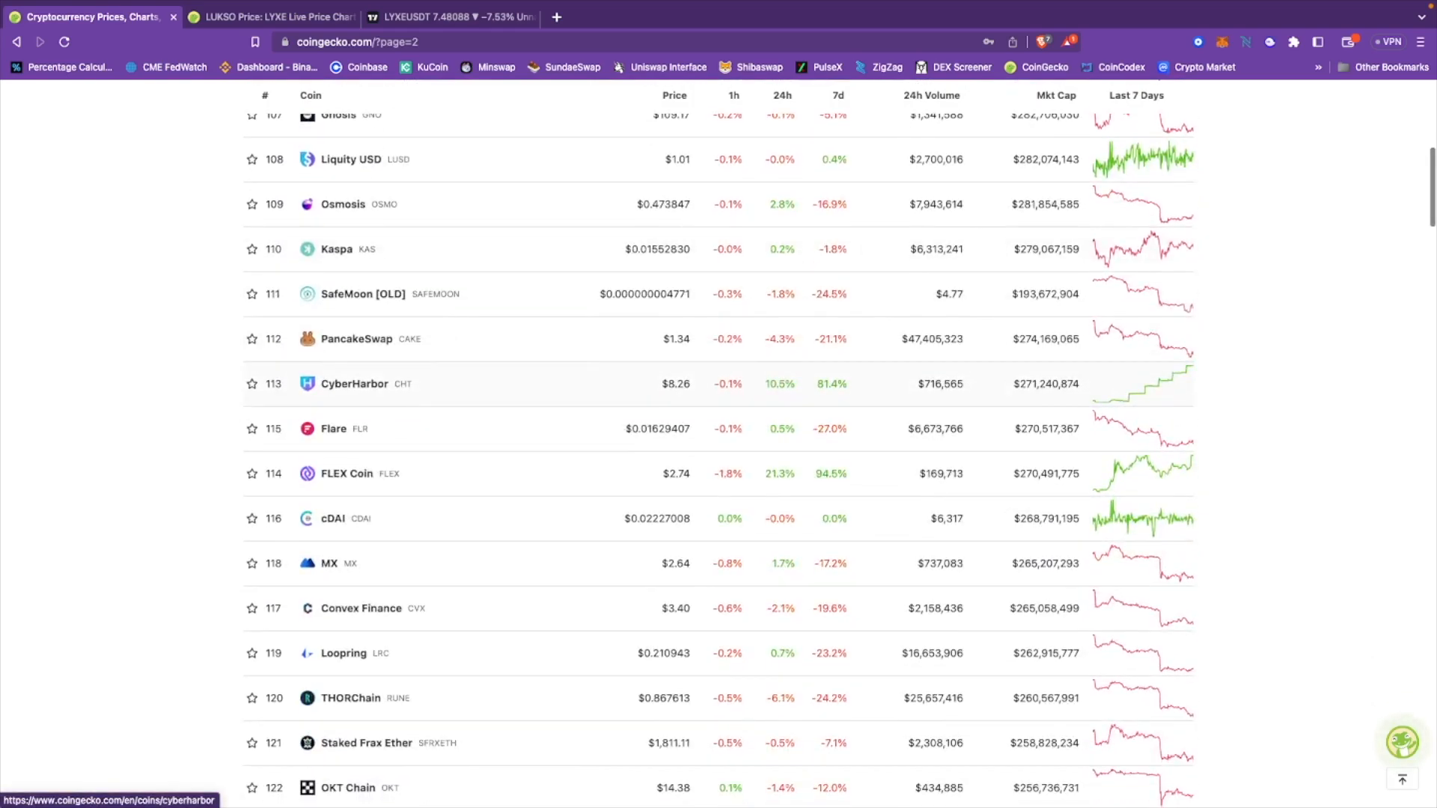
scroll(down, 3)
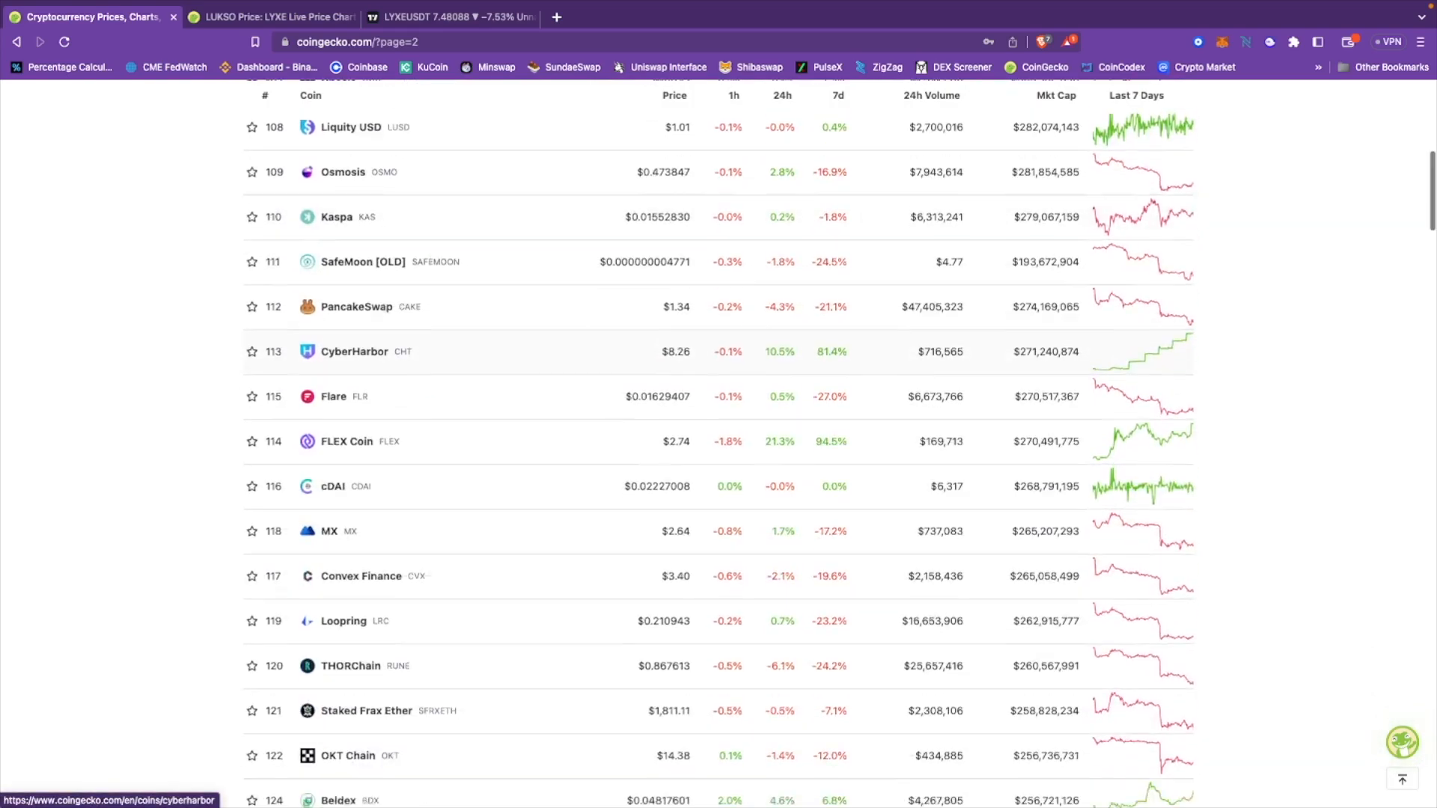
scroll(down, 3)
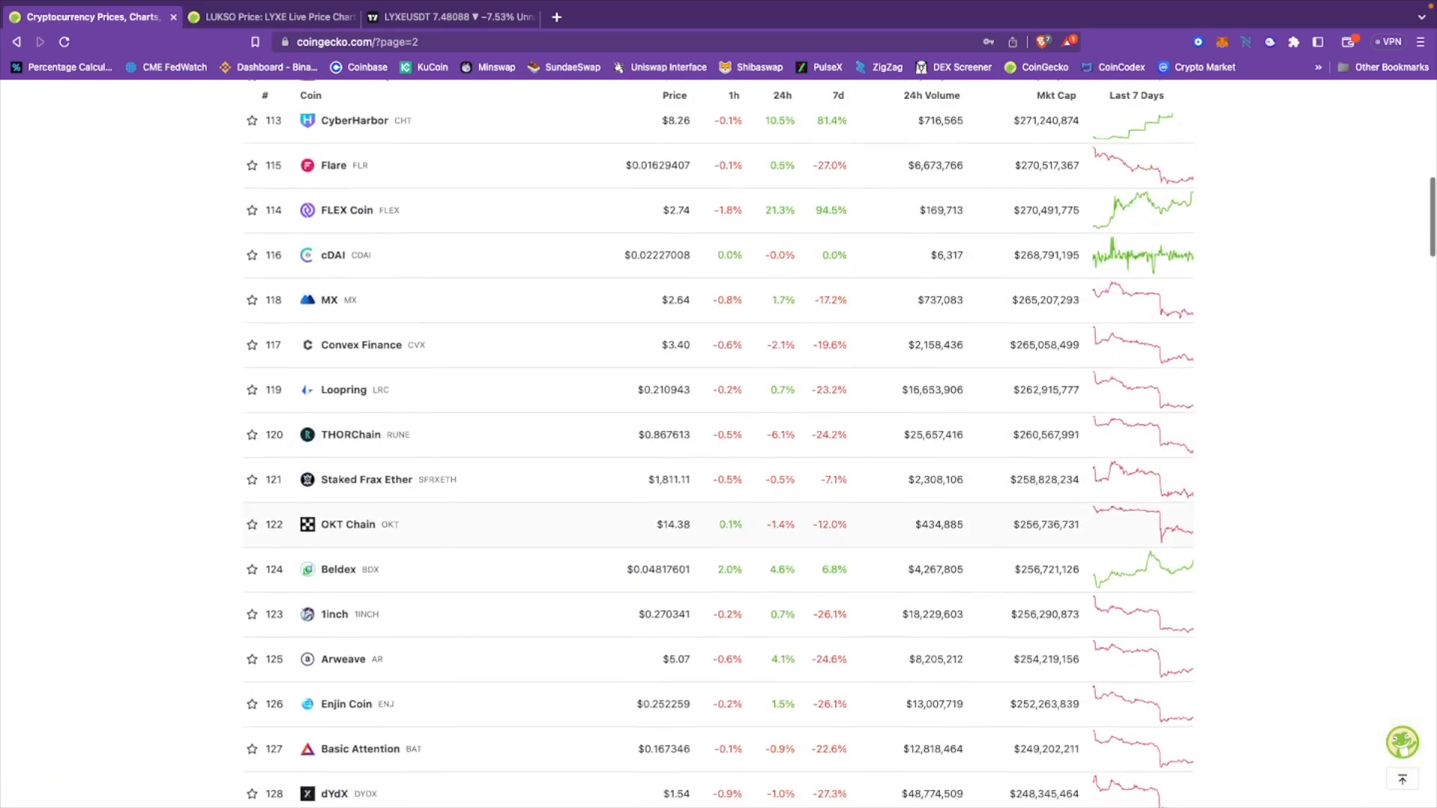
scroll(down, 3)
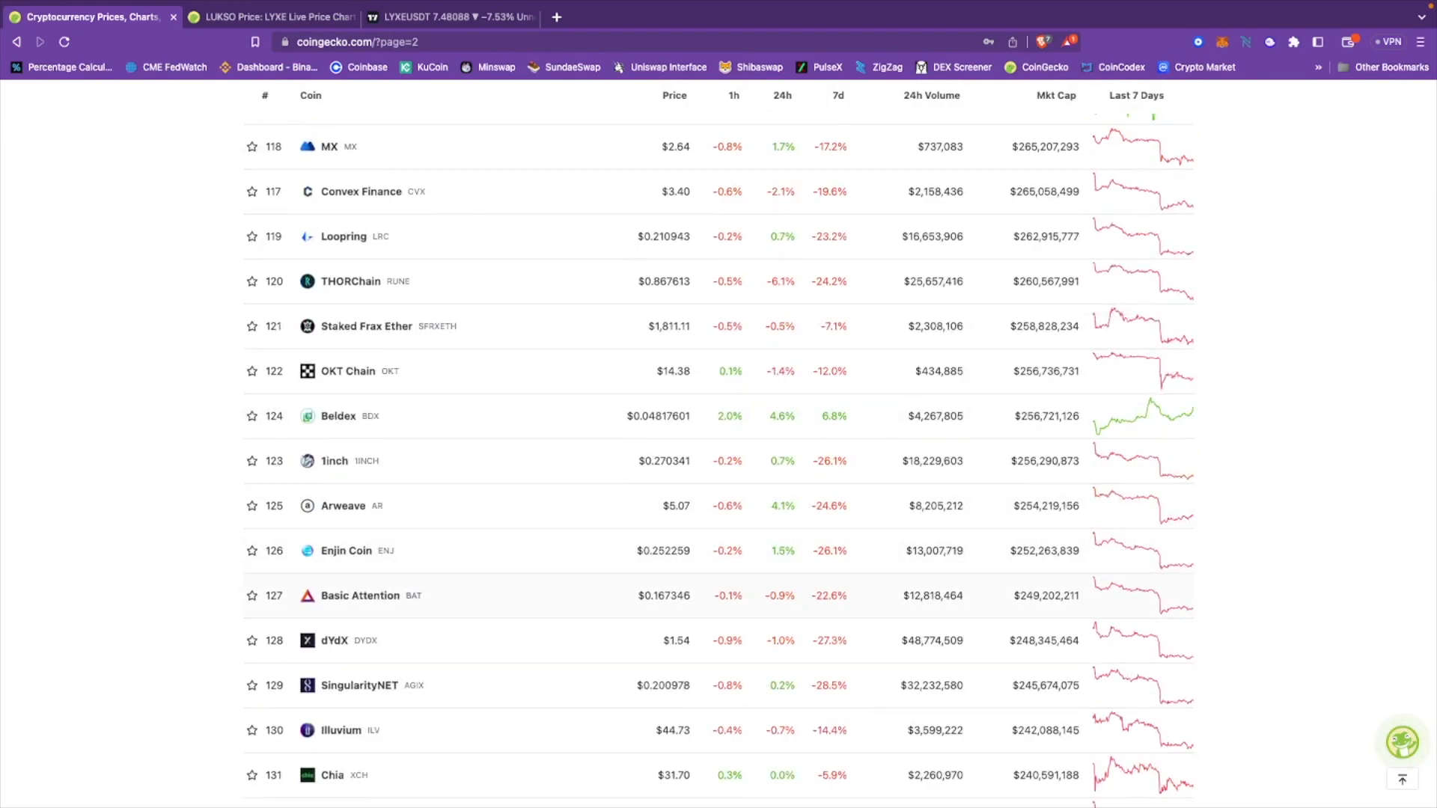
scroll(down, 3)
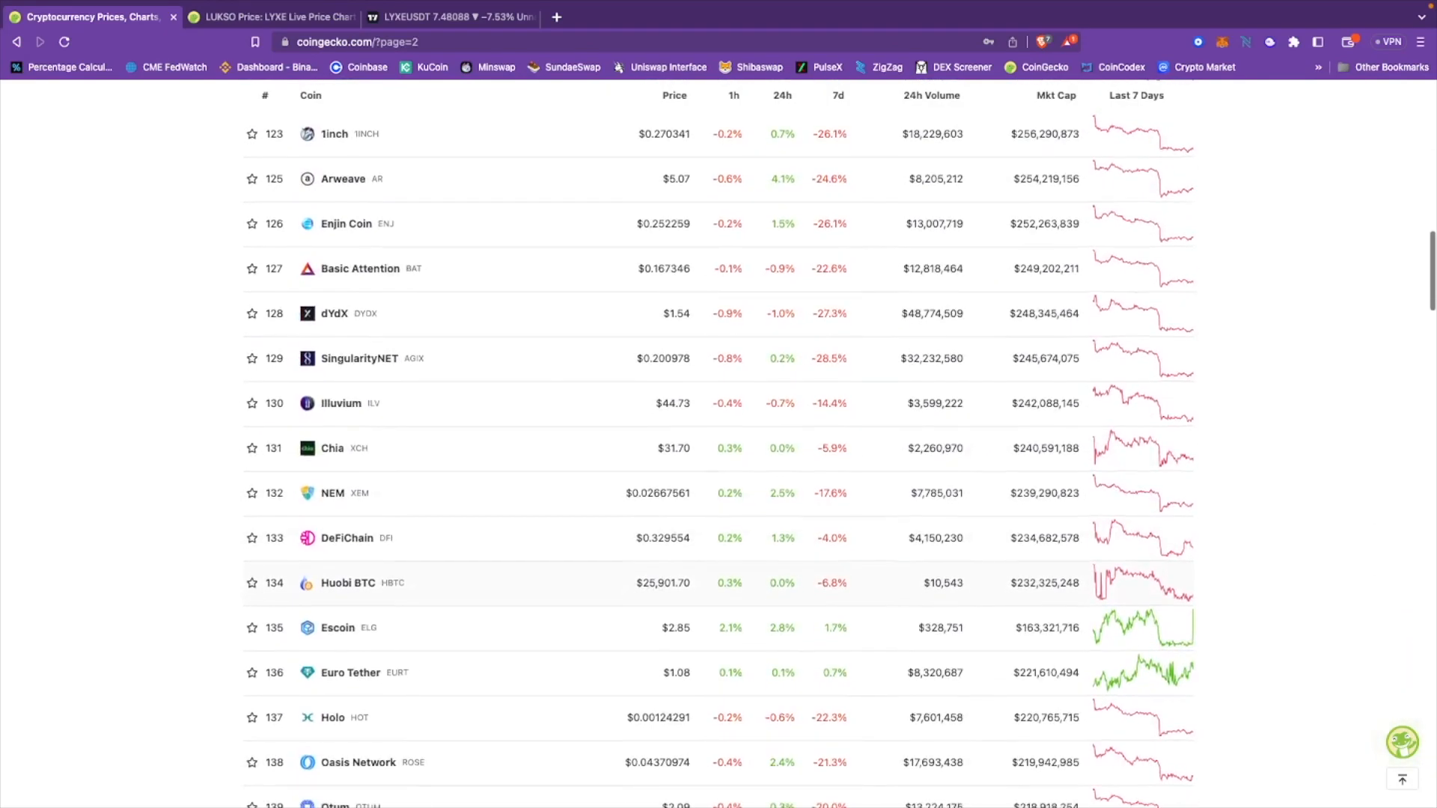
Step: Continue to about rank 181, highlight the Bone ShibaSwap price, and head back toward page one
scroll(down, 3)
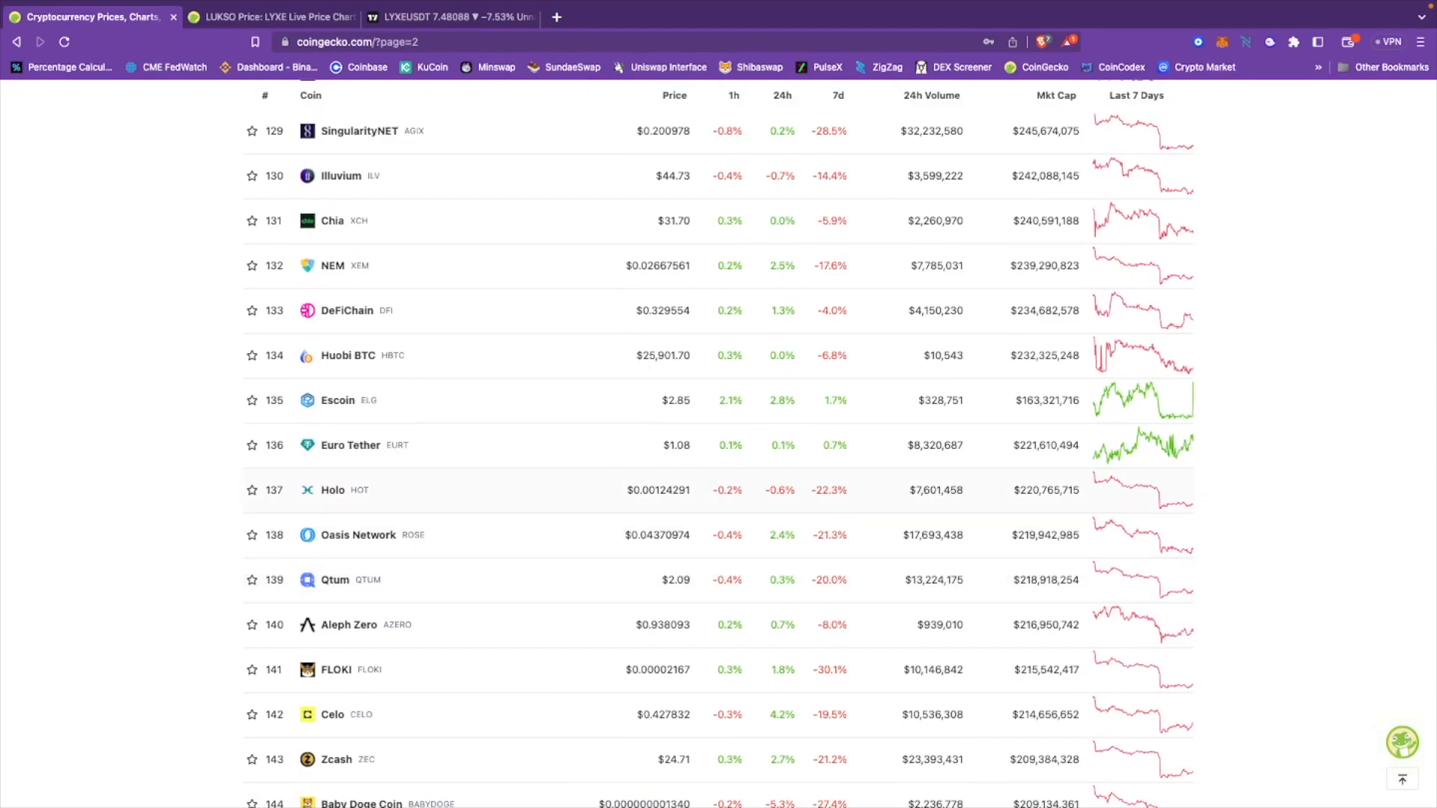
scroll(down, 3)
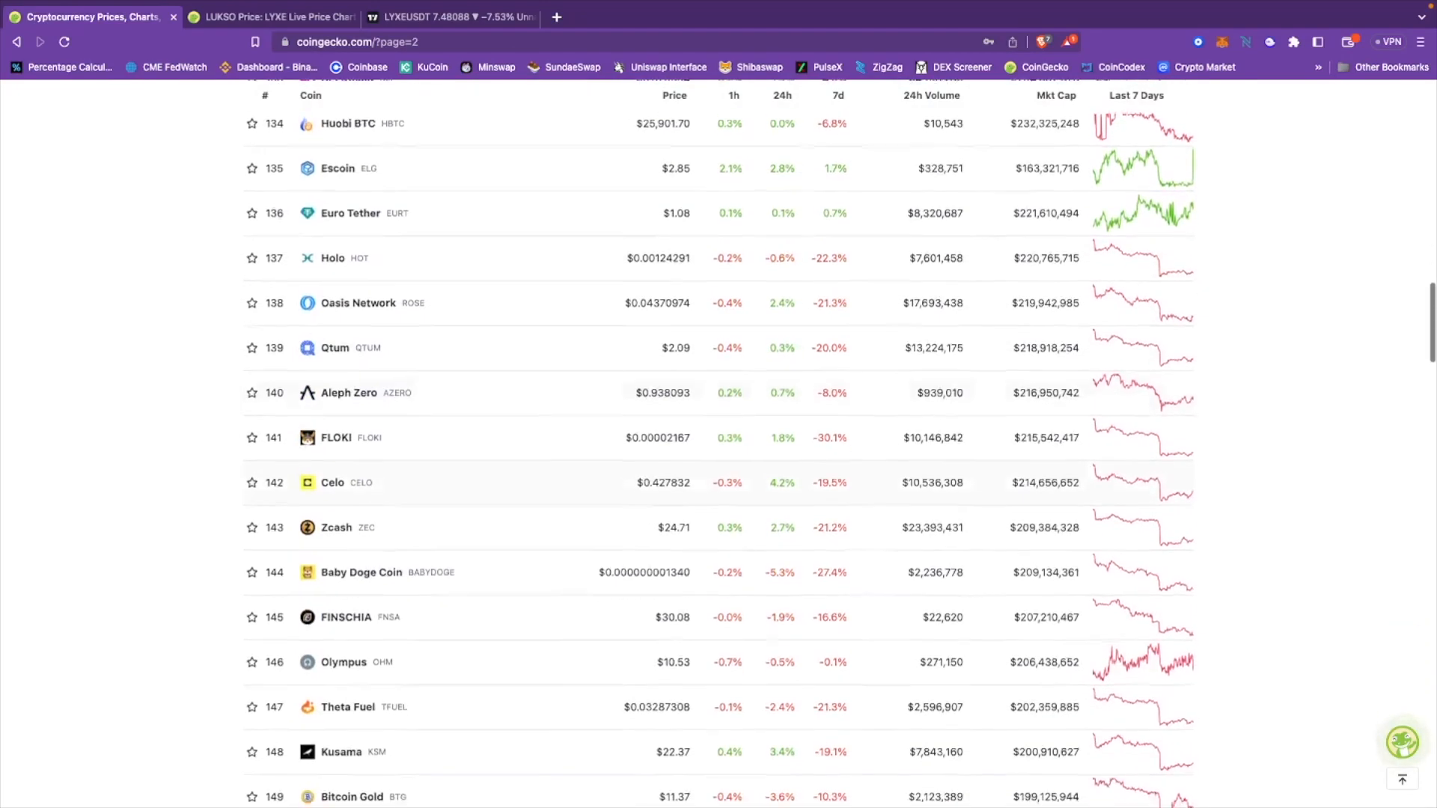
scroll(down, 3)
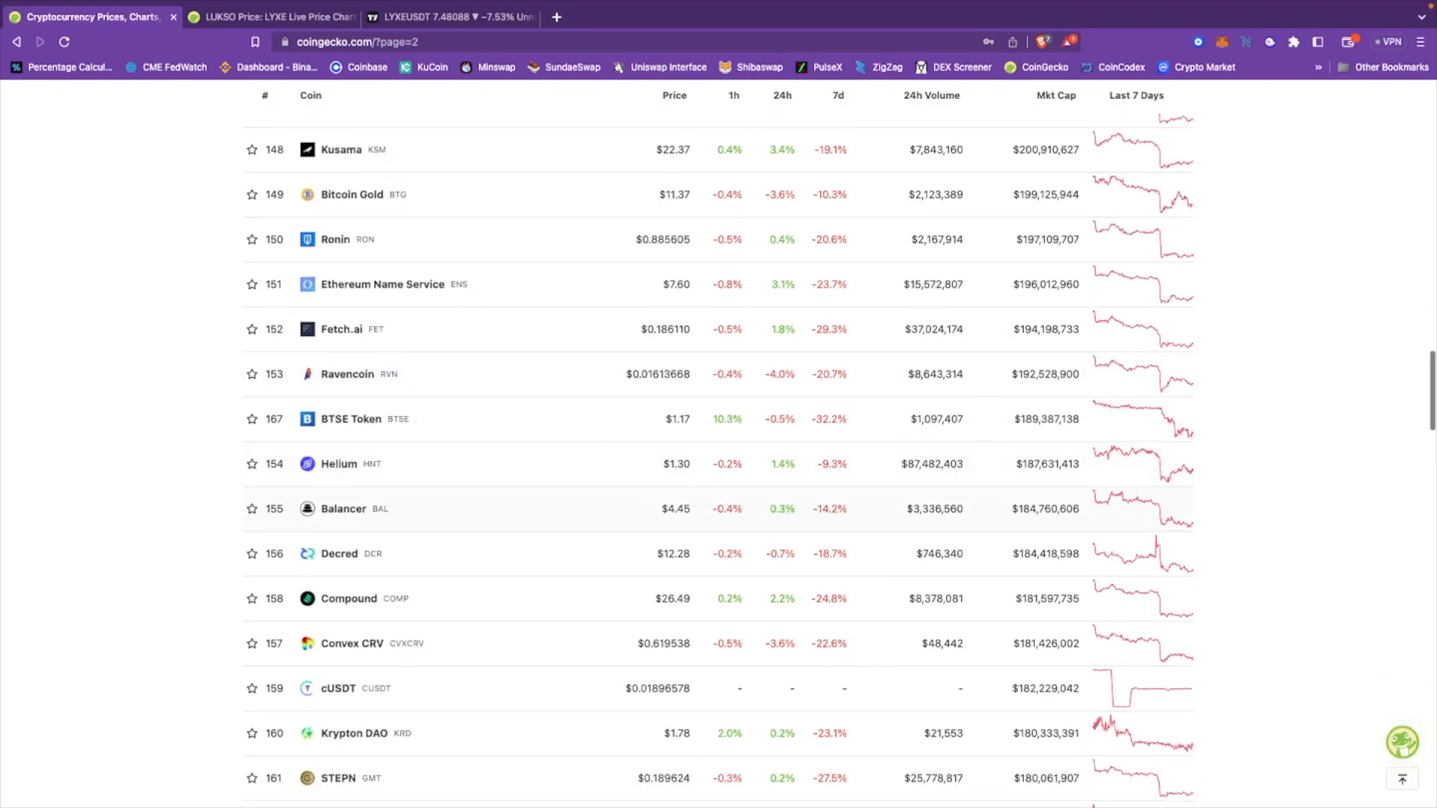
scroll(down, 3)
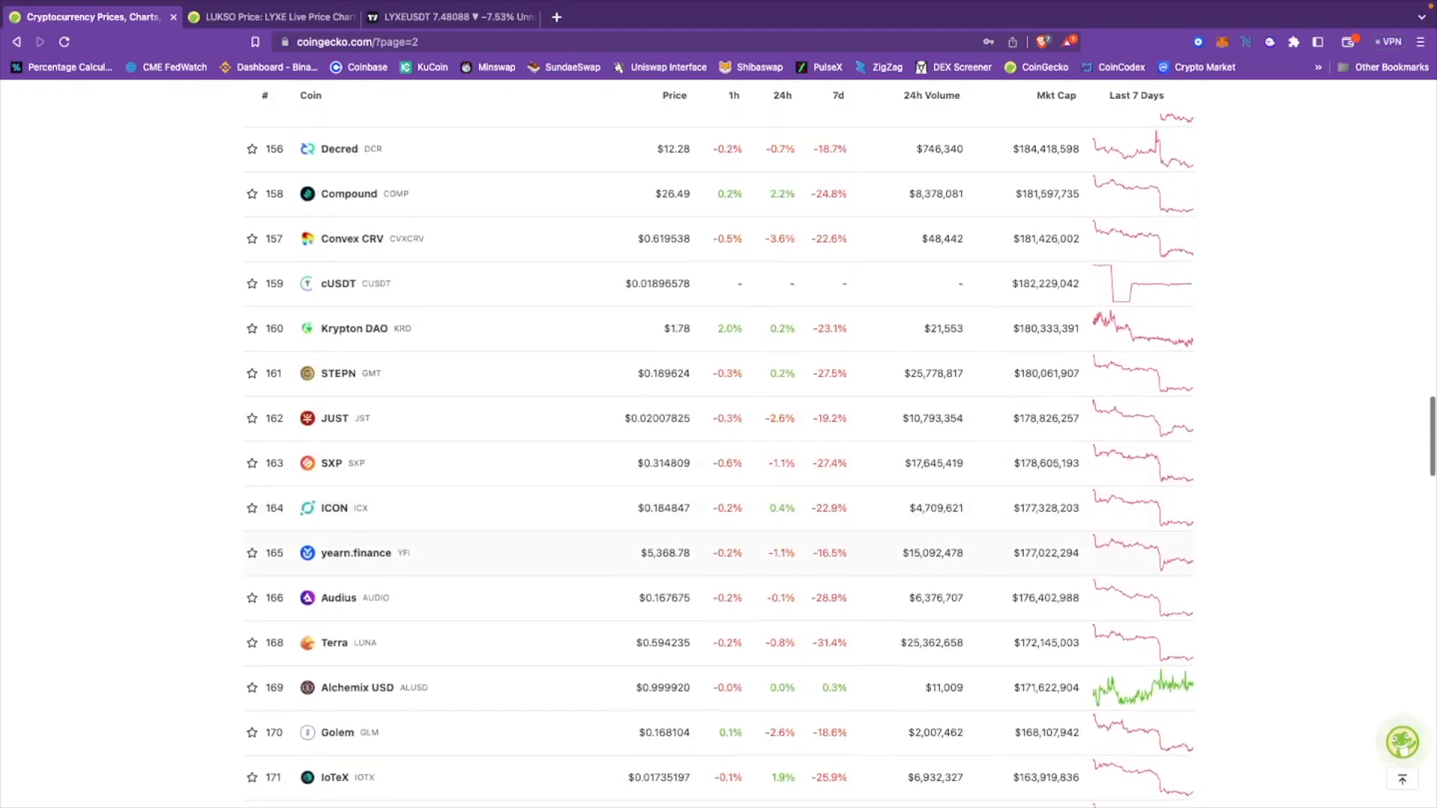
scroll(down, 3)
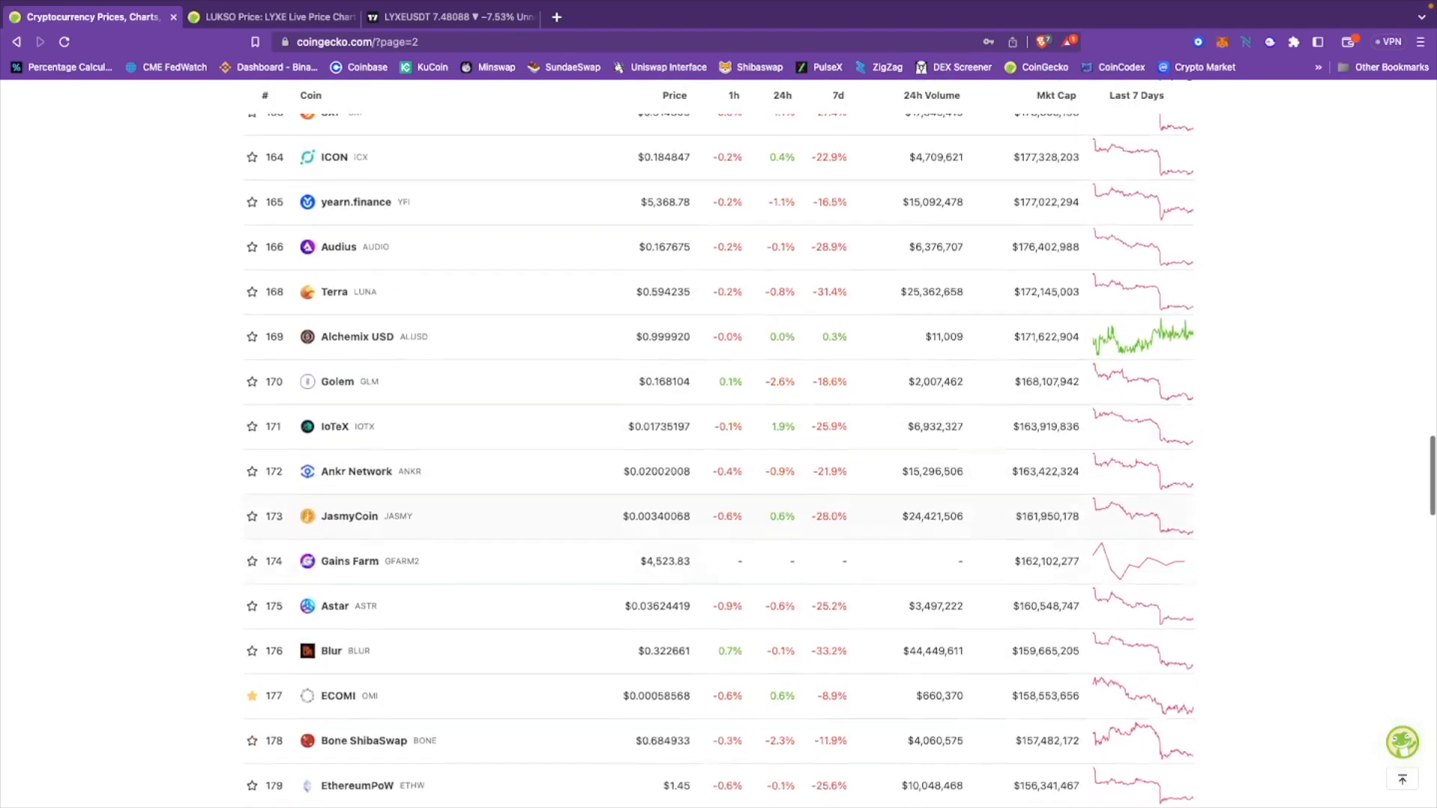
double_click(652, 696)
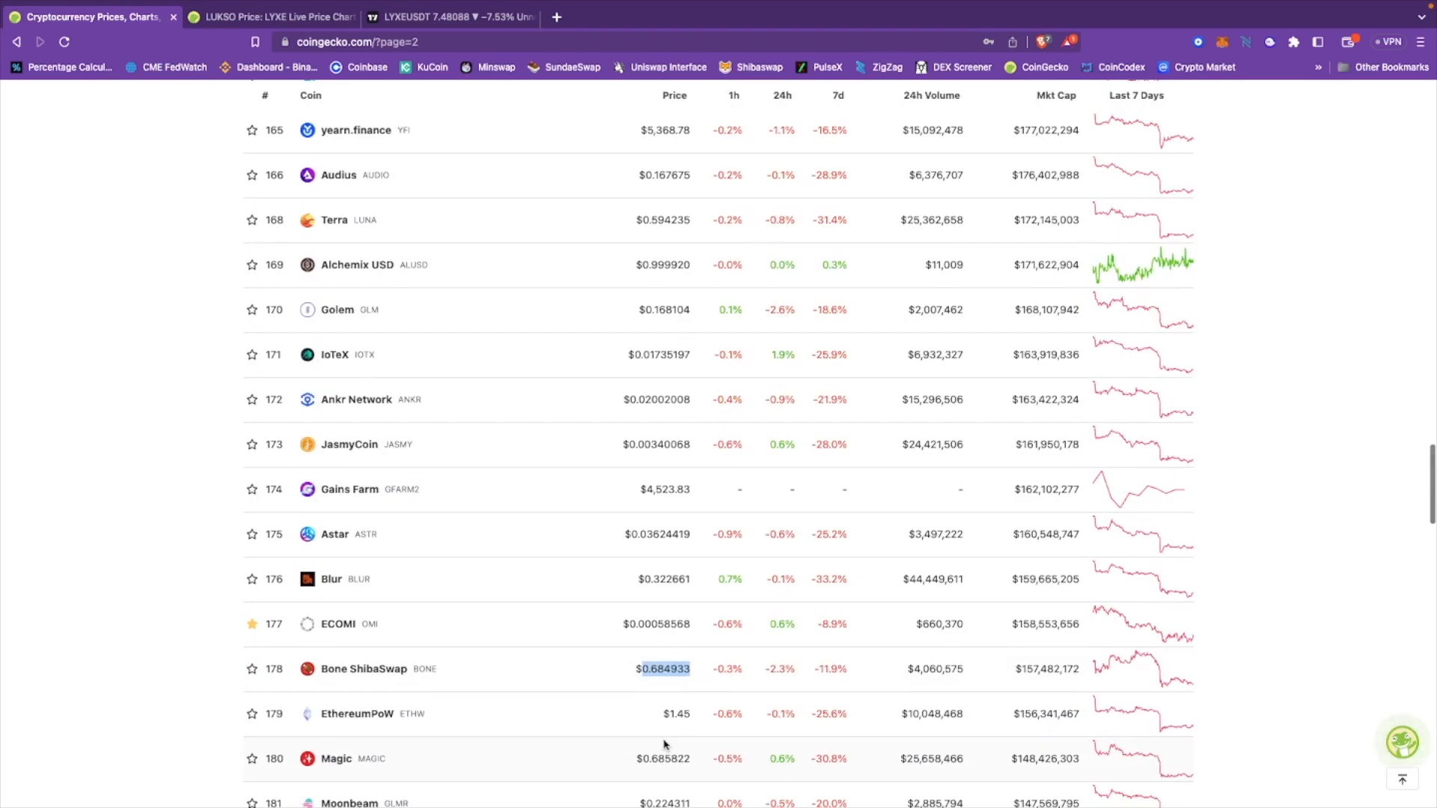
scroll(up, 3)
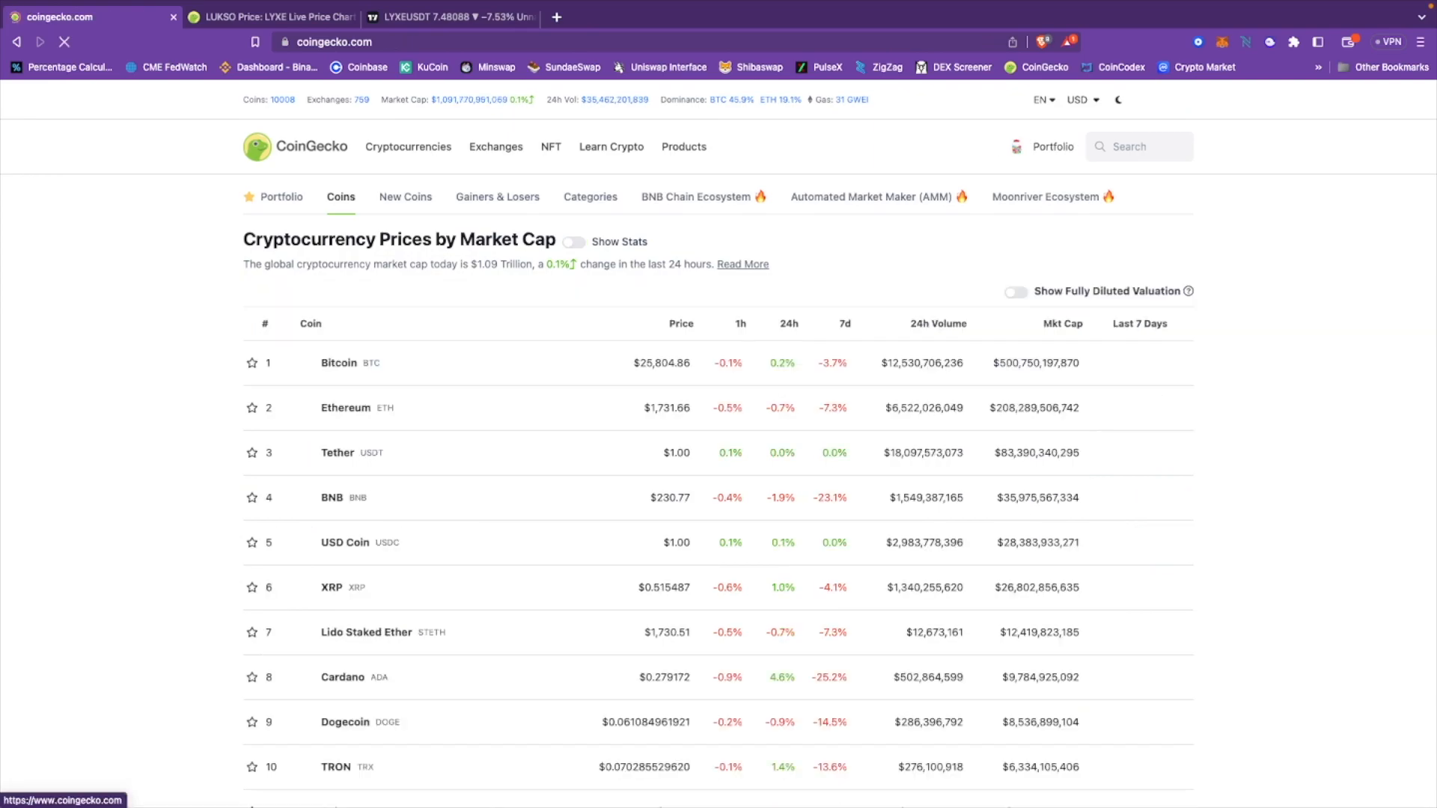
Step: Switch on Show Stats: $1.09 trillion cap, 45.88% Bitcoin dominance, 10,008 coins
click(573, 241)
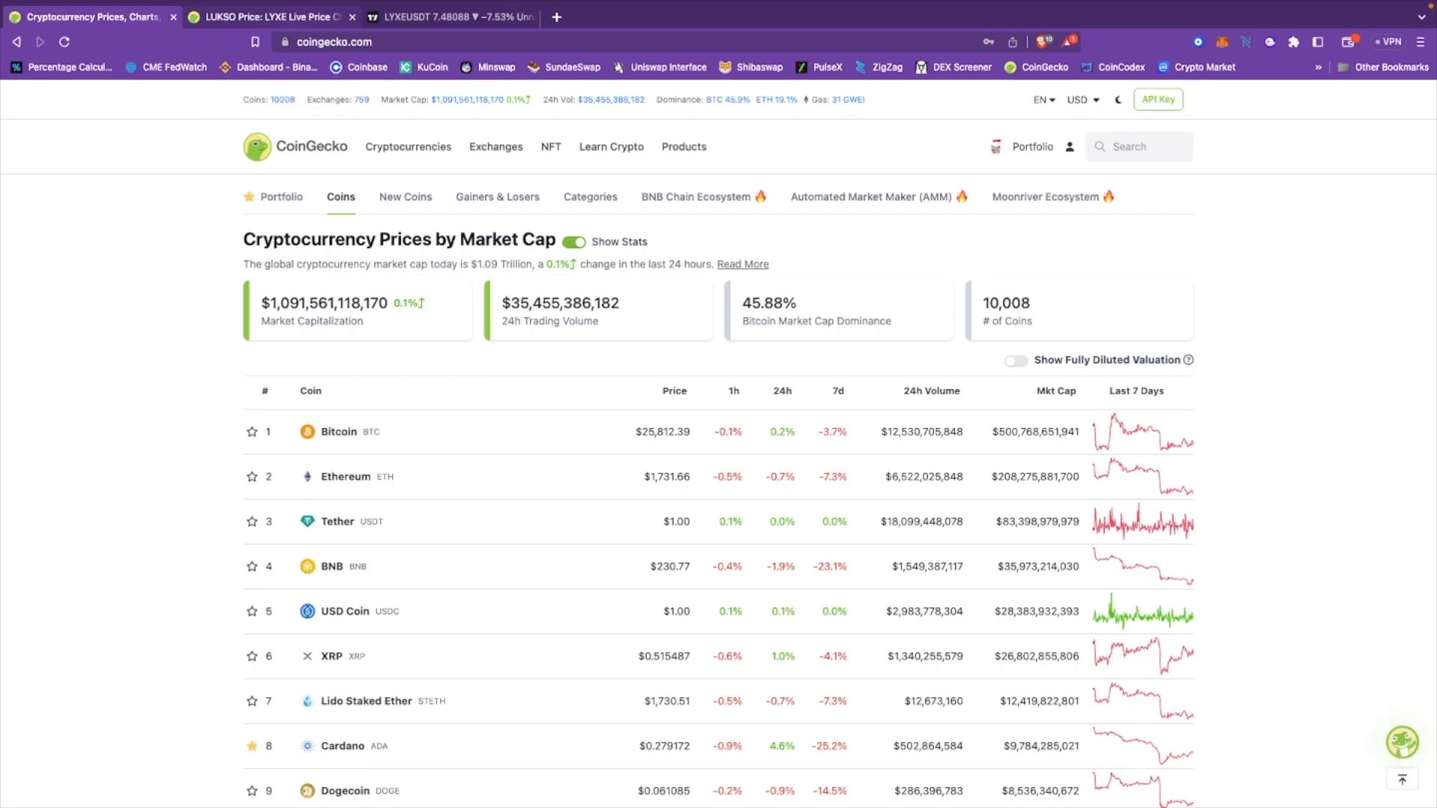
mouse_move(270, 16)
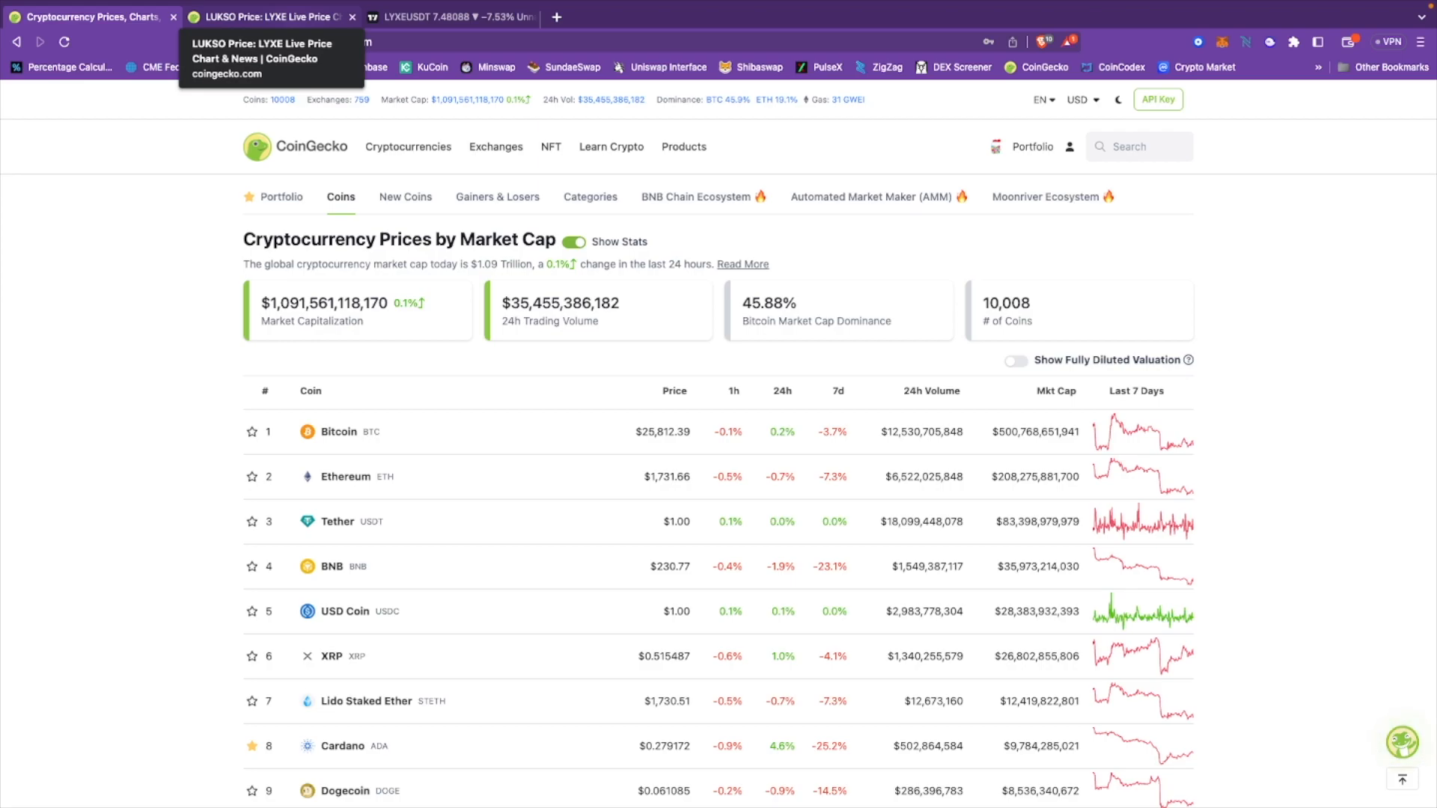
Step: Go to the LUKSO (LYXE) coin page showing its $7.44 price, down 10%
click(267, 16)
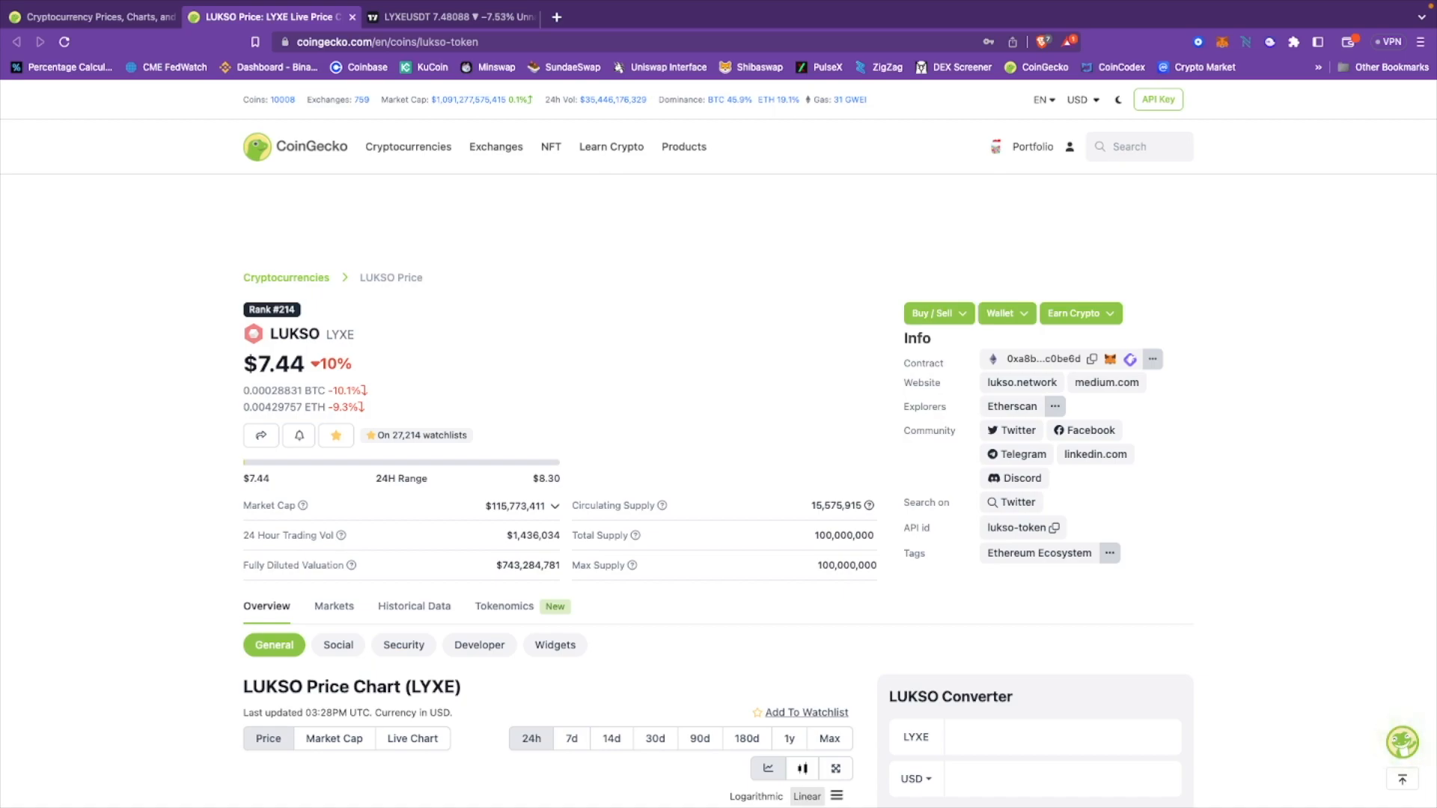
scroll(down, 3)
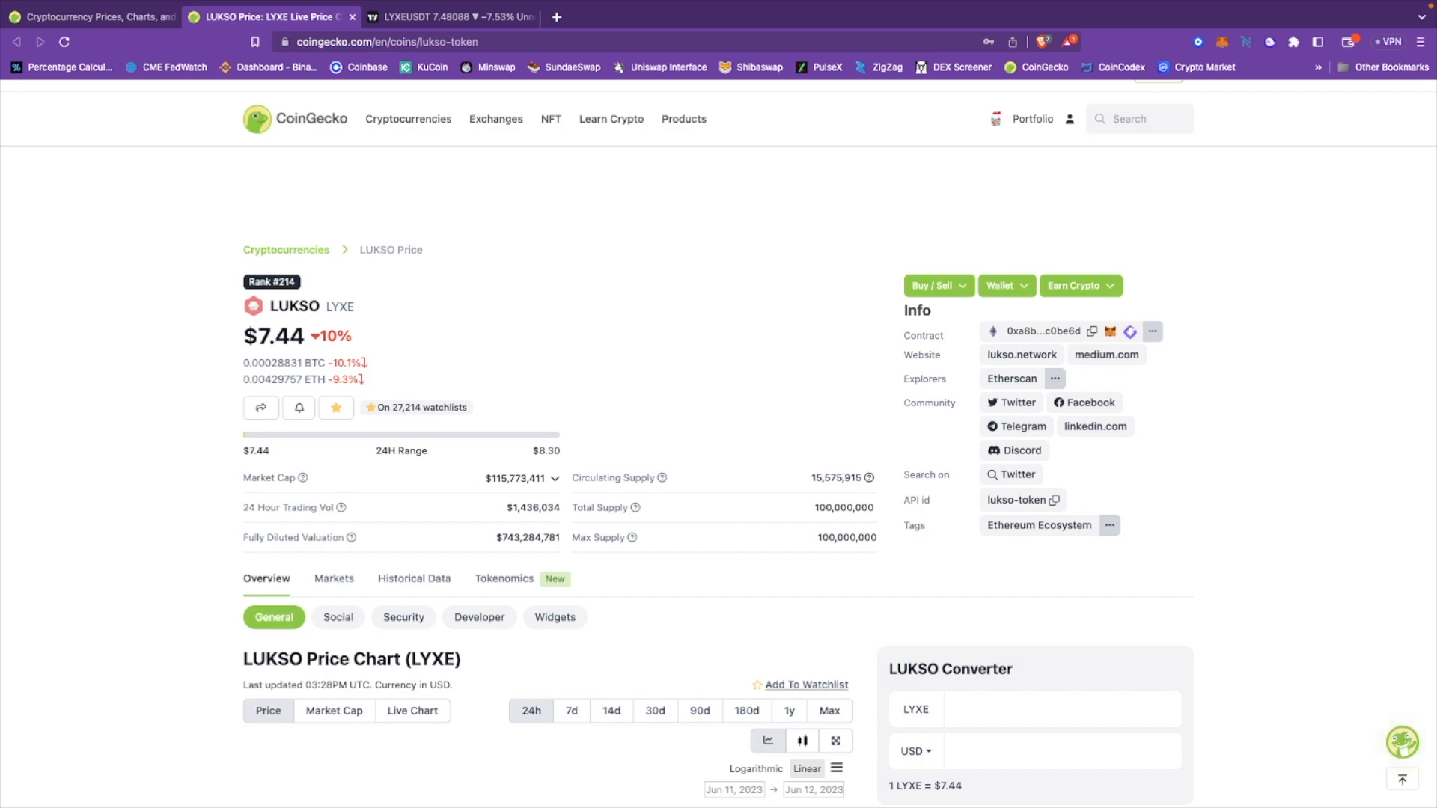
scroll(down, 3)
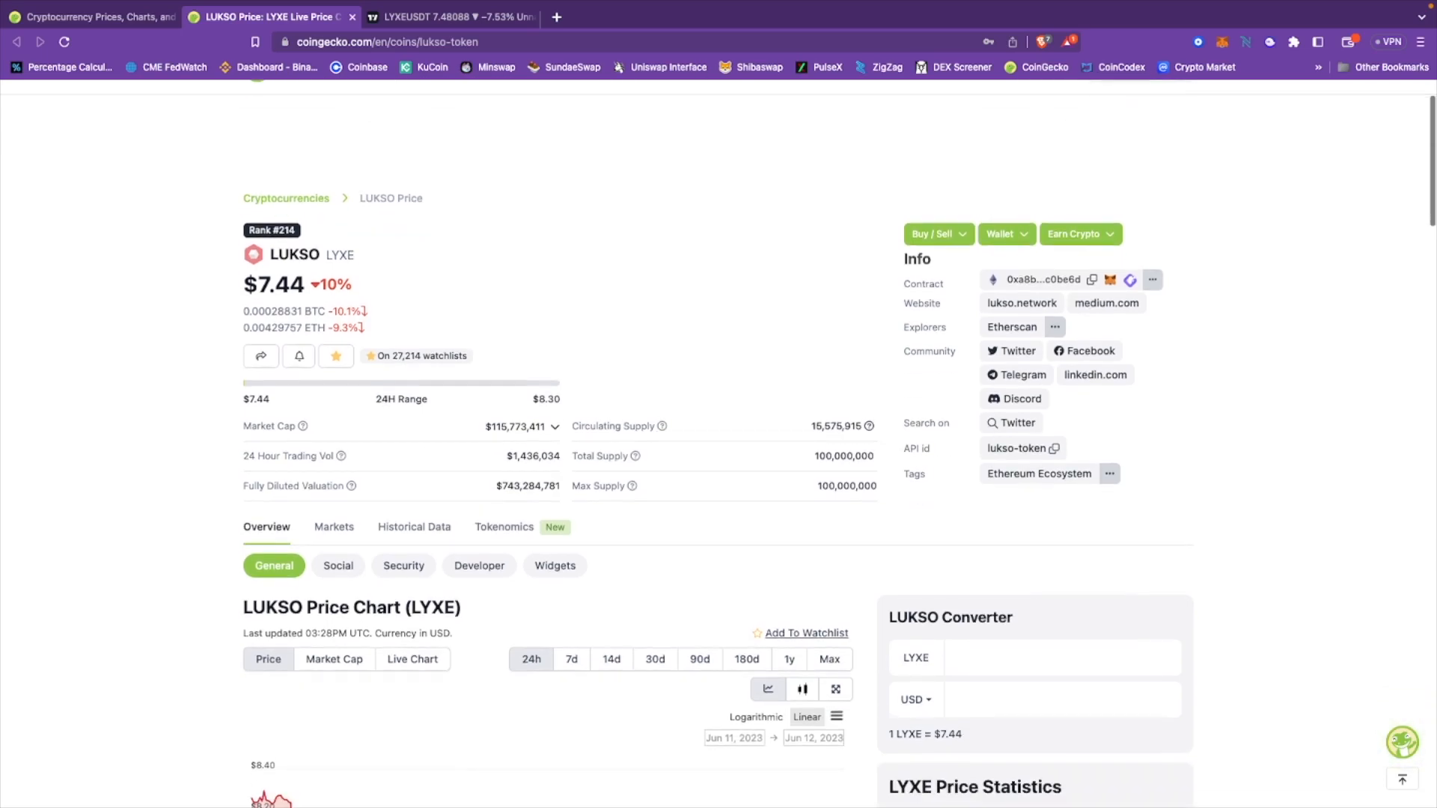
scroll(down, 3)
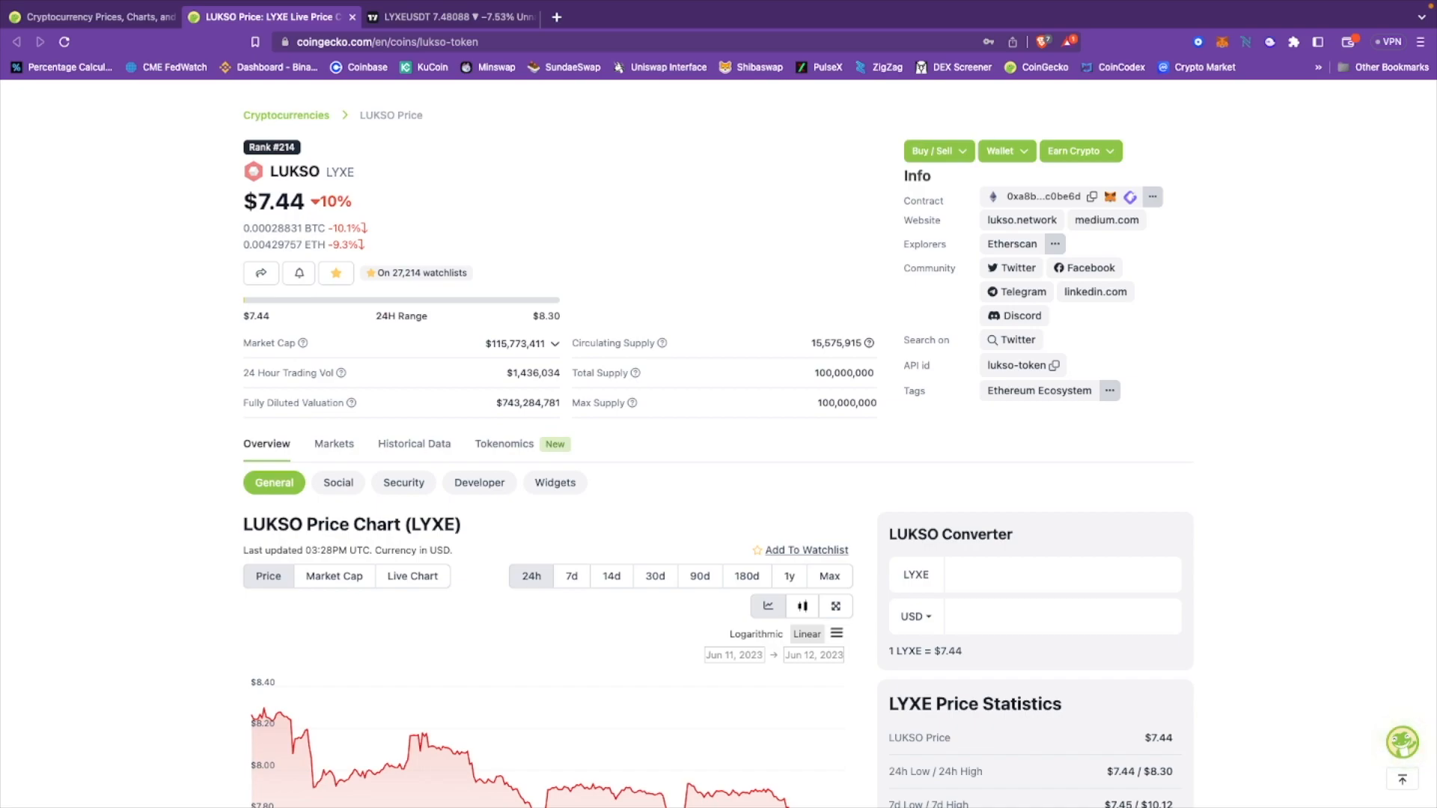
scroll(down, 3)
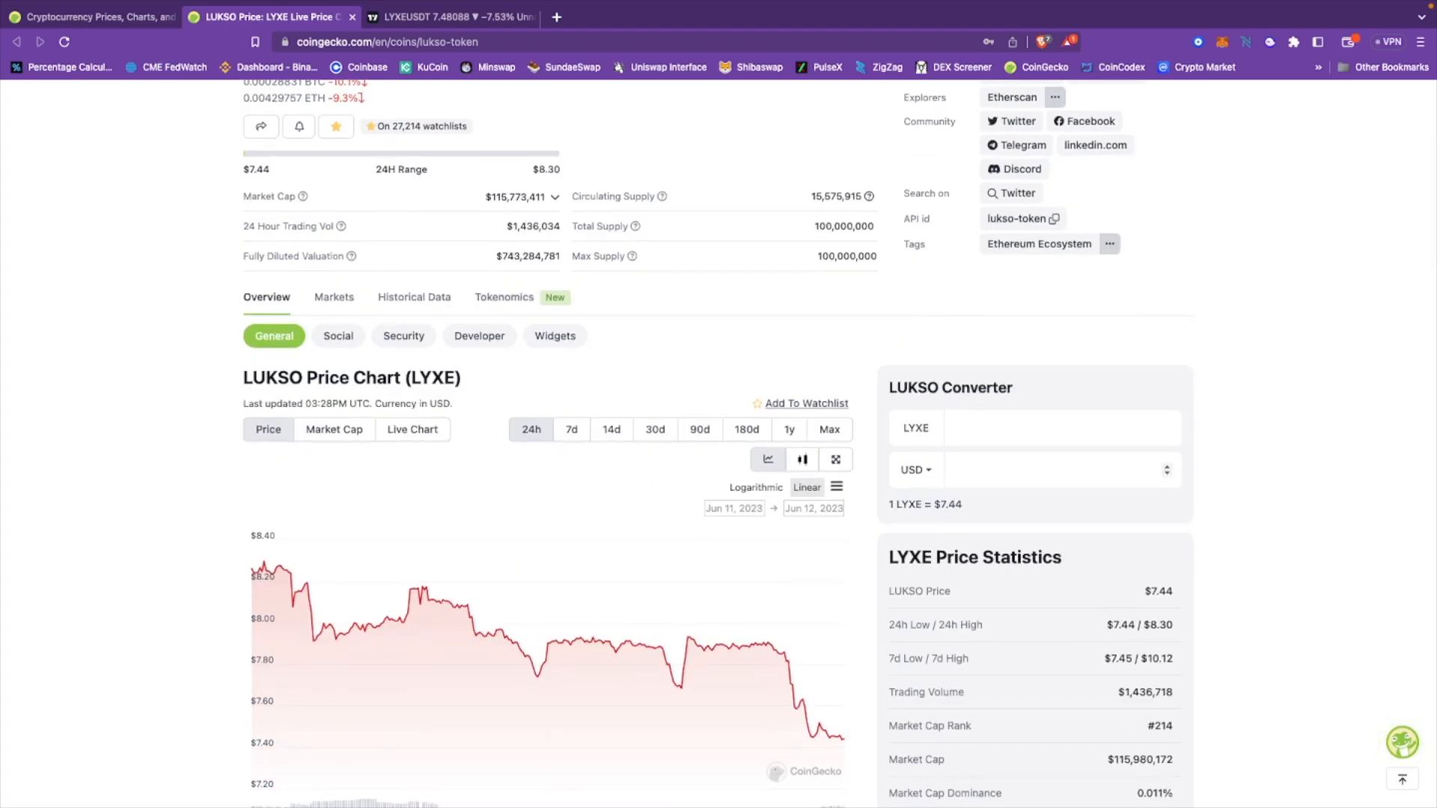
scroll(up, 3)
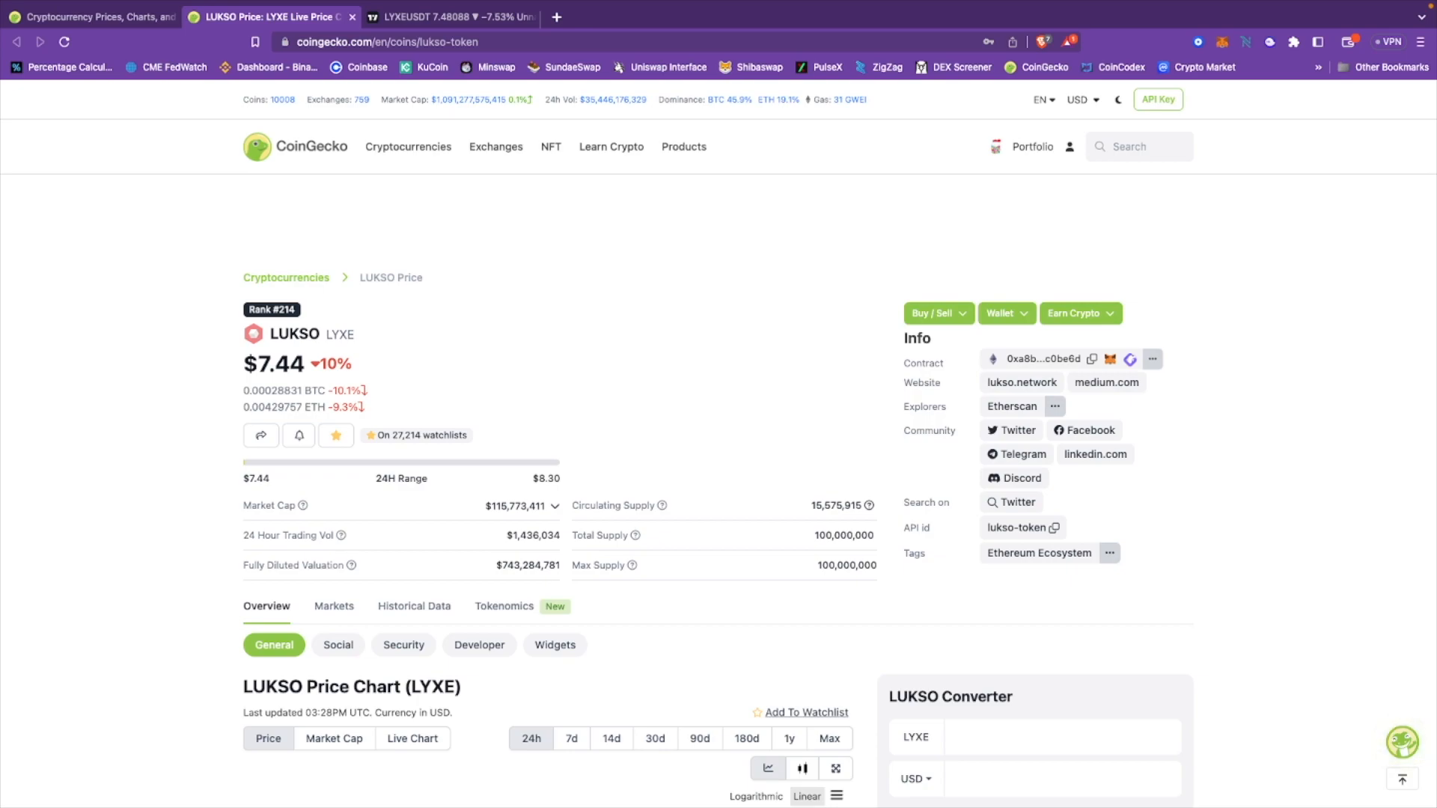
Step: Bring the LUKSO 24-hour price chart and LYXE Price Statistics panel into view
scroll(down, 3)
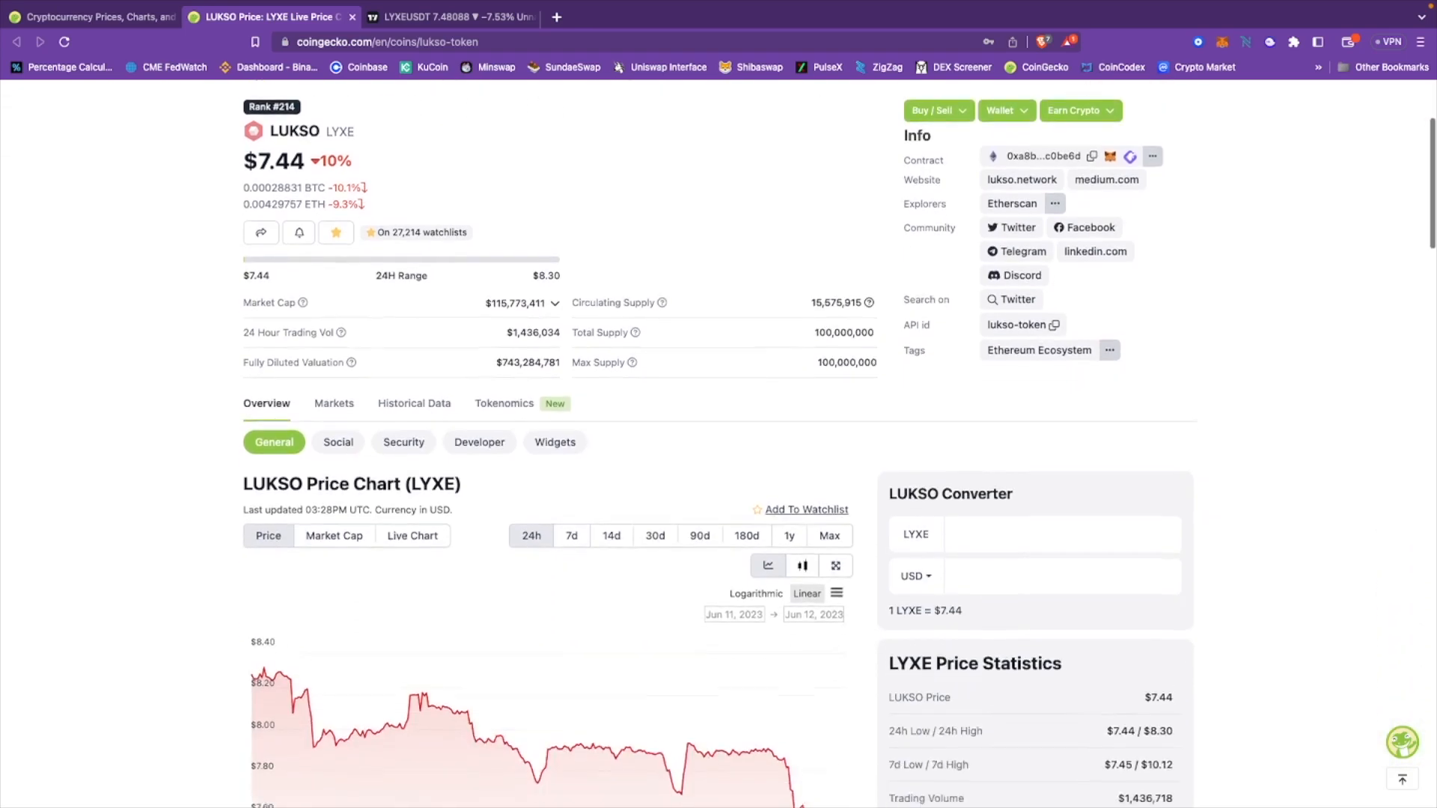
scroll(down, 3)
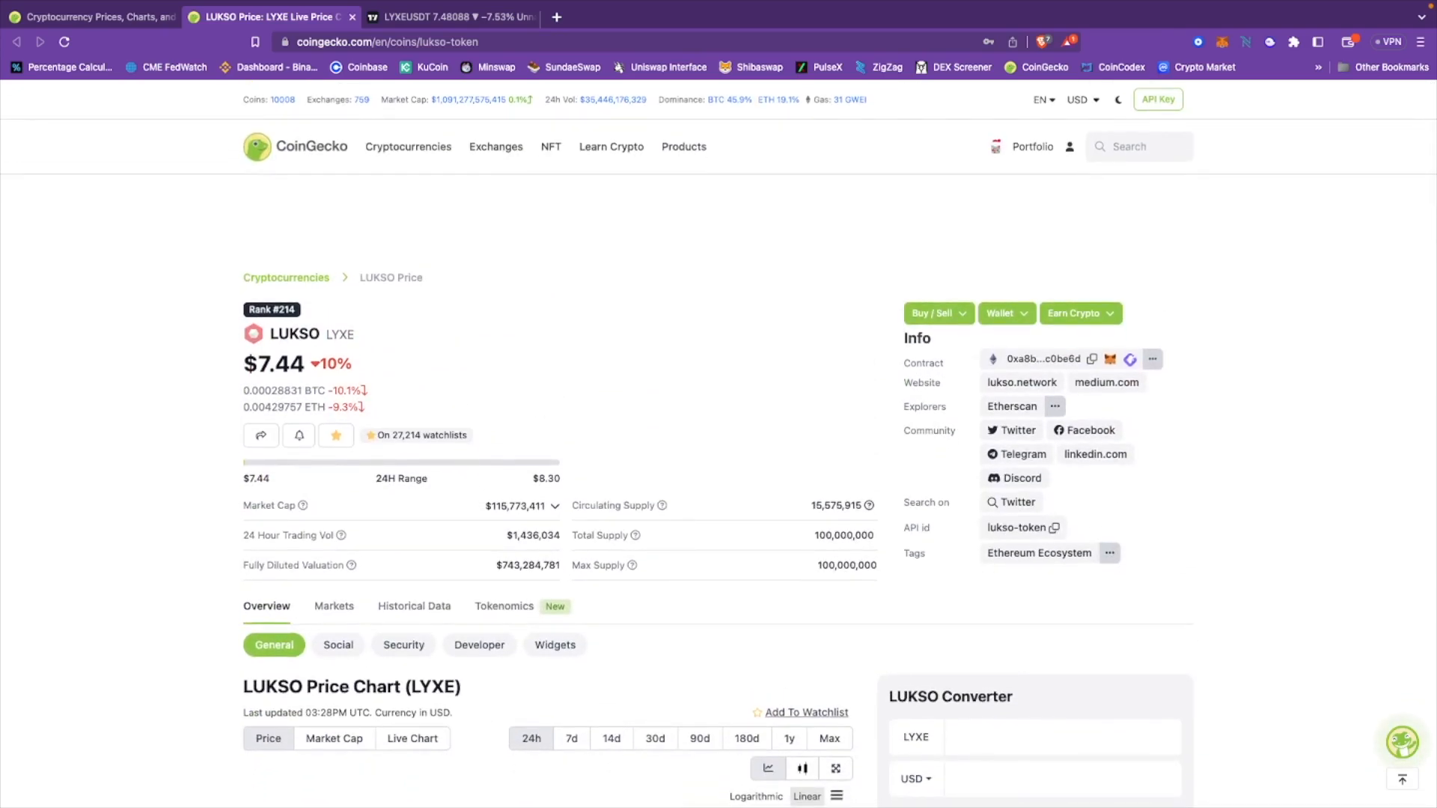
scroll(down, 3)
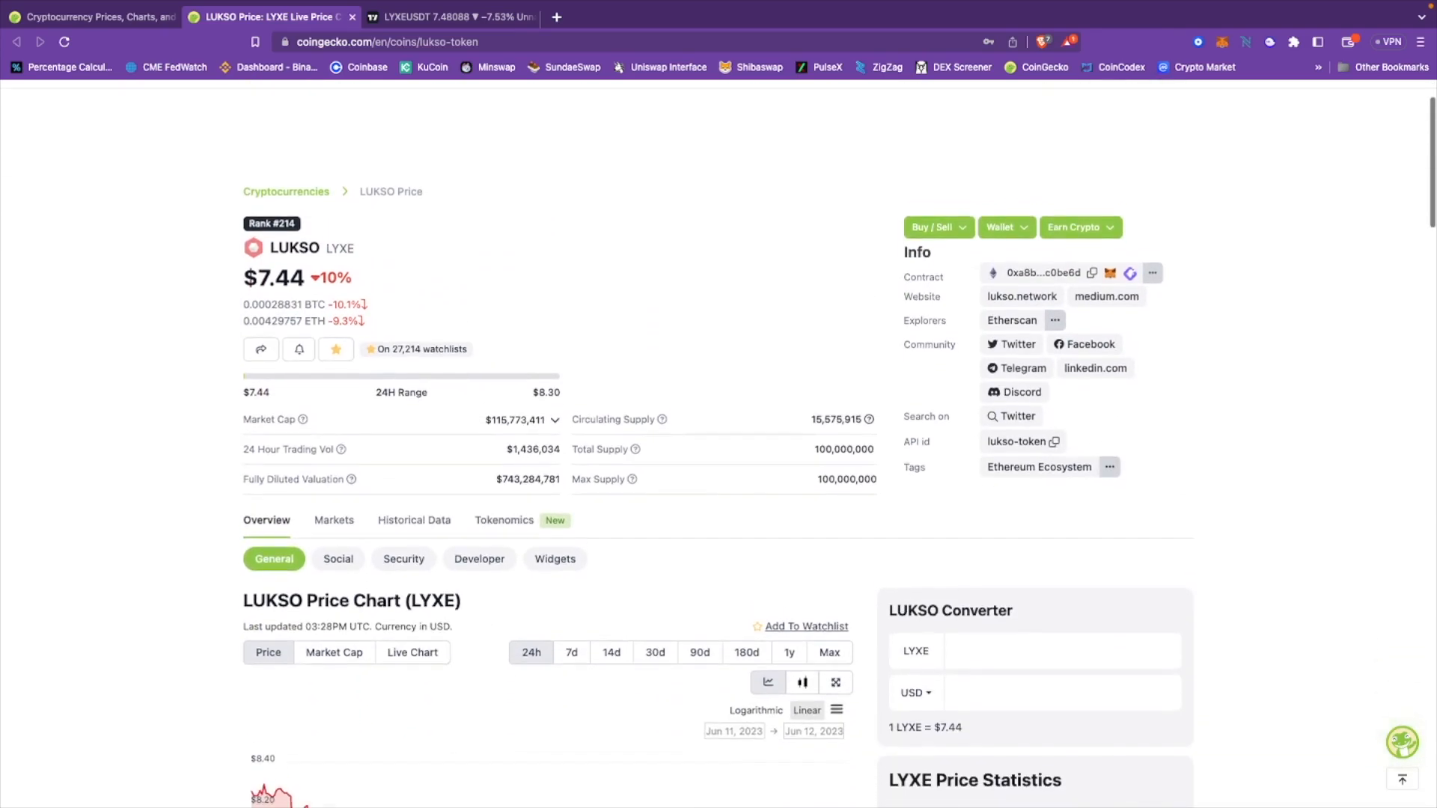
scroll(down, 3)
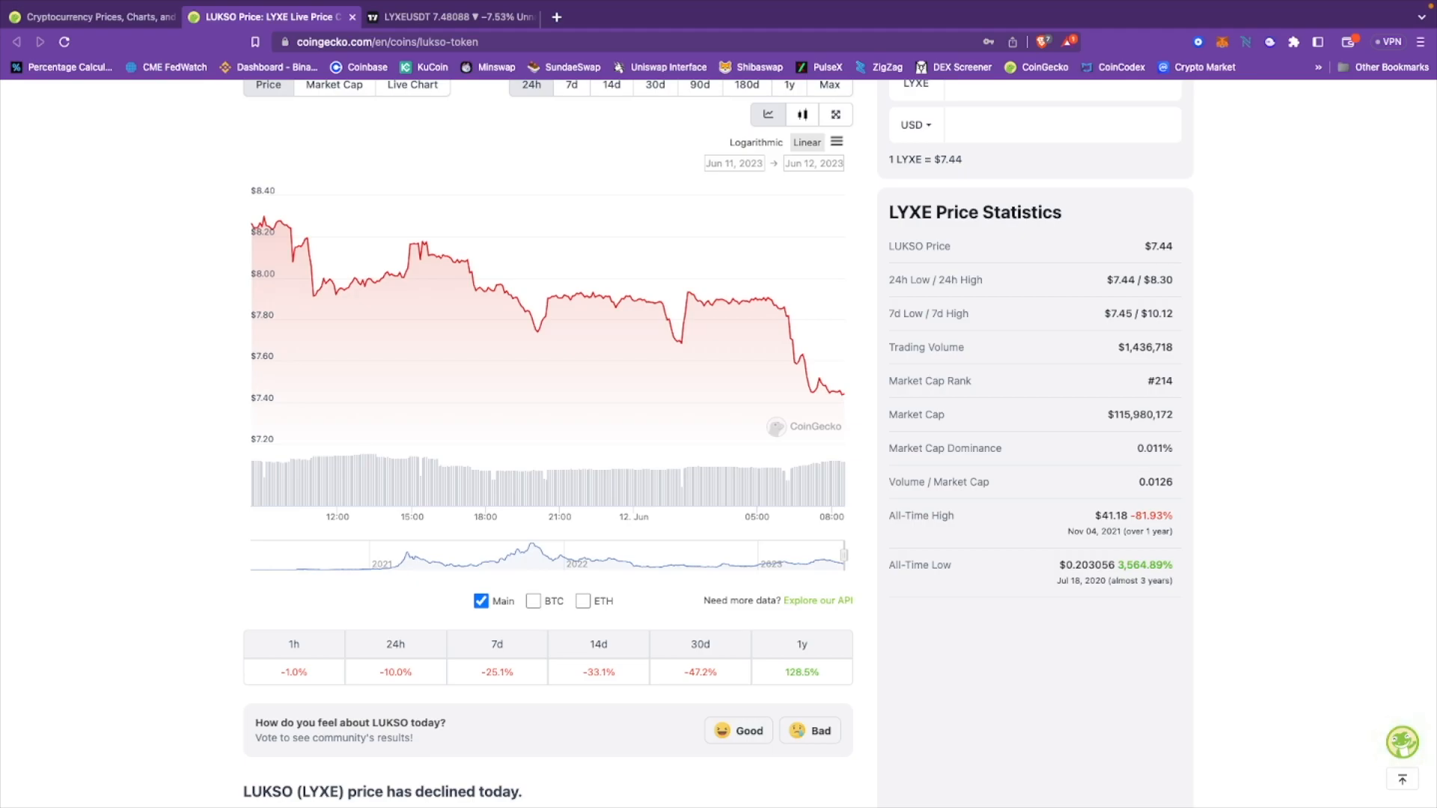
Step: Scroll back up the LUKSO page before switching to the LYXEUSDT chart tab
scroll(up, 3)
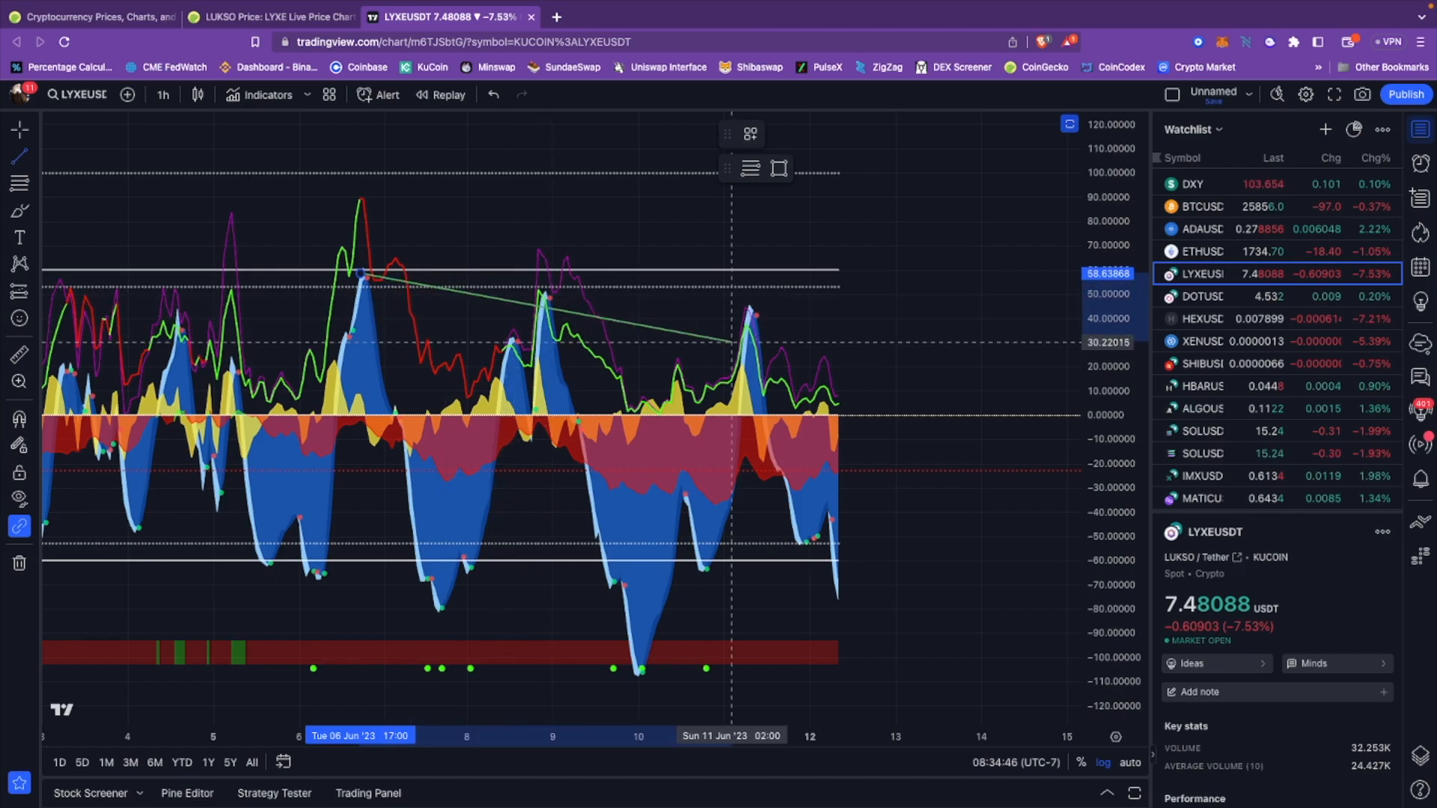
Step: Switch the TradingView layout from the oscillator pane to the LYXEUSDT candlestick price chart
click(752, 329)
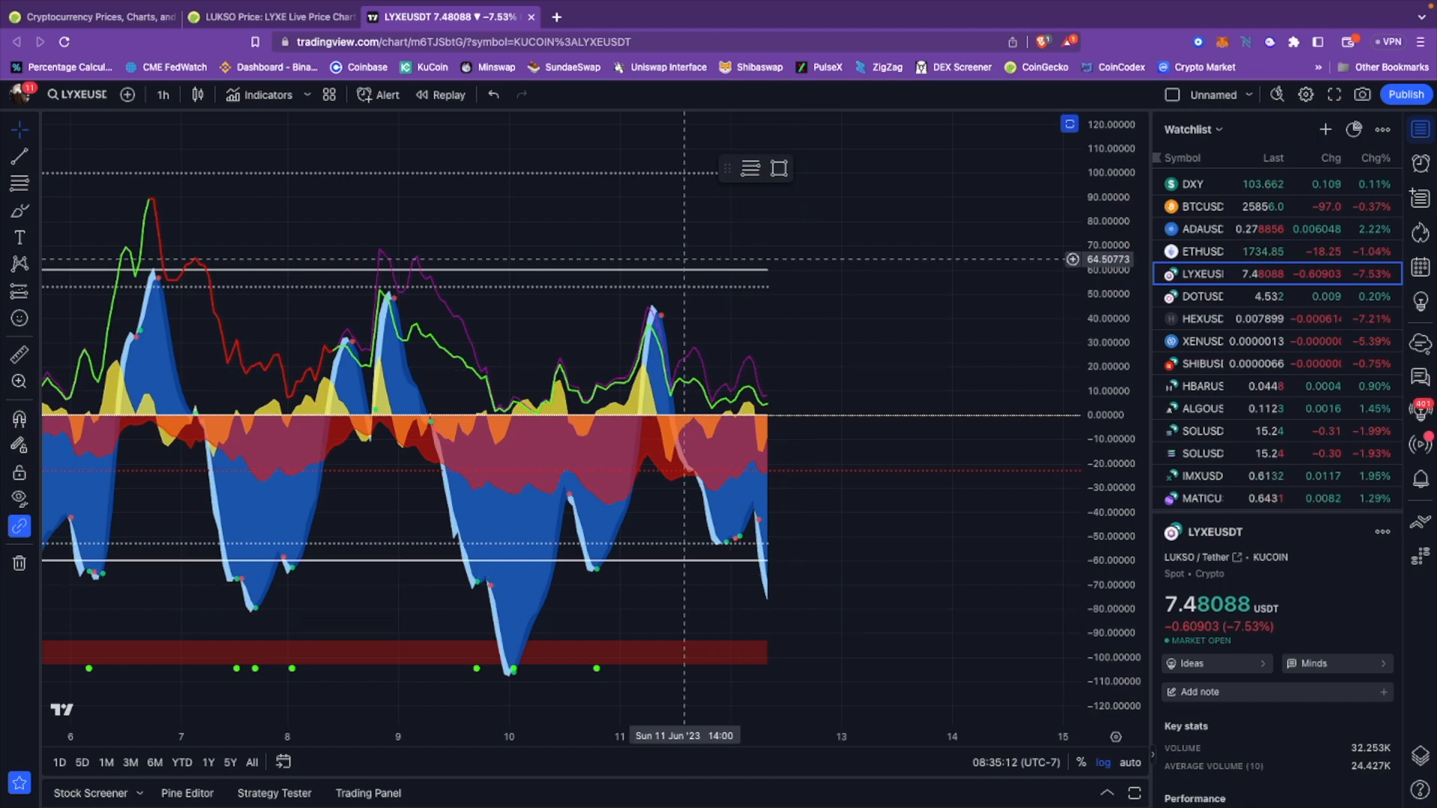
mouse_move(681, 317)
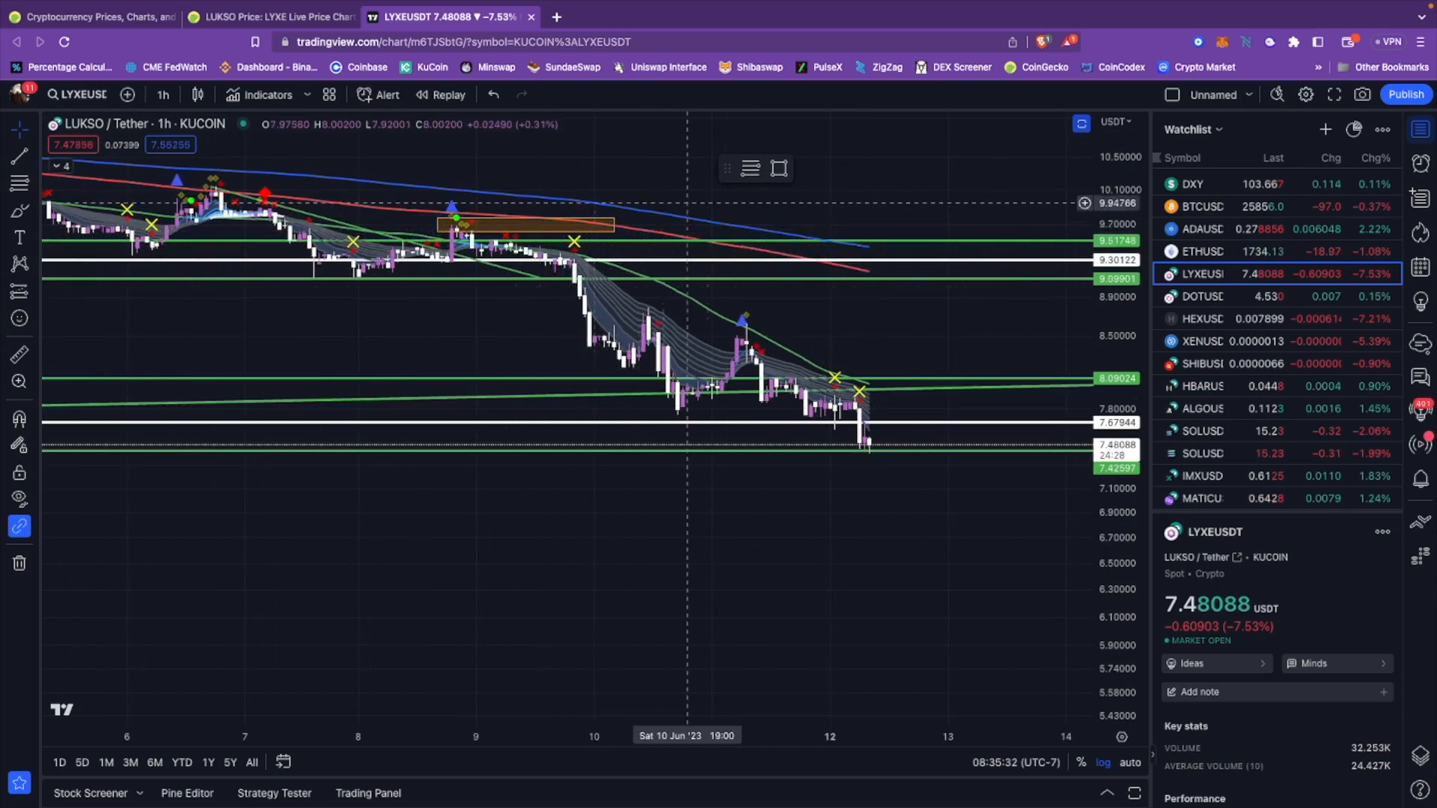
mouse_move(540, 238)
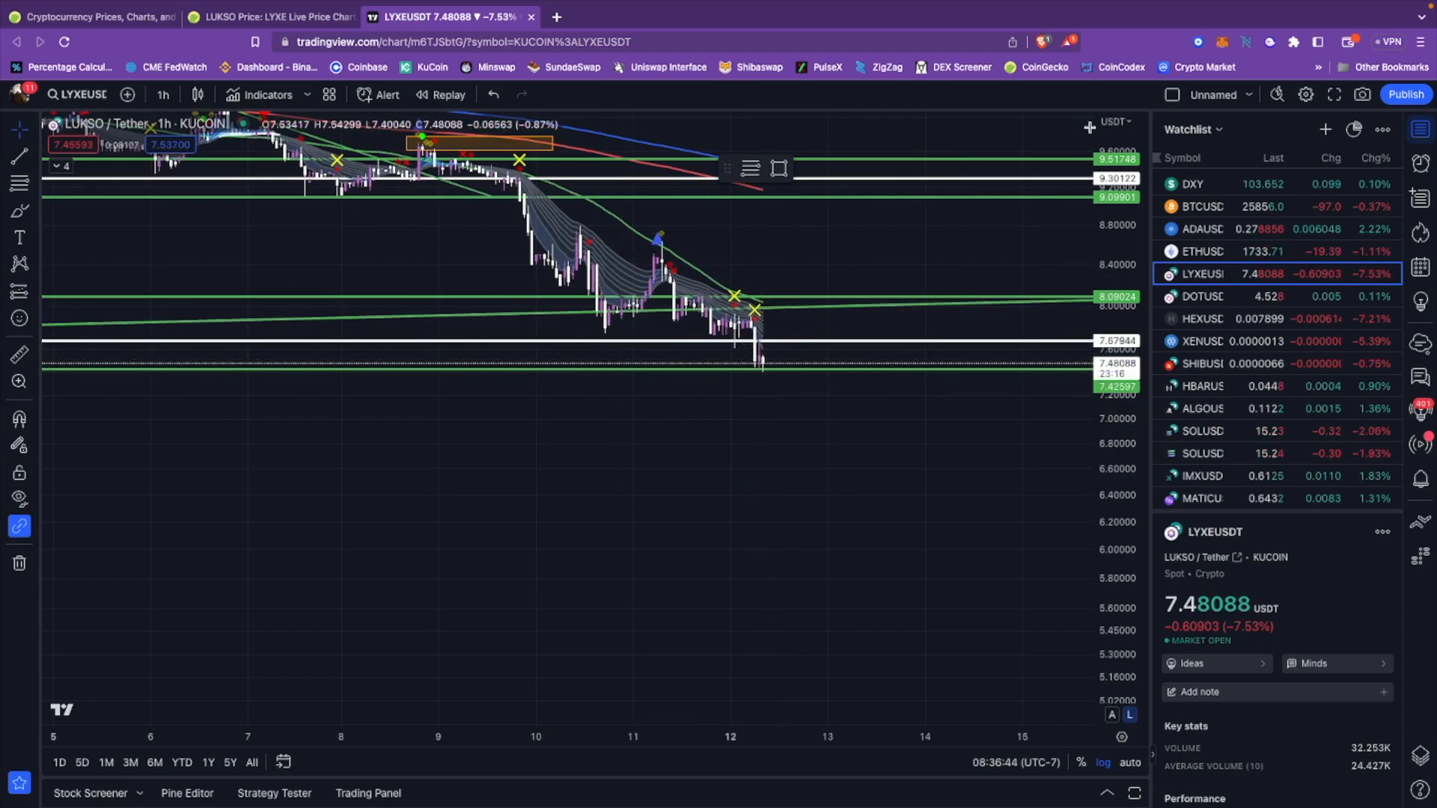
Step: Switch the LYXEUSDT chart interval to 2D to show its multi-year history
click(267, 96)
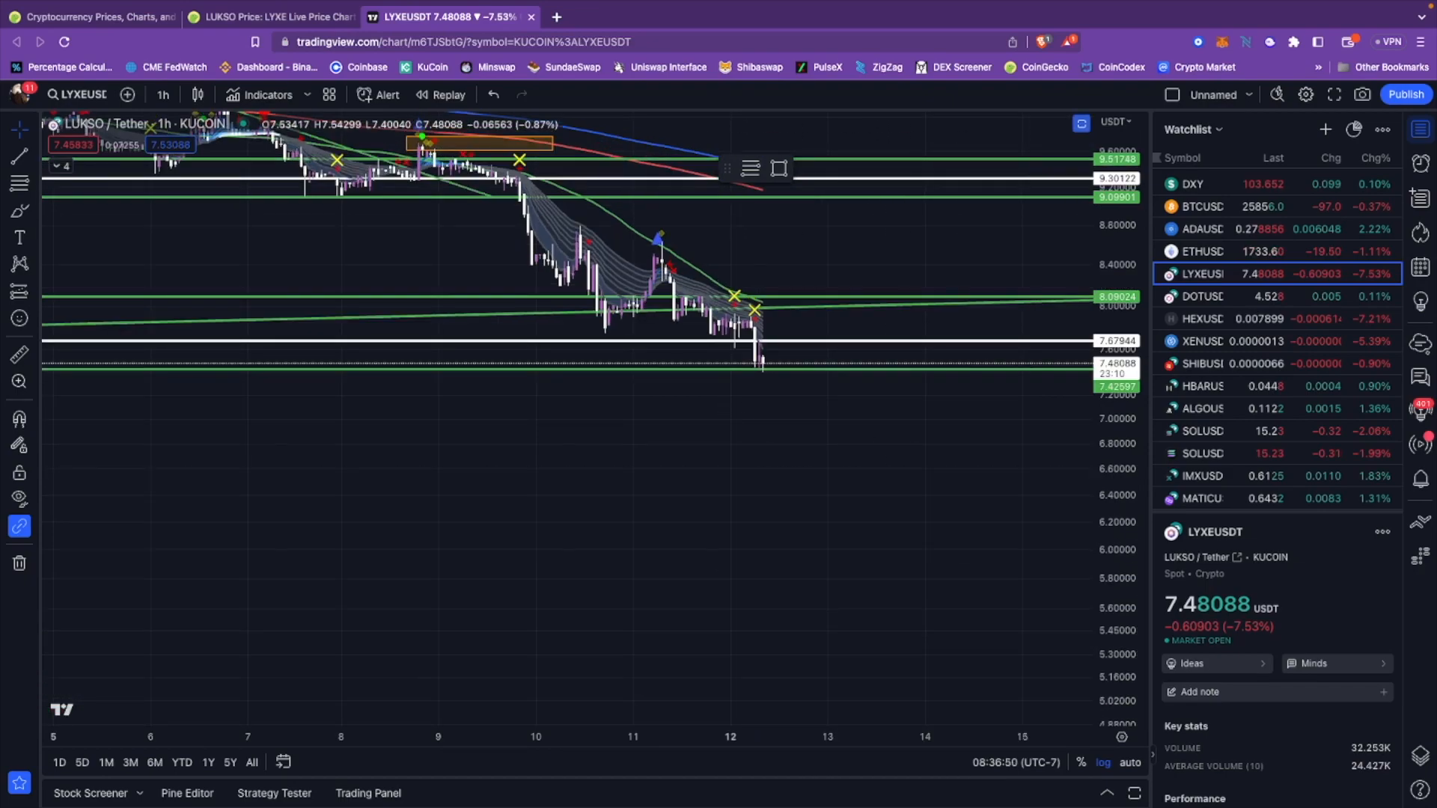
mouse_move(723, 294)
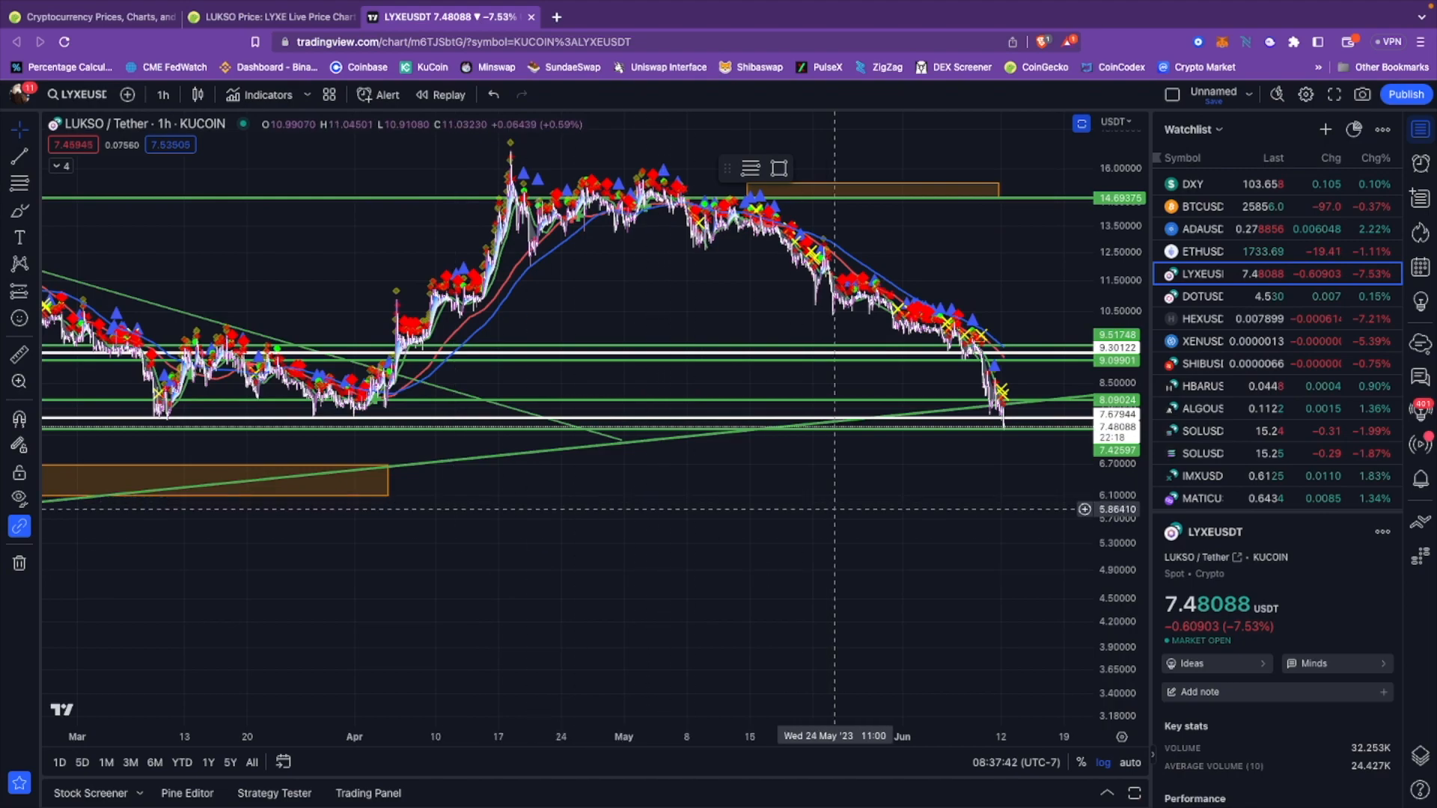
mouse_move(806, 457)
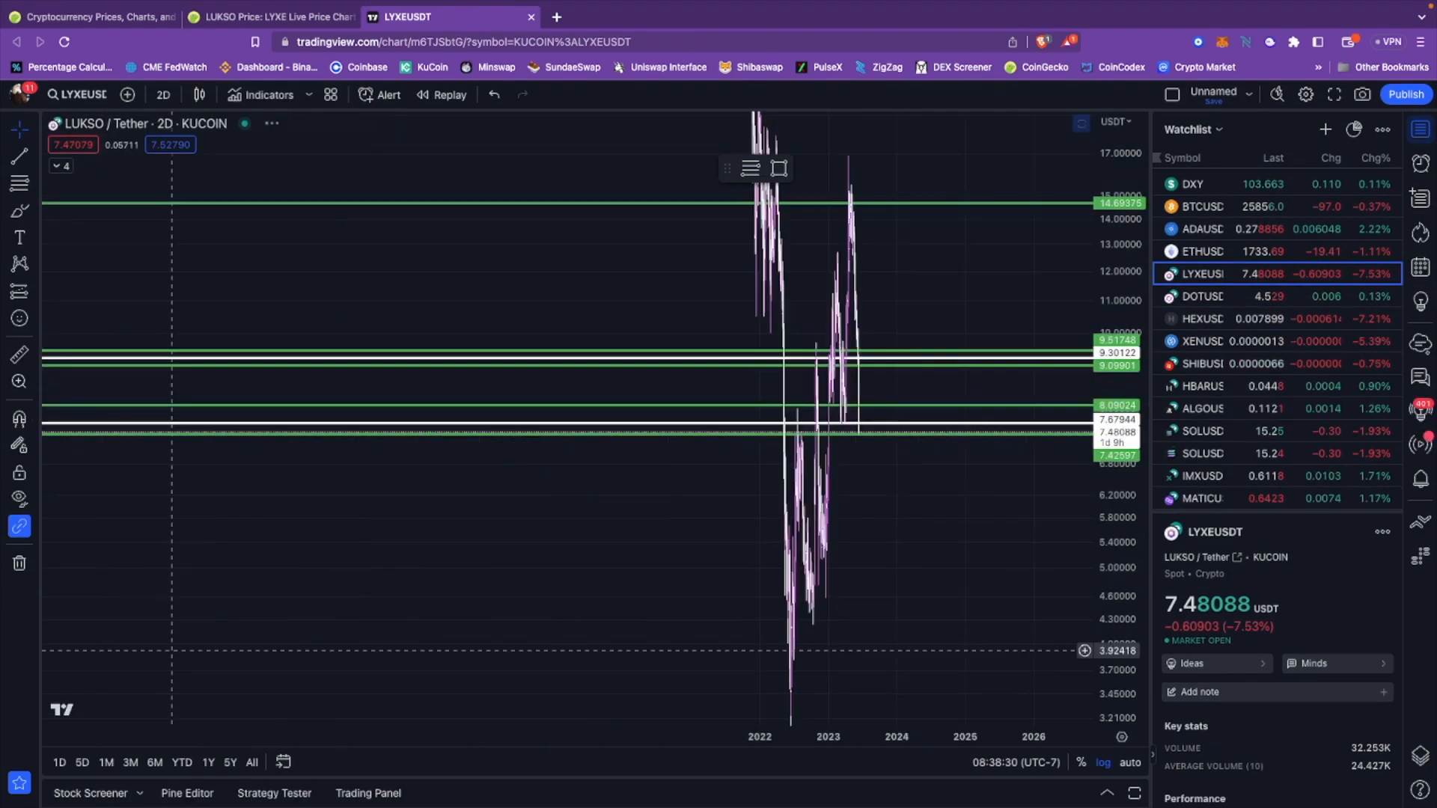
Step: Choose a chart style for LYXEUSDT from the Candles style list
click(198, 94)
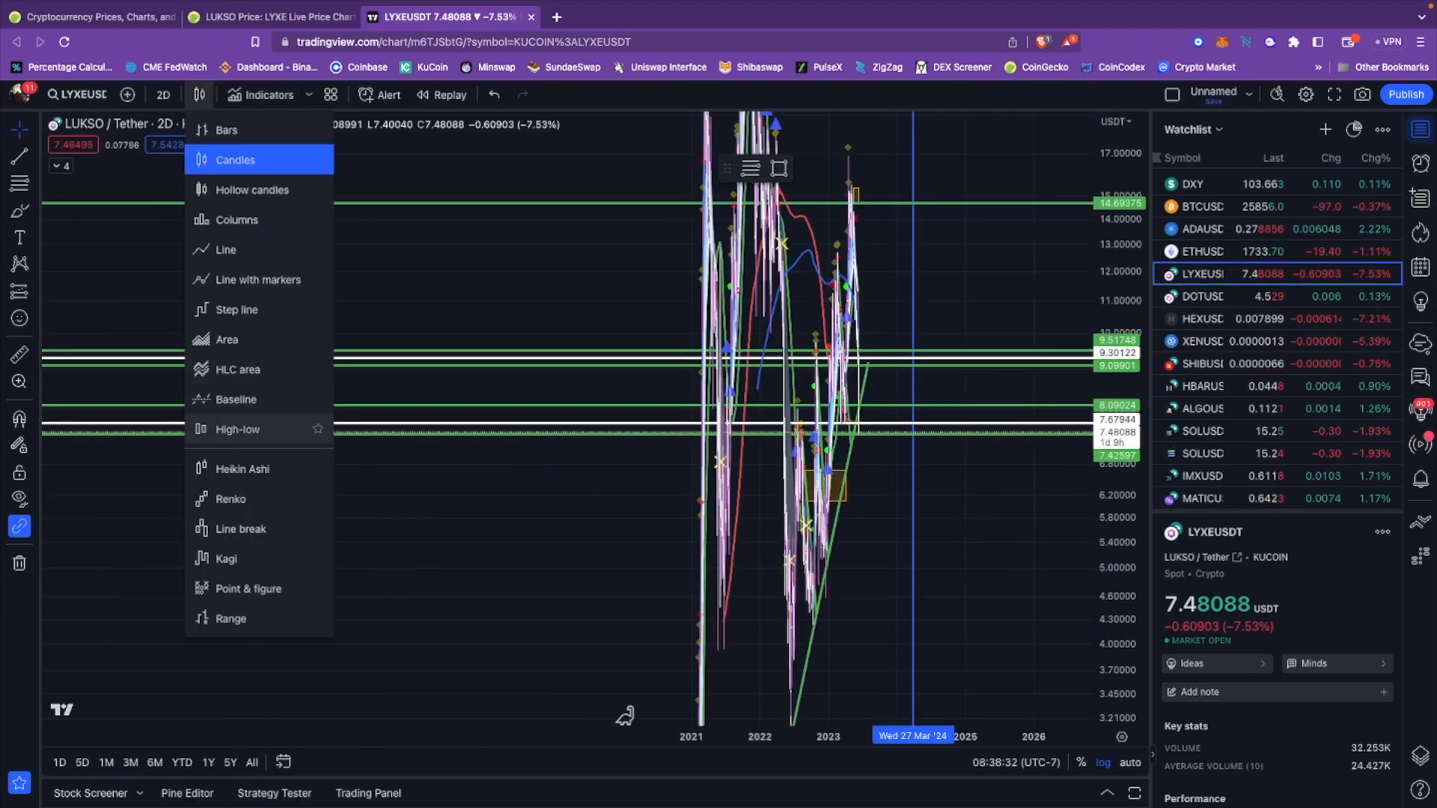
click(243, 469)
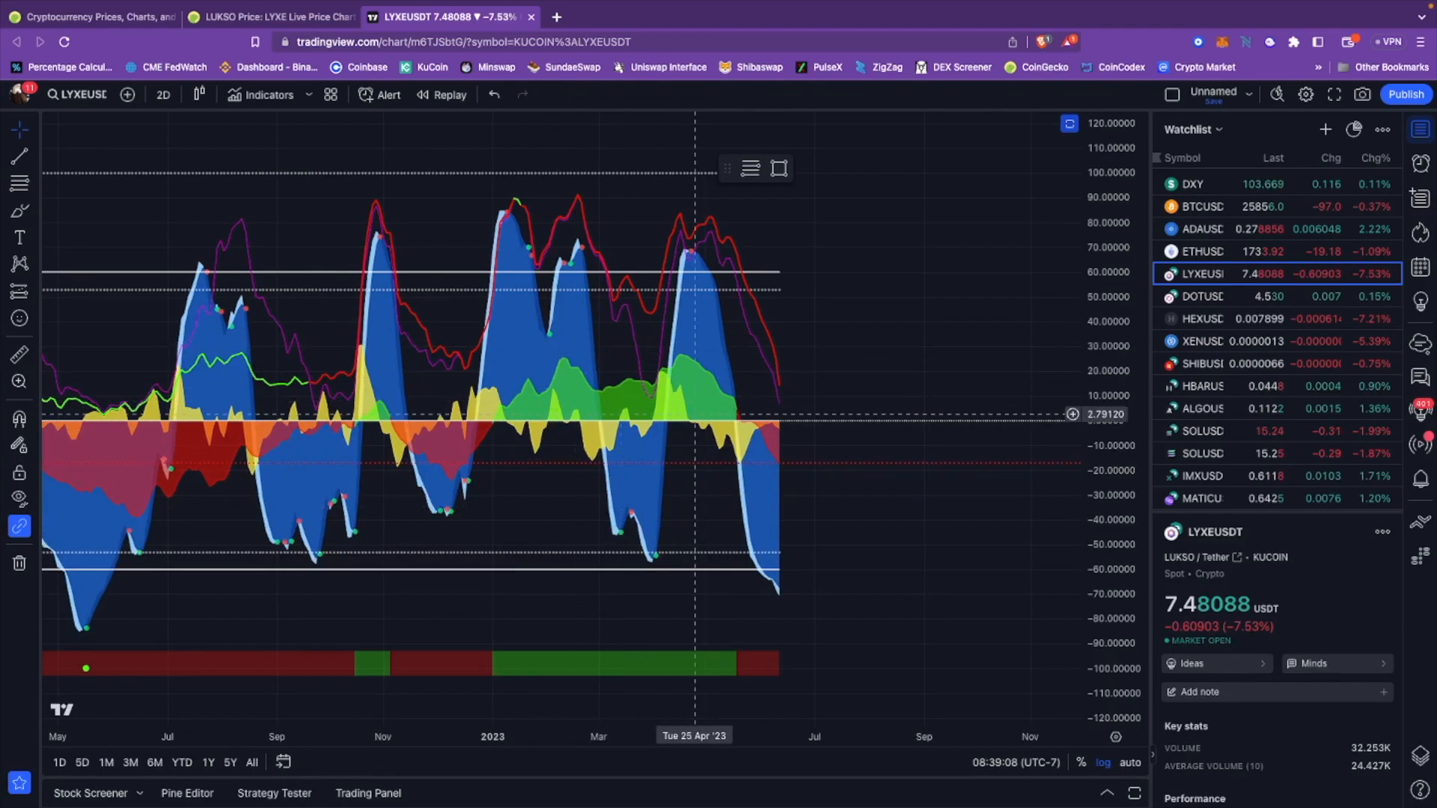
mouse_move(737, 425)
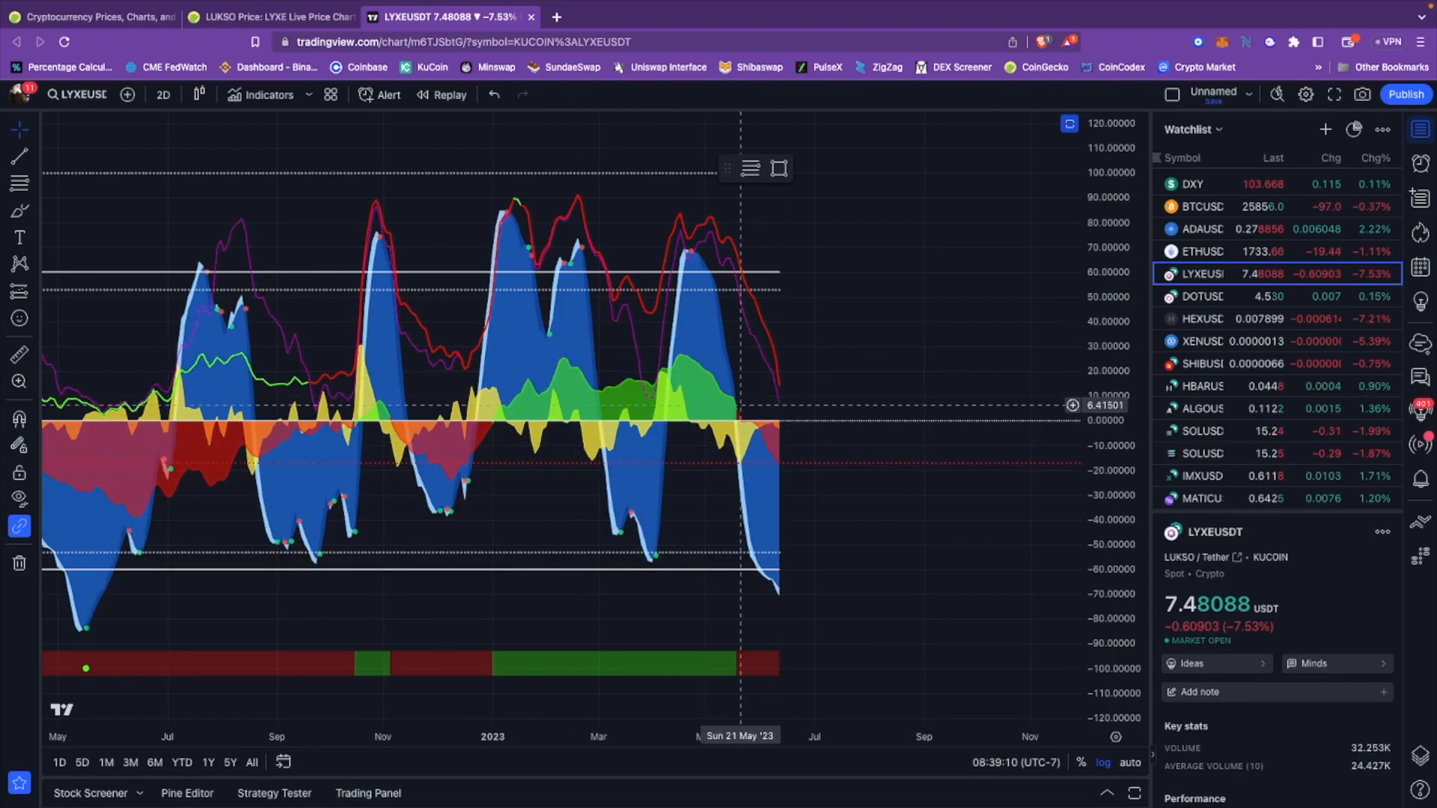
mouse_move(737, 420)
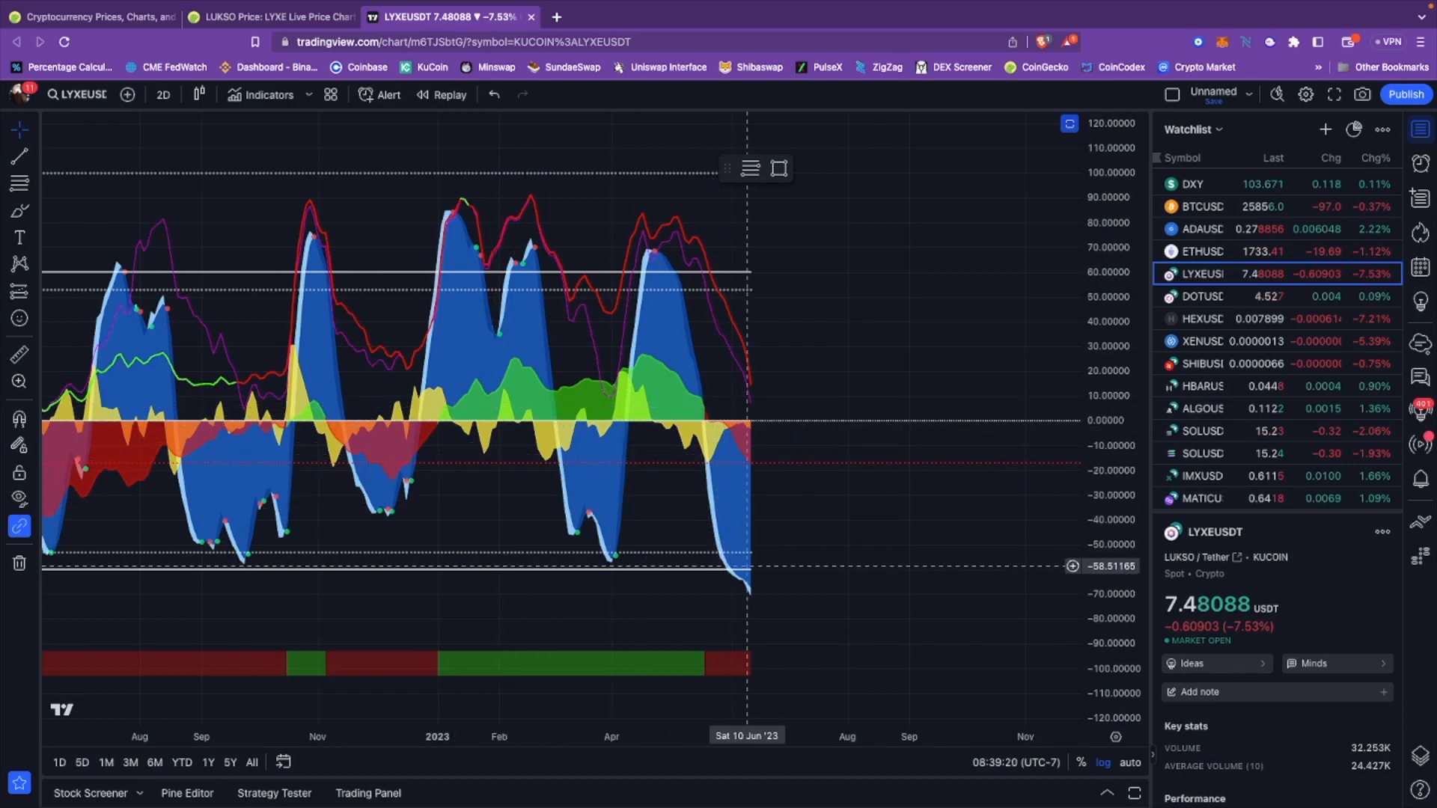
mouse_move(764, 569)
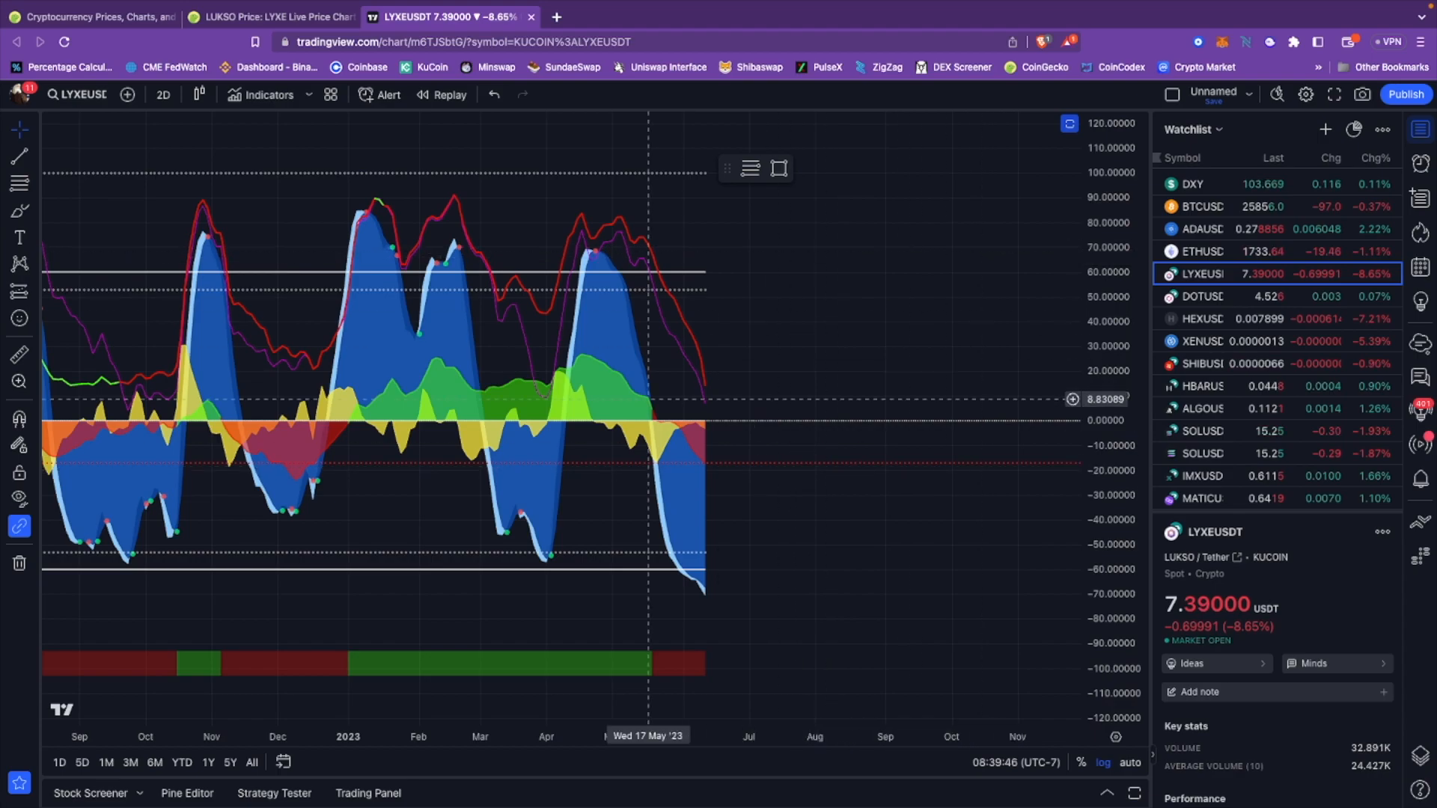
mouse_move(1023, 267)
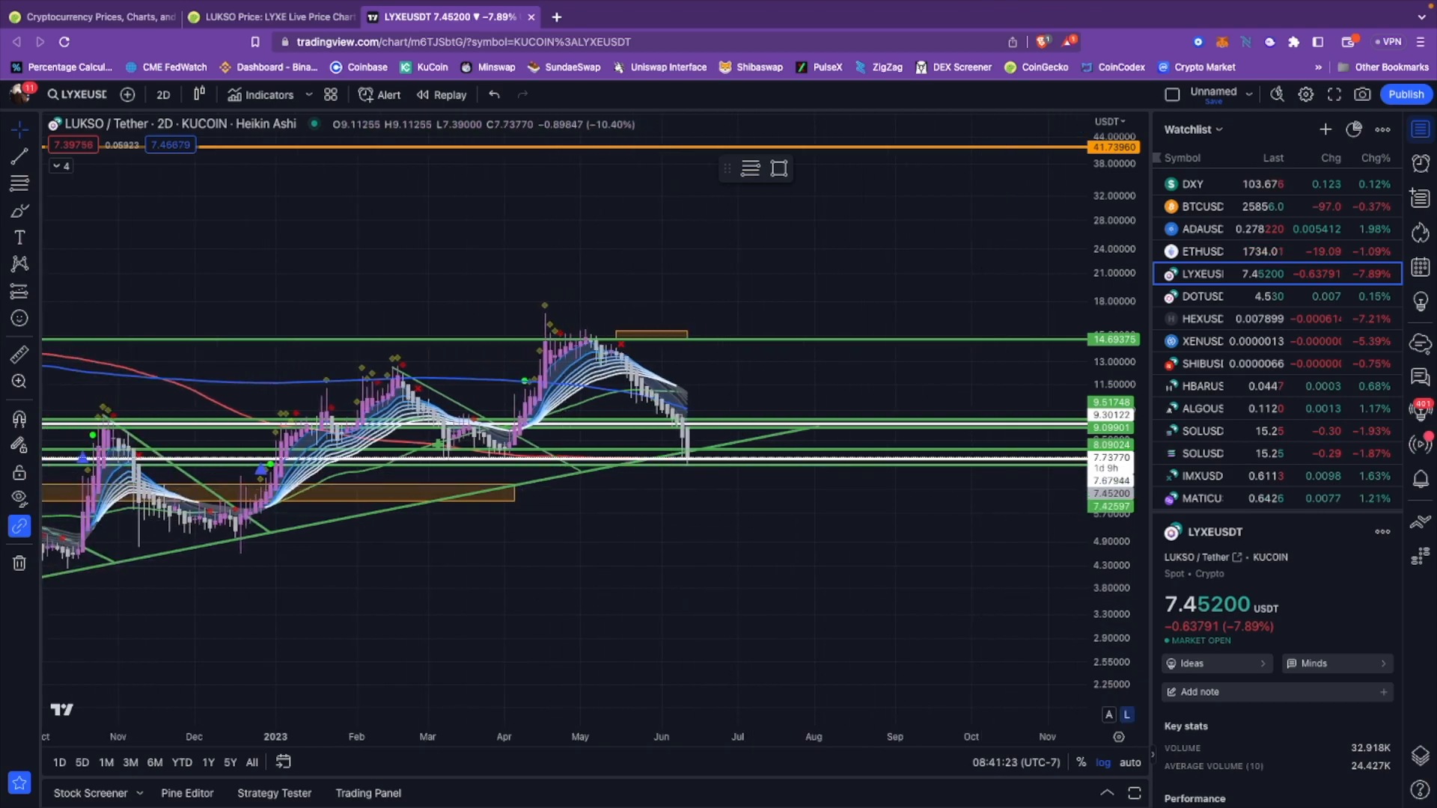
mouse_move(589, 544)
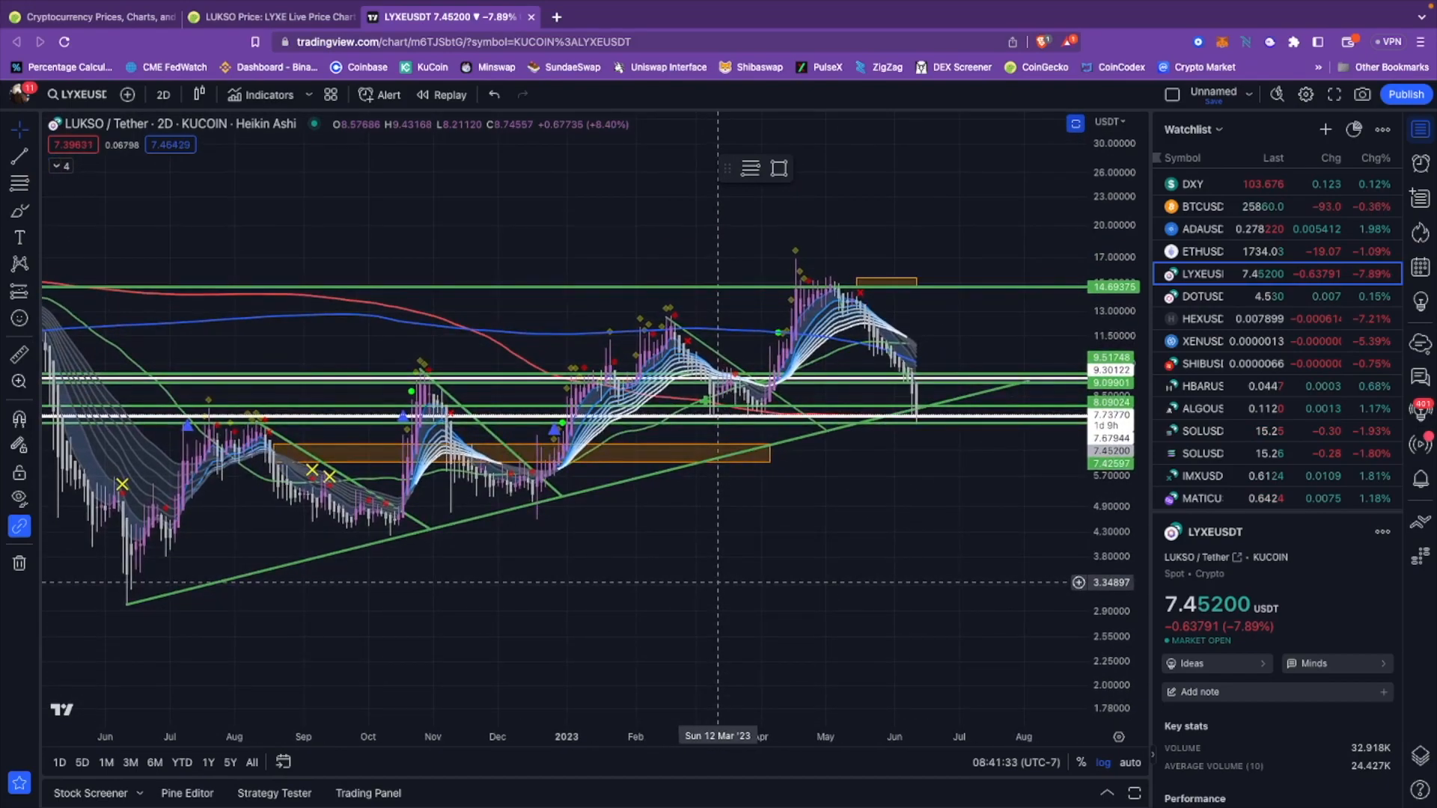
mouse_move(829, 365)
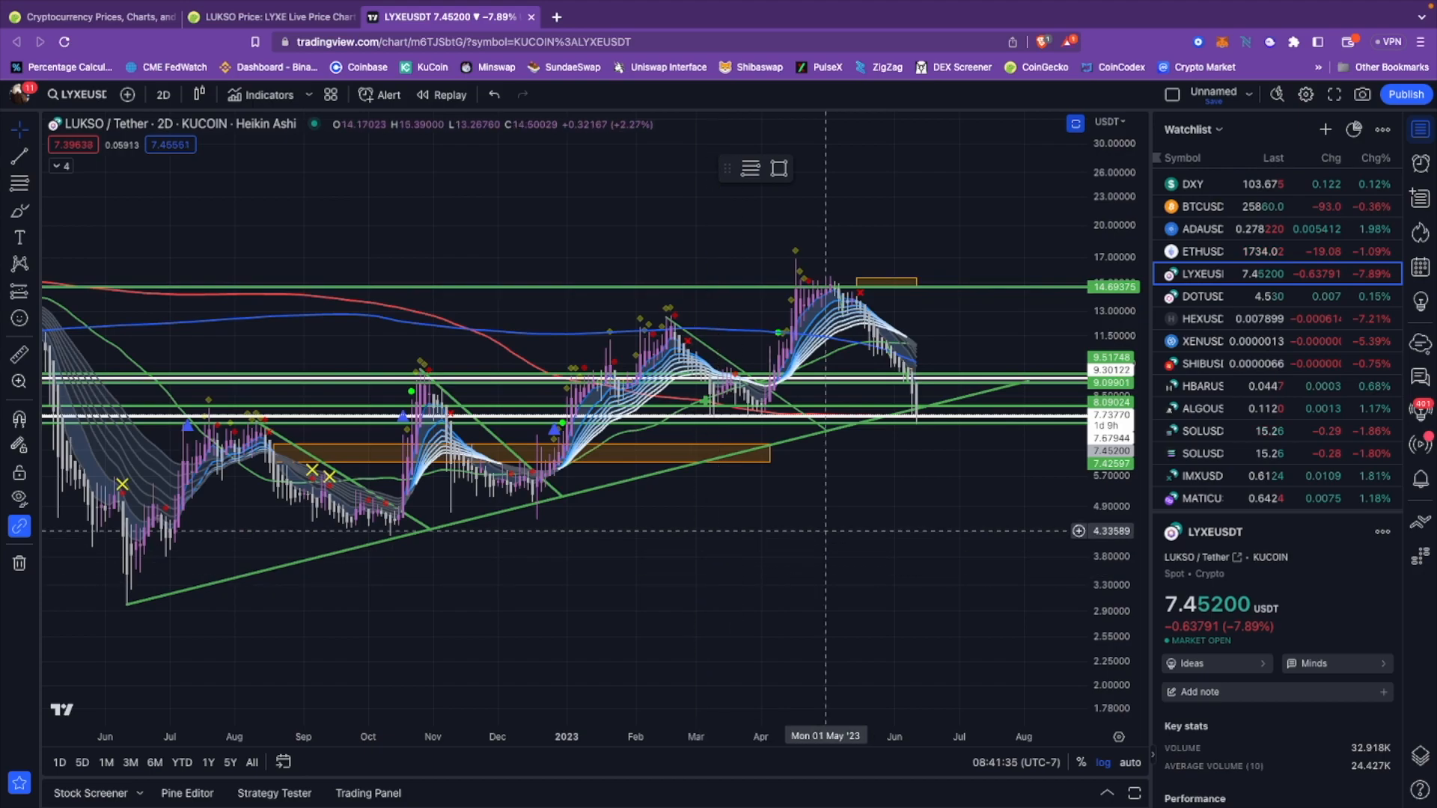